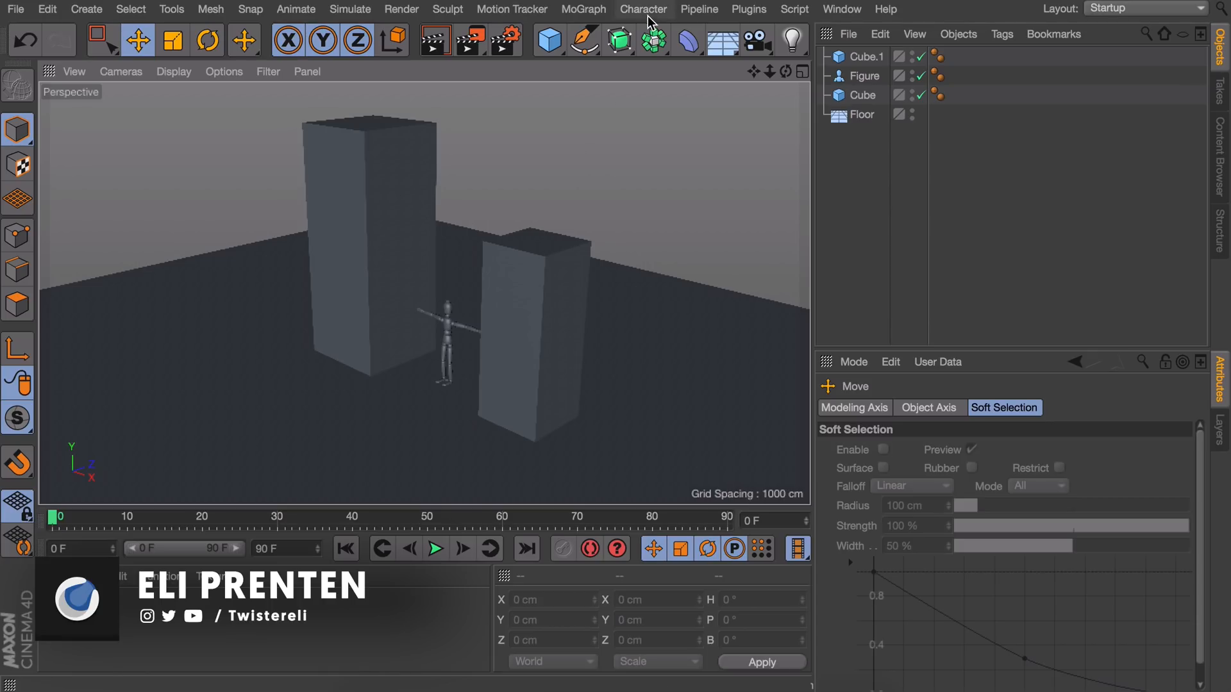
- Add a Physical Sky object to the scene from the Sky palette
click(721, 41)
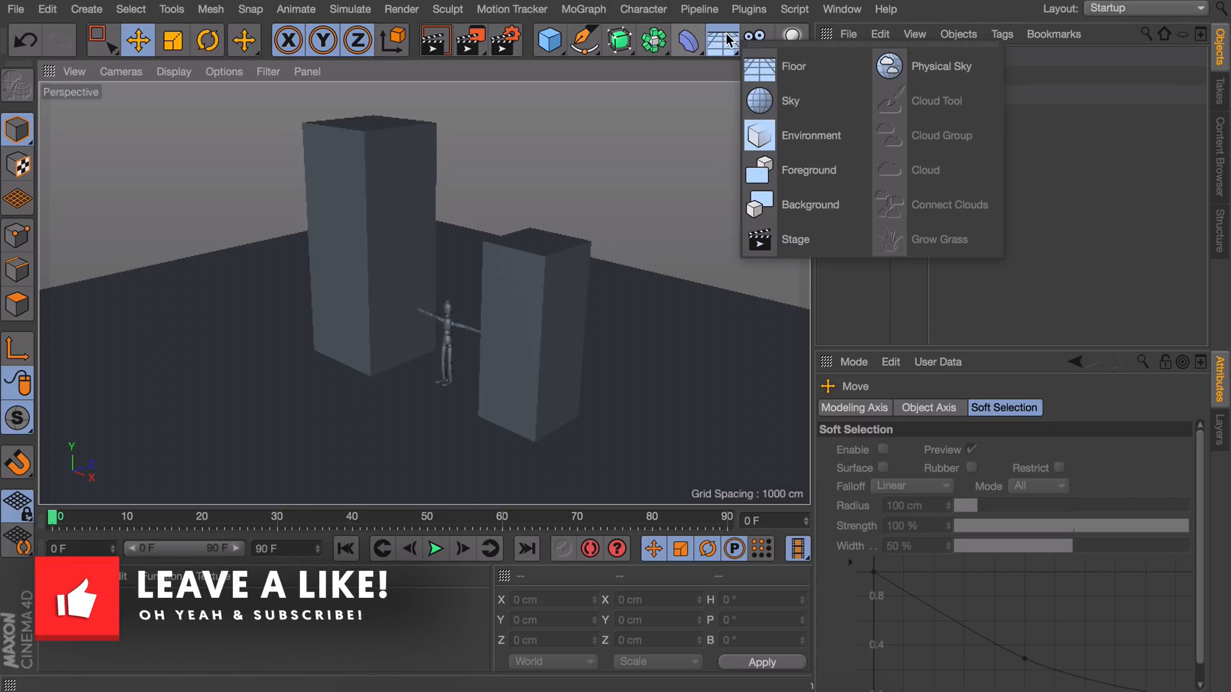
click(791, 39)
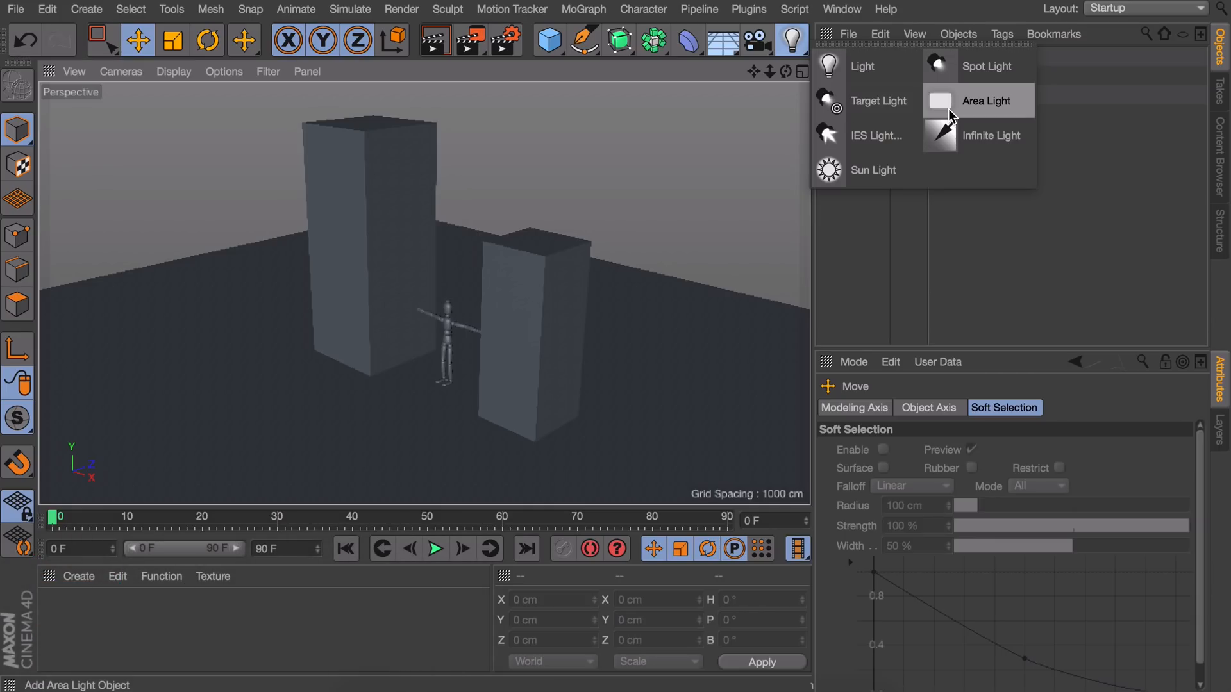
mouse_move(873, 3)
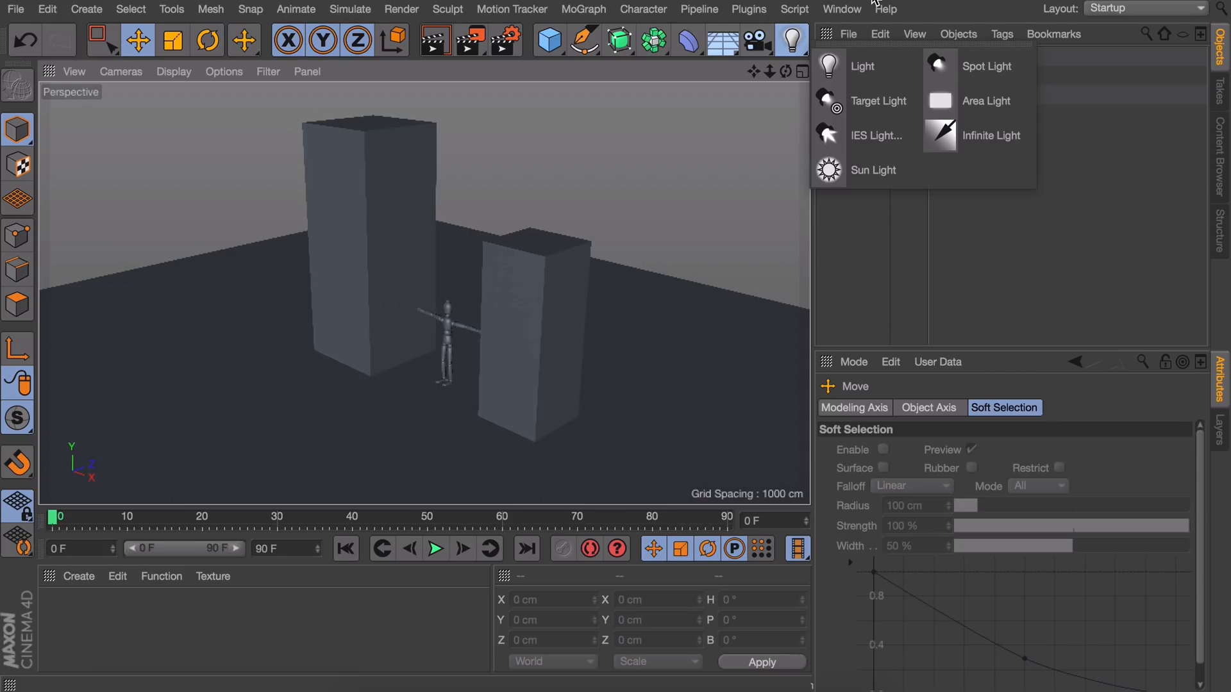
click(756, 40)
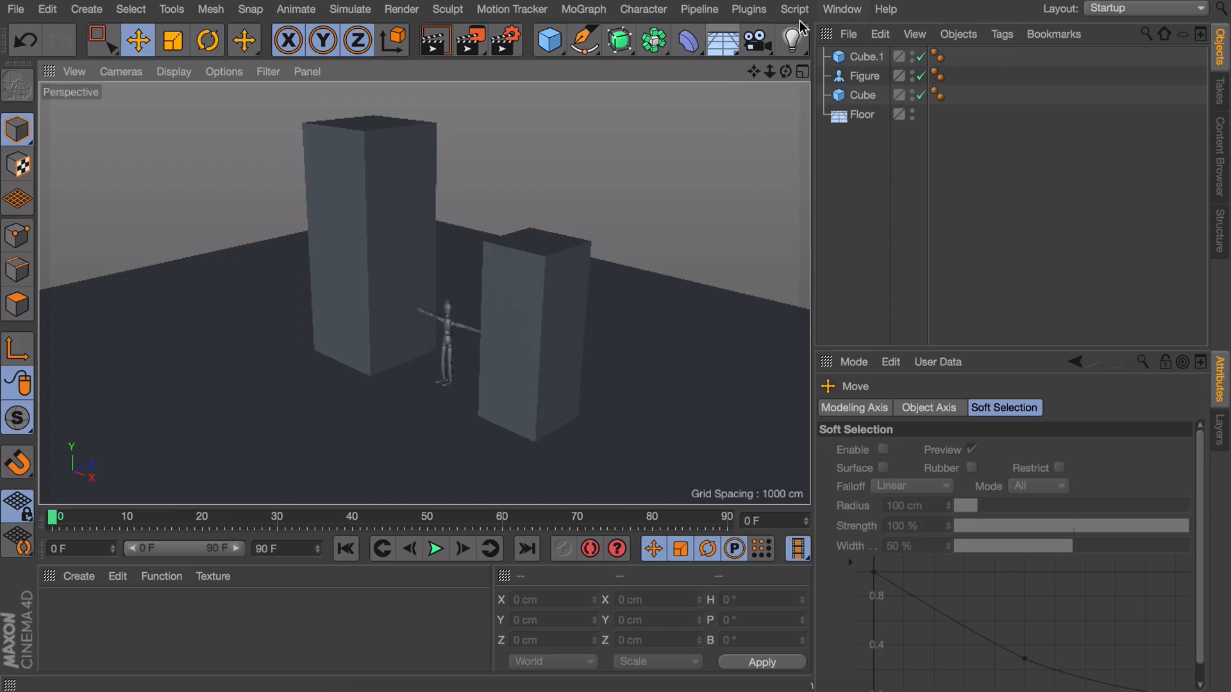
click(791, 39)
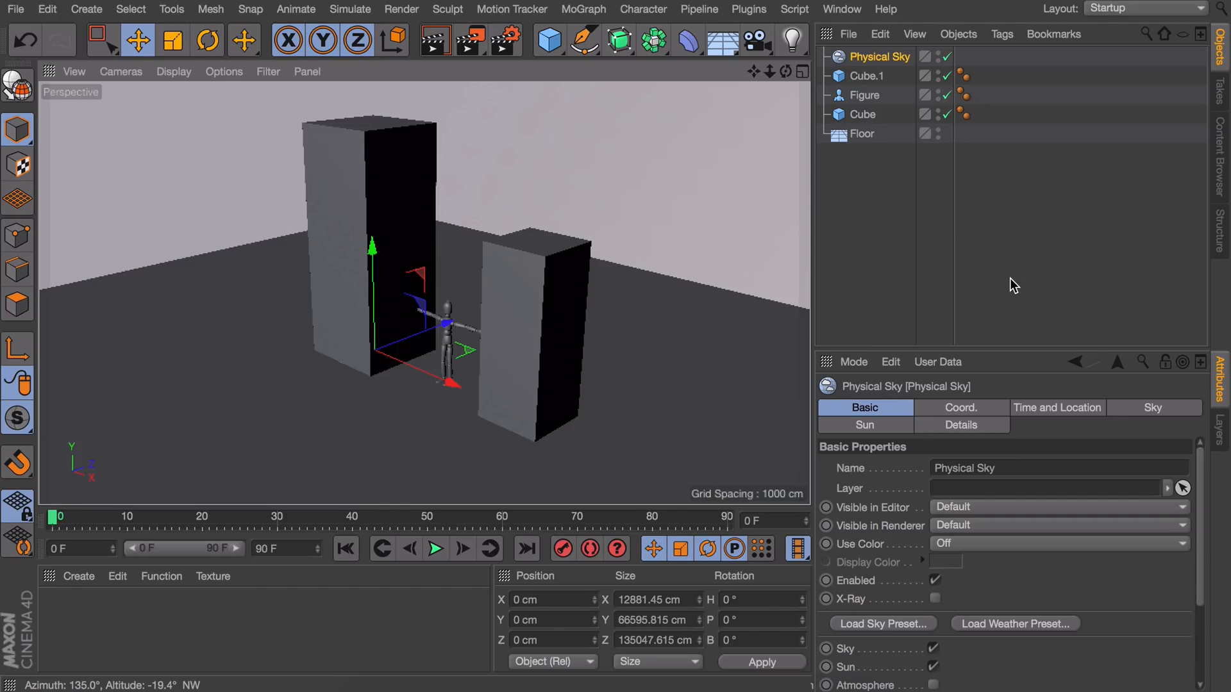
- Browse the Physical Sky's Time and Location, Sky, Sun and Basic tabs
click(1057, 408)
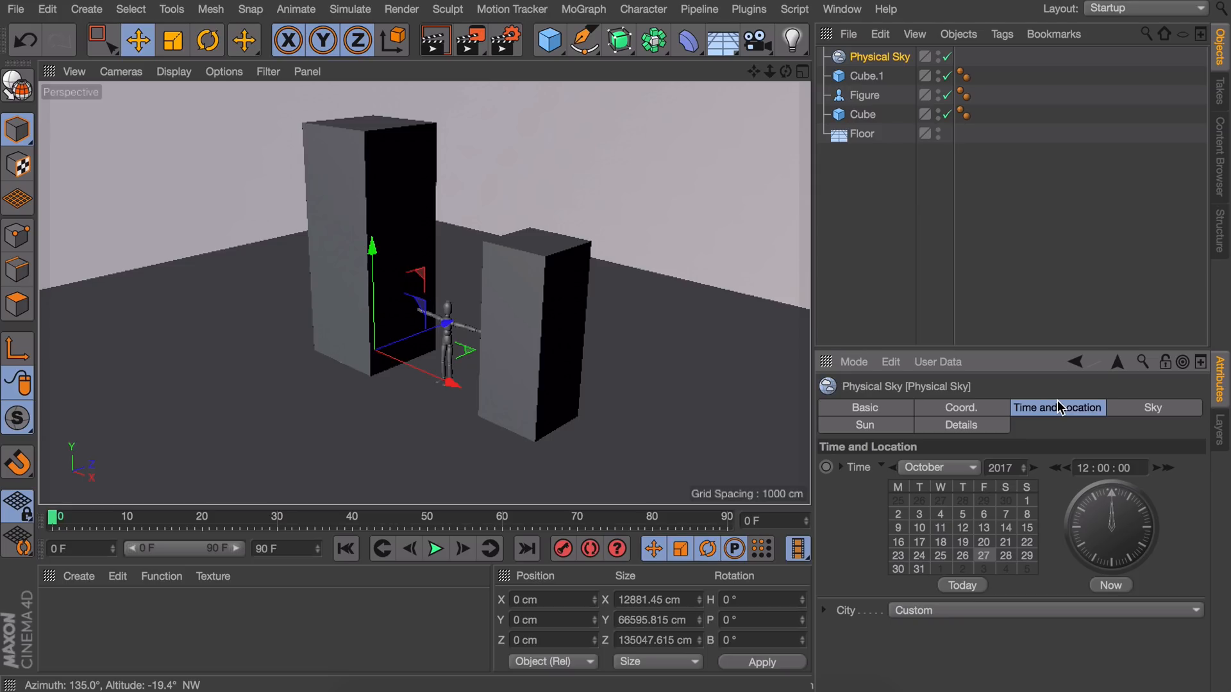
click(1153, 407)
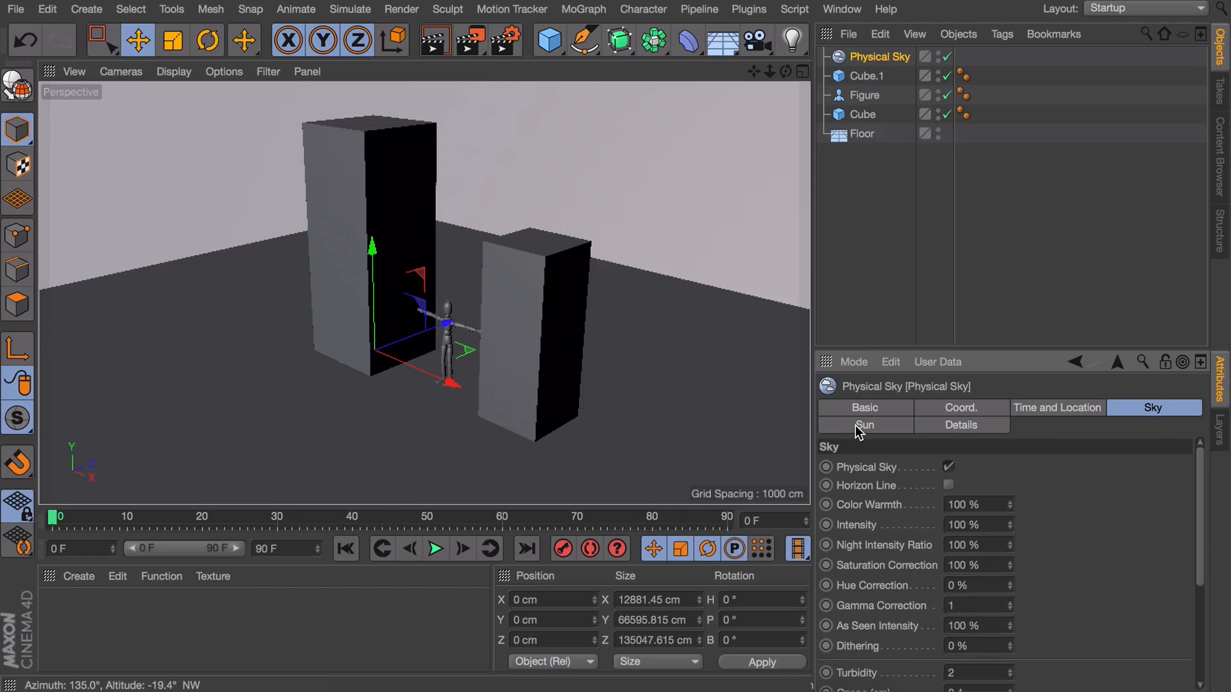
click(961, 425)
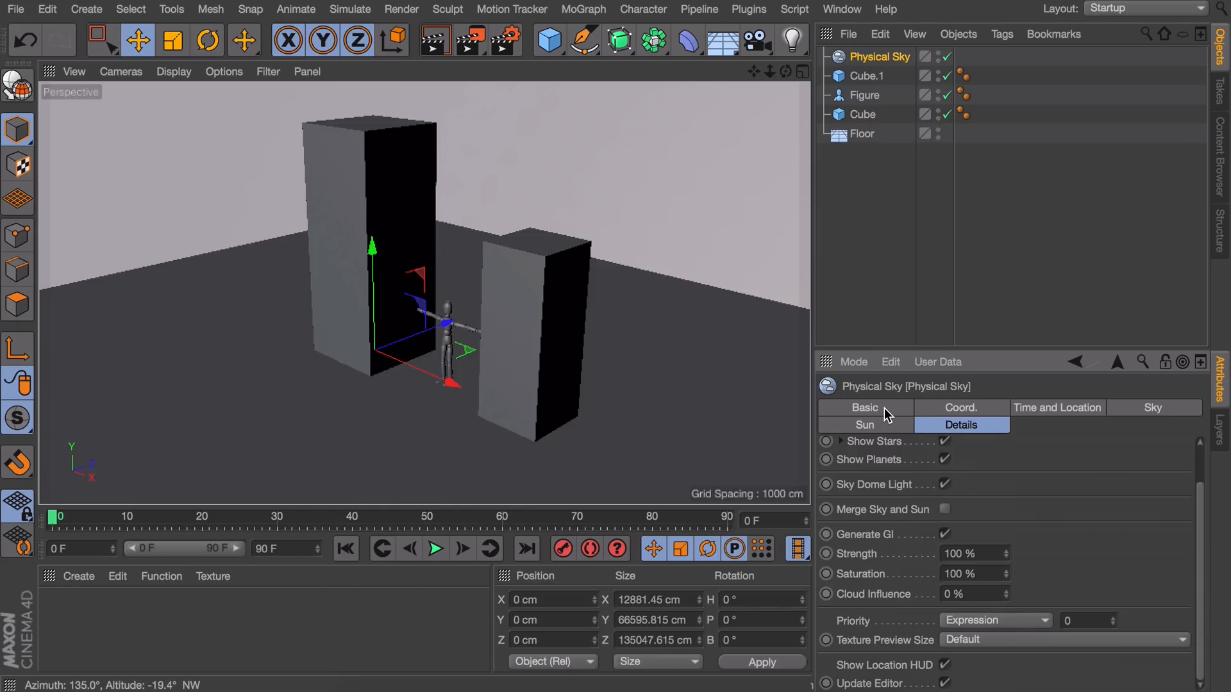
click(864, 407)
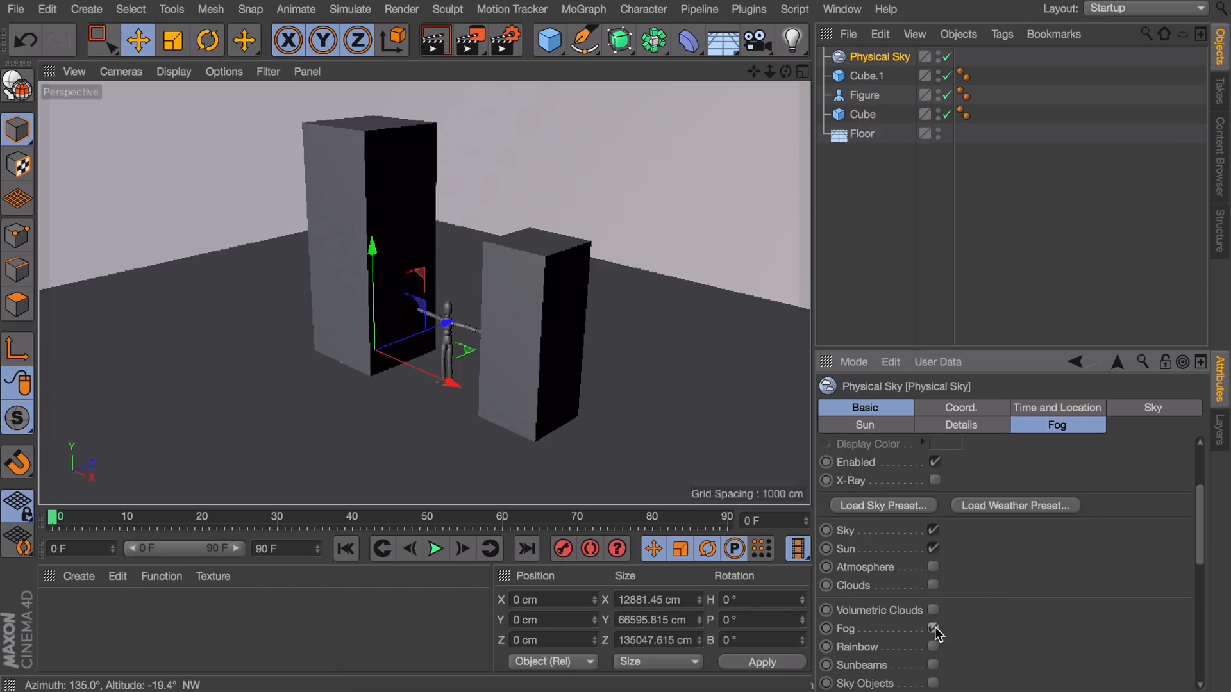
- Enable Physical Sky fog, orbit to a lower angle, and set the time to 16:00
click(933, 628)
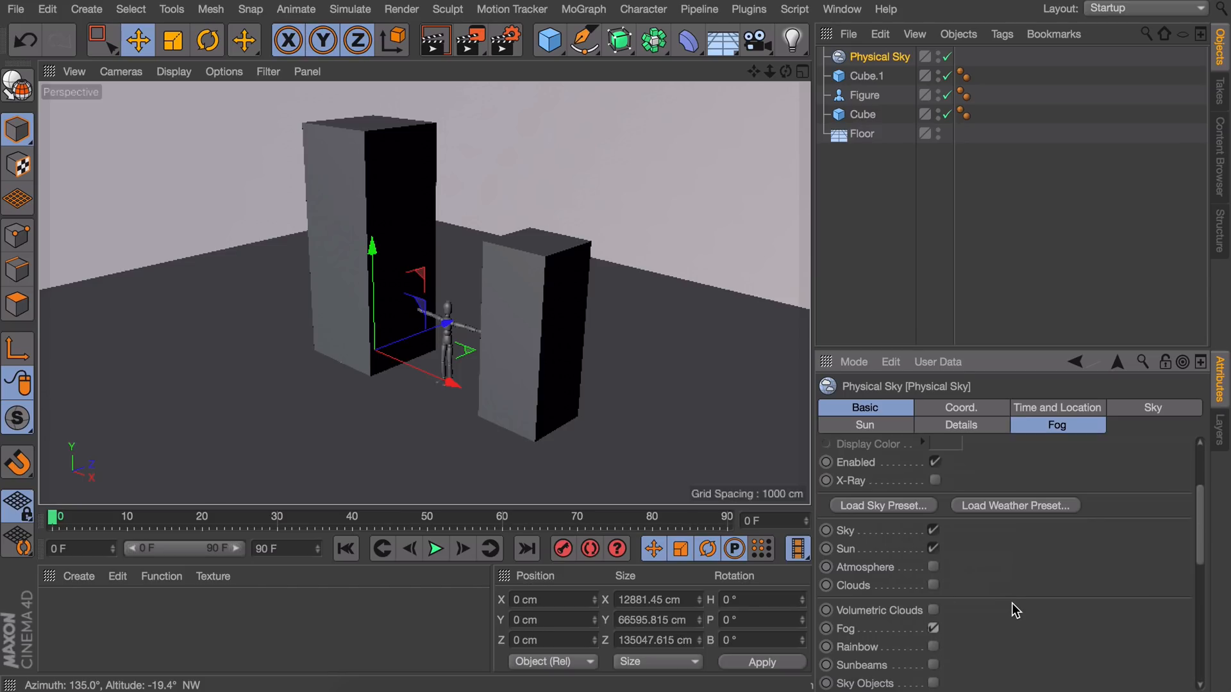
click(1056, 424)
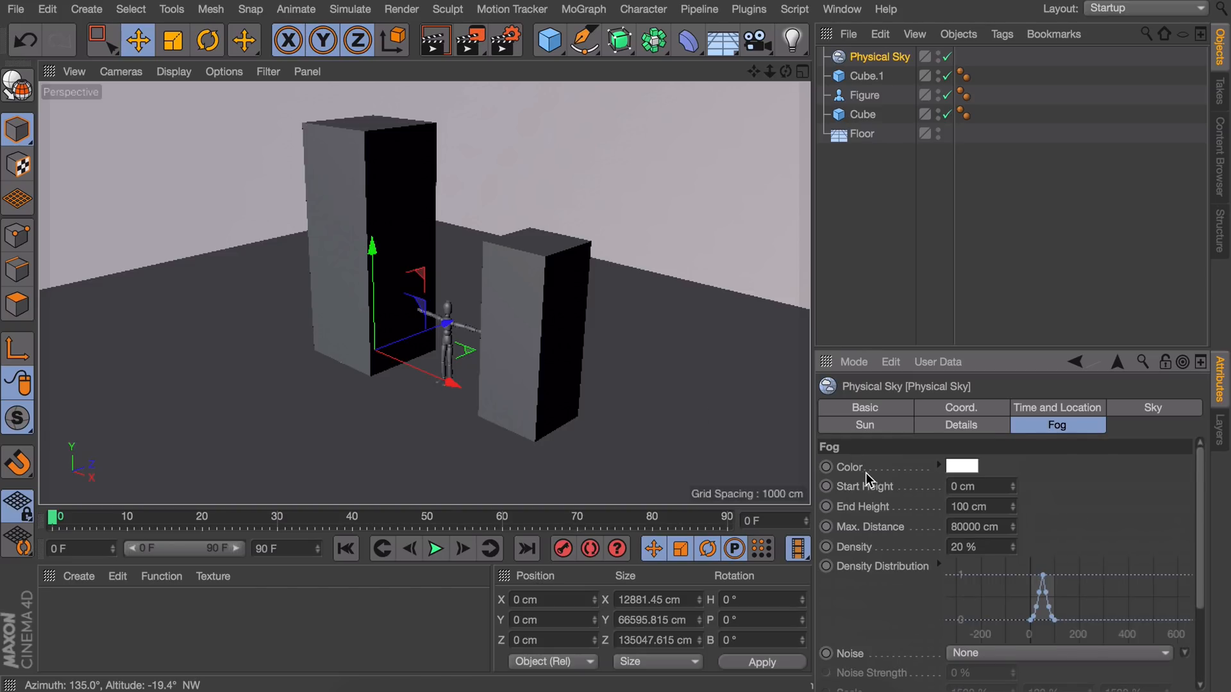
mouse_move(540, 320)
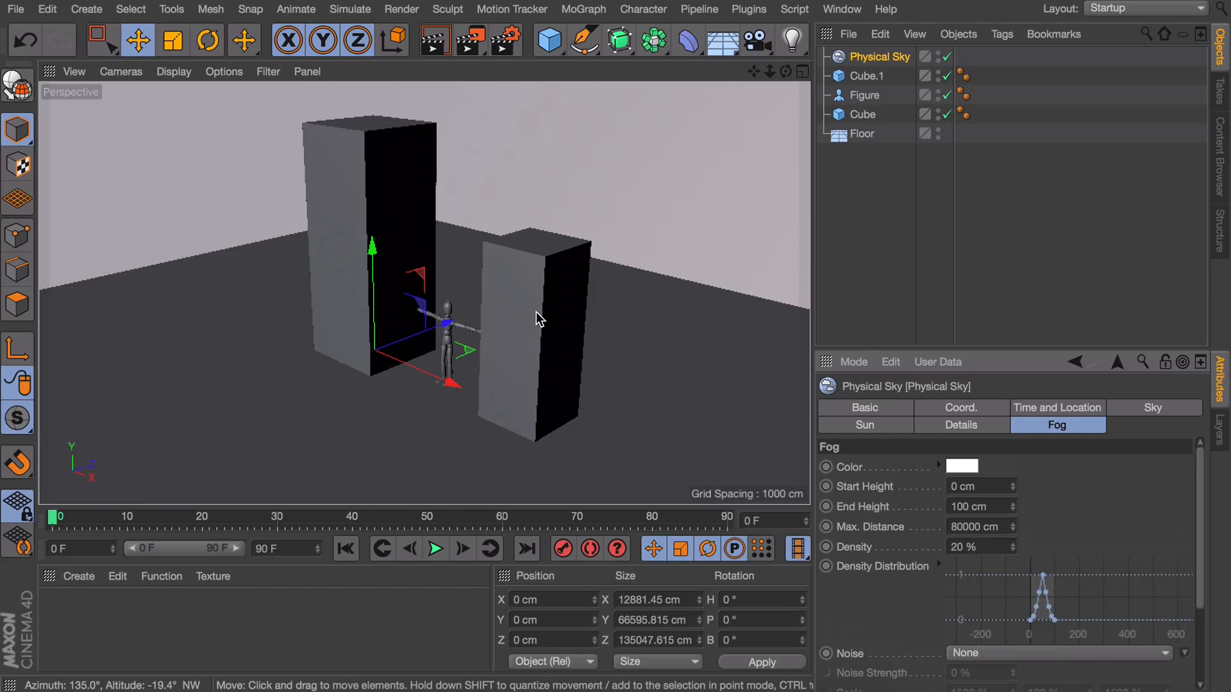
drag(539, 318, 600, 289)
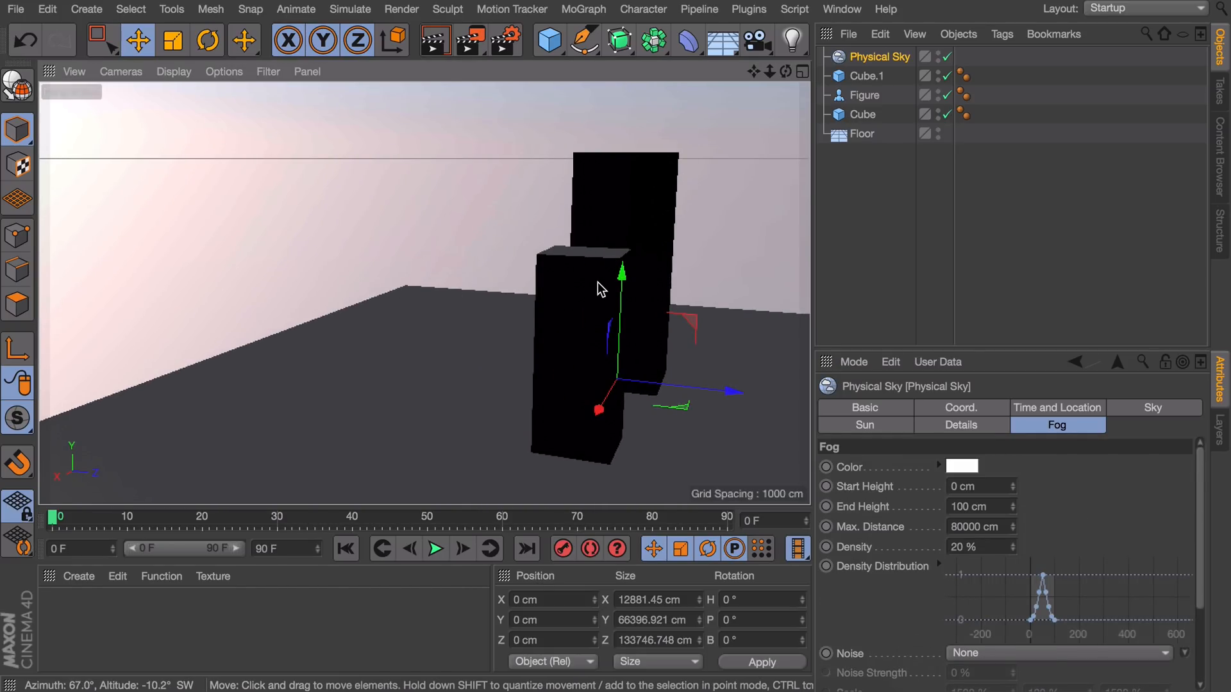
click(1056, 408)
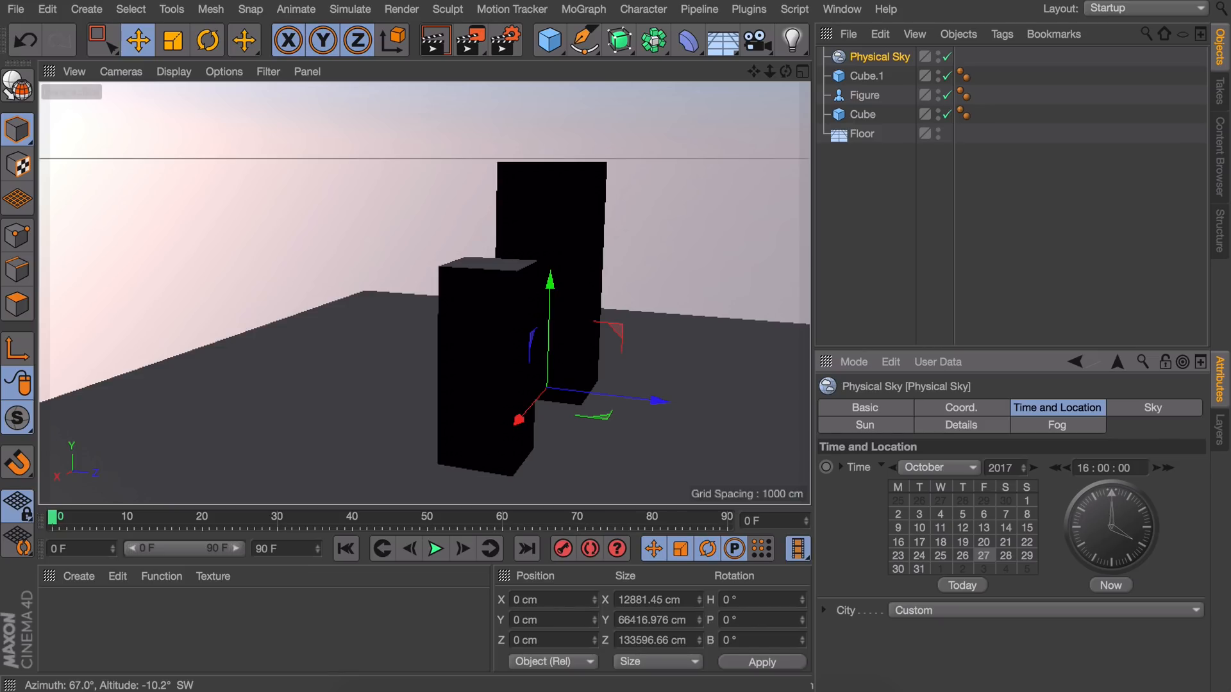
click(1056, 424)
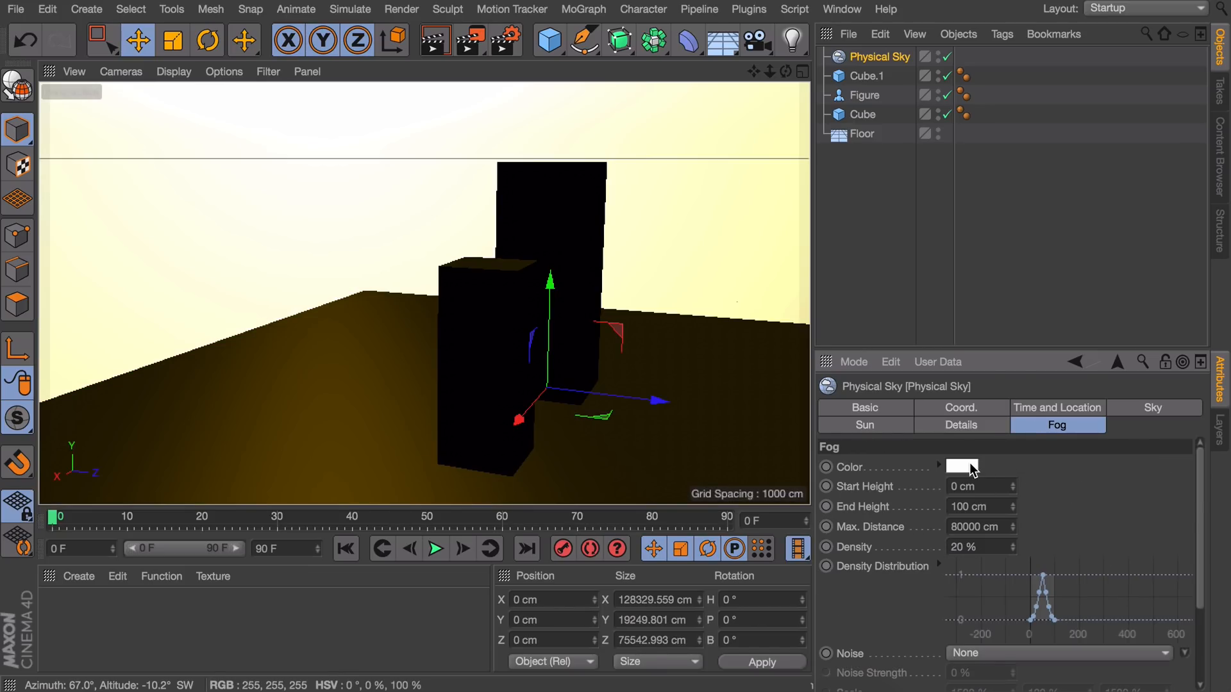
mouse_move(961, 467)
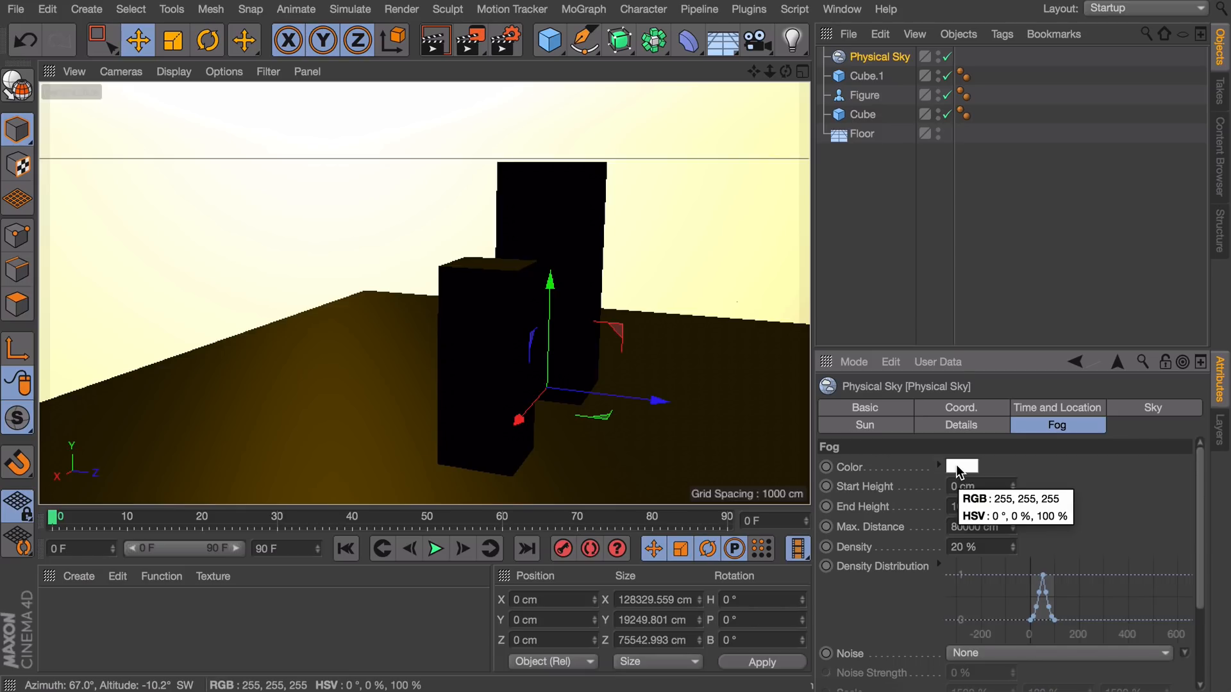
- Face the sunlit horizon and set the fog colour to grey RGB 170,170,170
drag(549, 314, 430, 297)
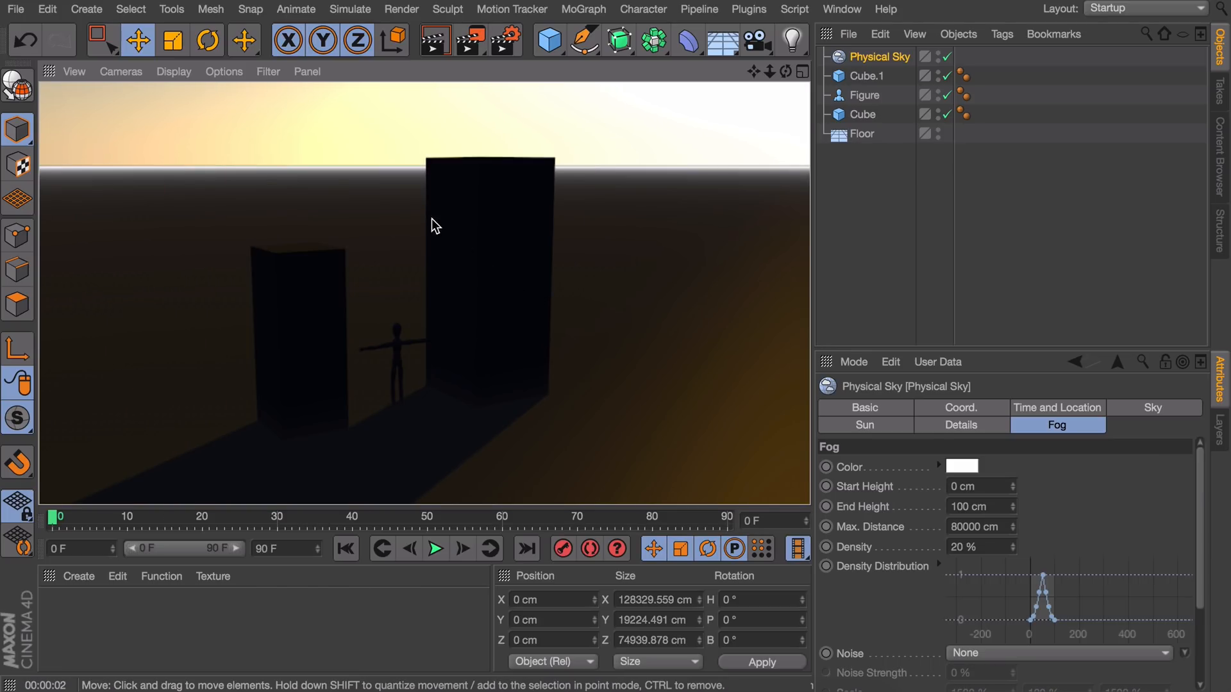
mouse_move(667, 178)
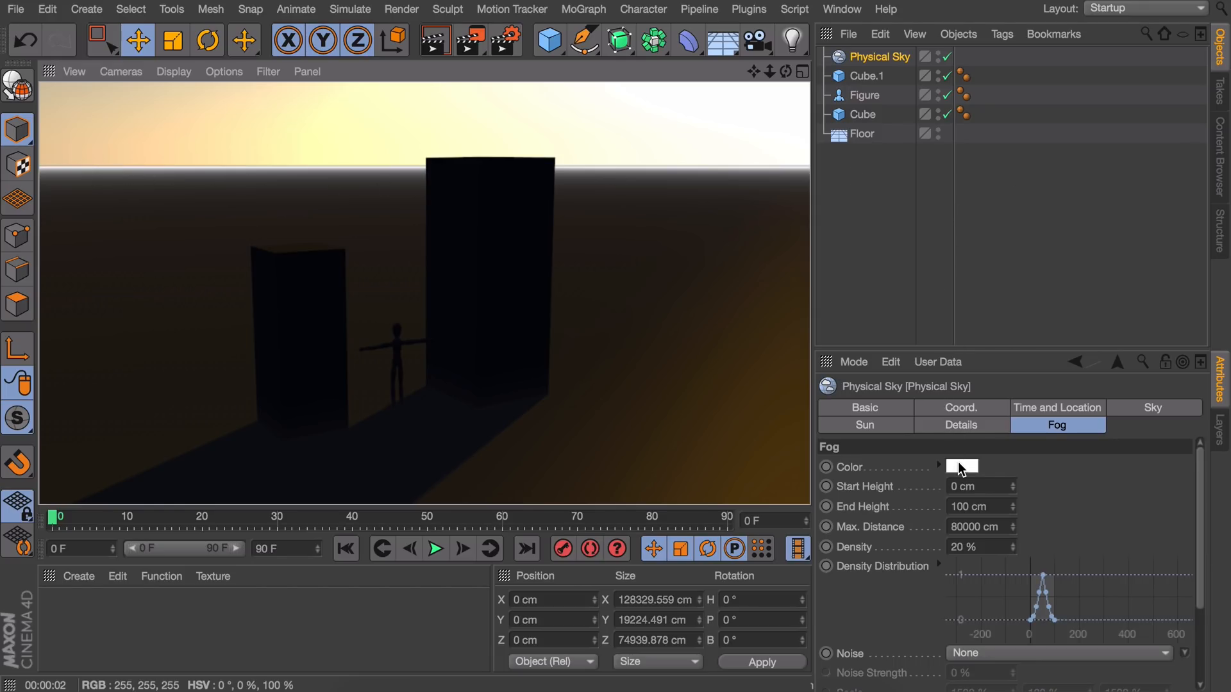
click(960, 466)
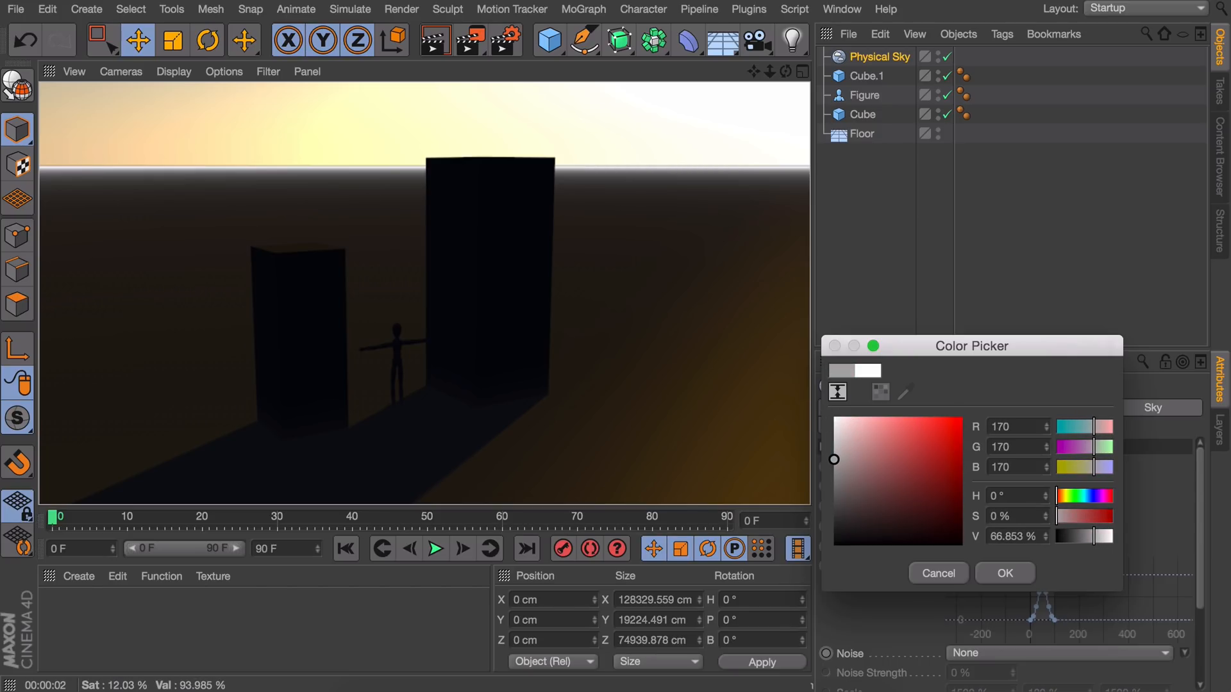
click(936, 572)
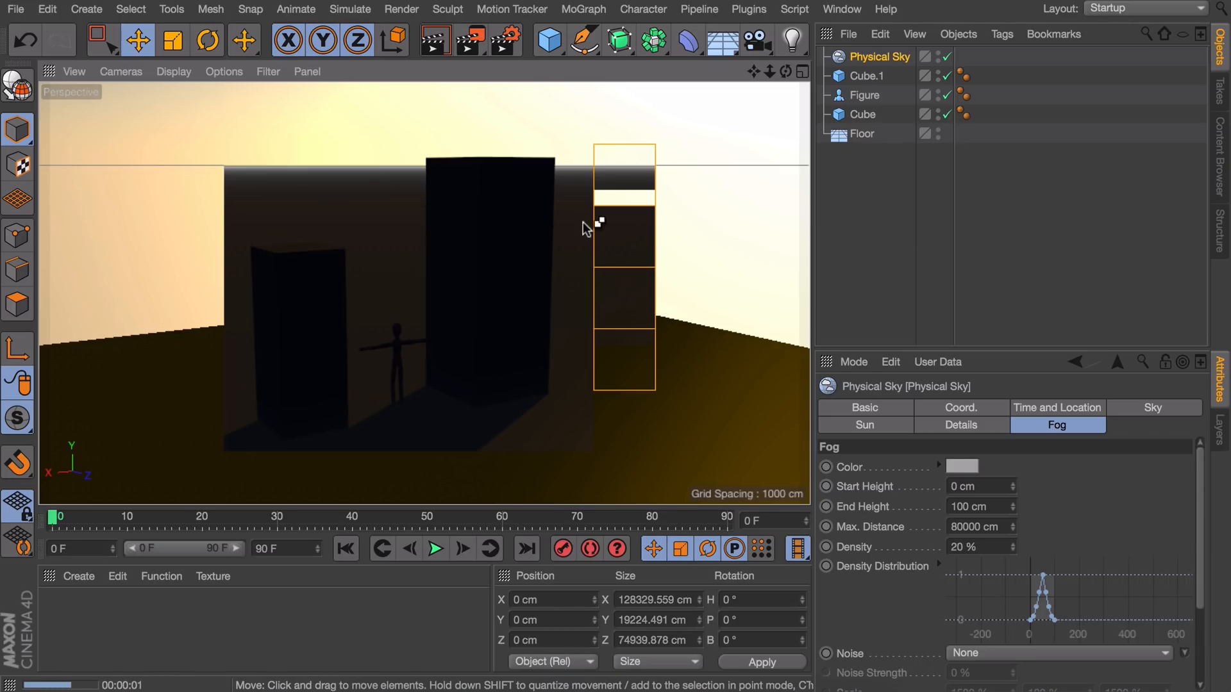
- Start an Interactive Render Region preview over the fogged buildings and figure
click(468, 39)
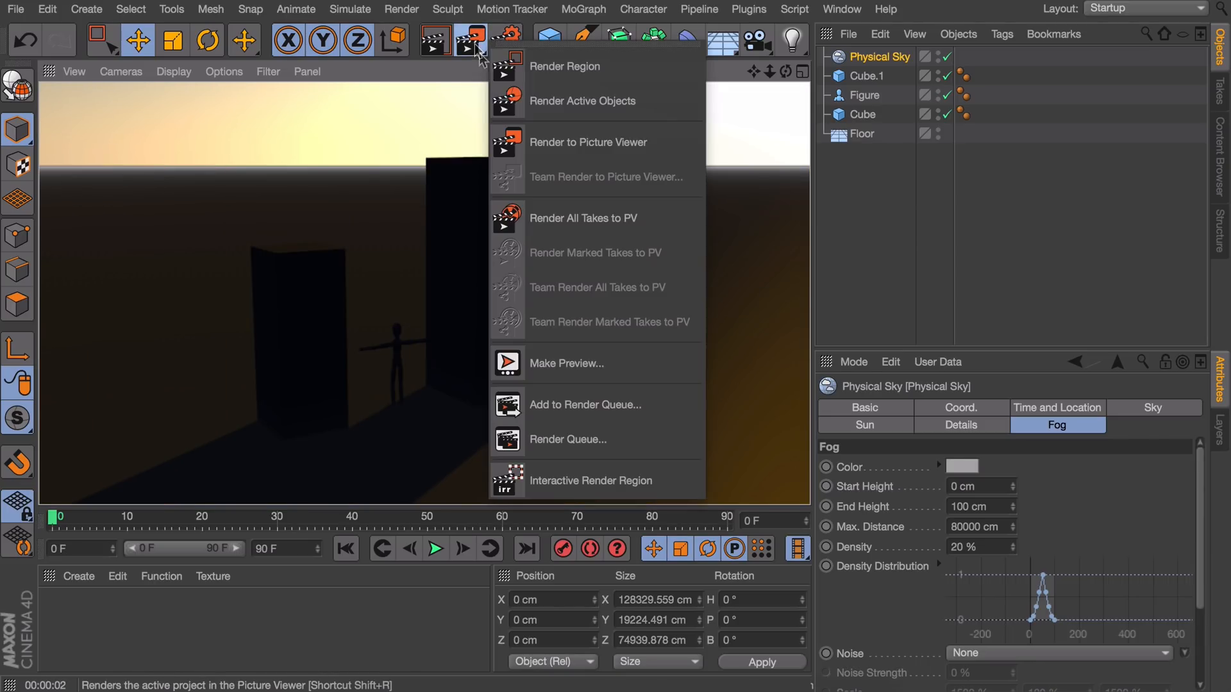
mouse_move(591, 480)
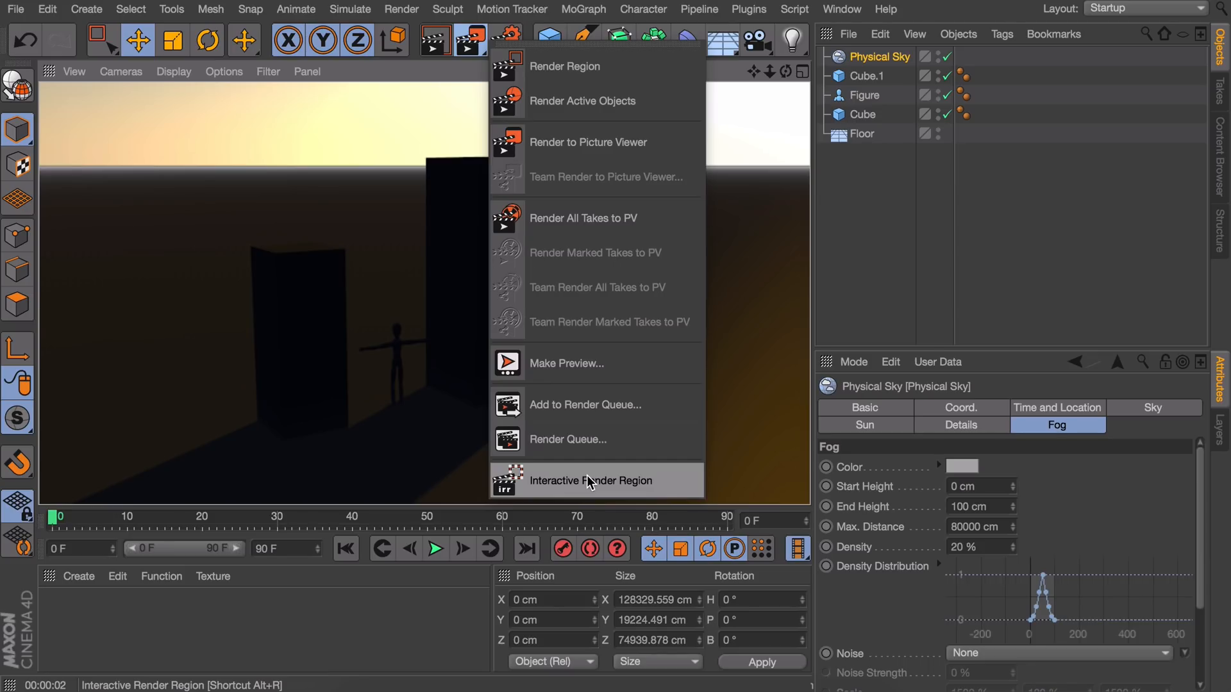
click(595, 480)
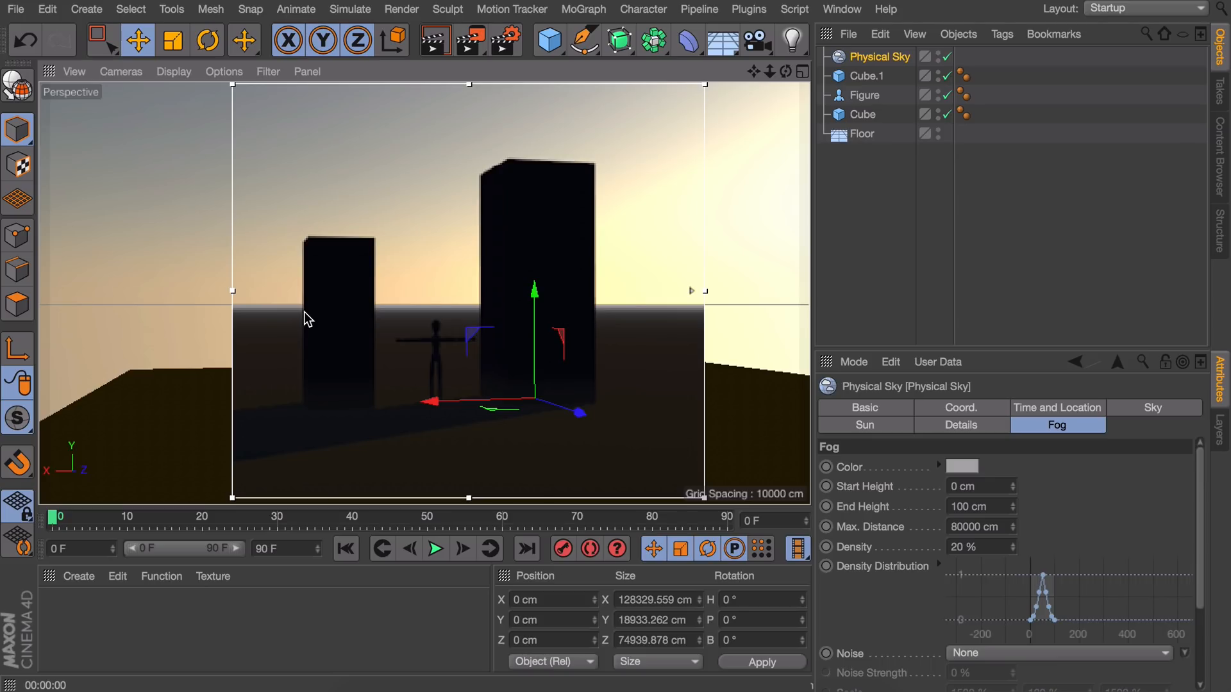
mouse_move(634, 326)
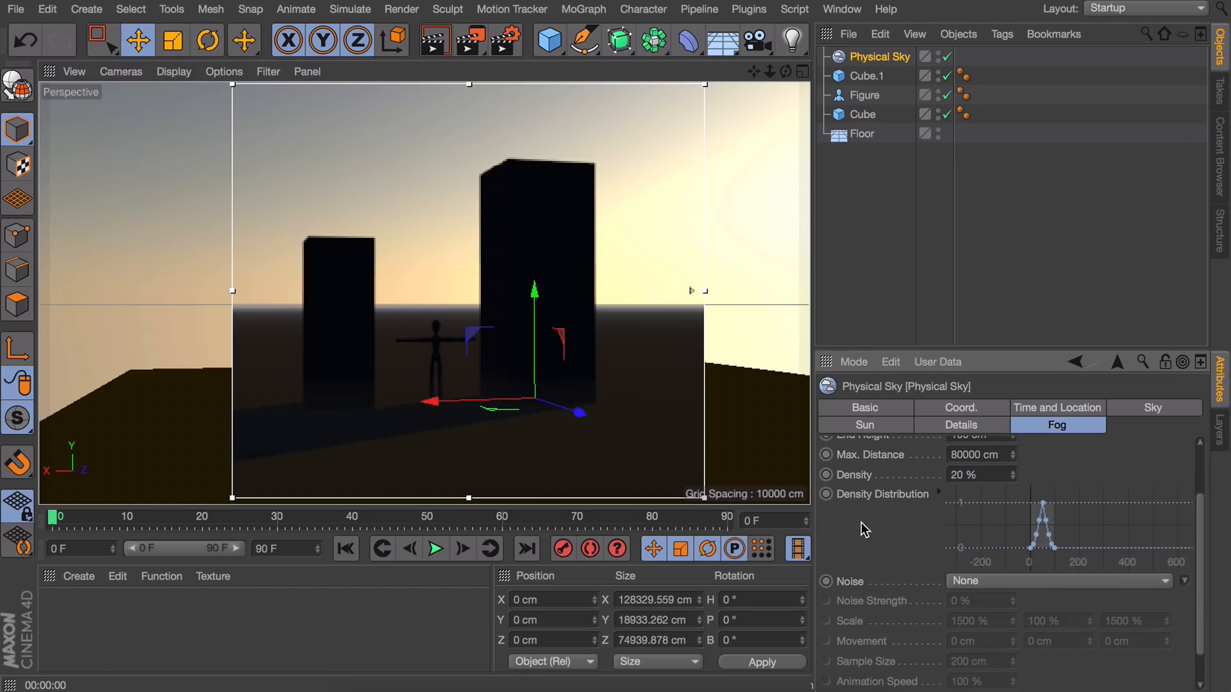
mouse_move(916, 514)
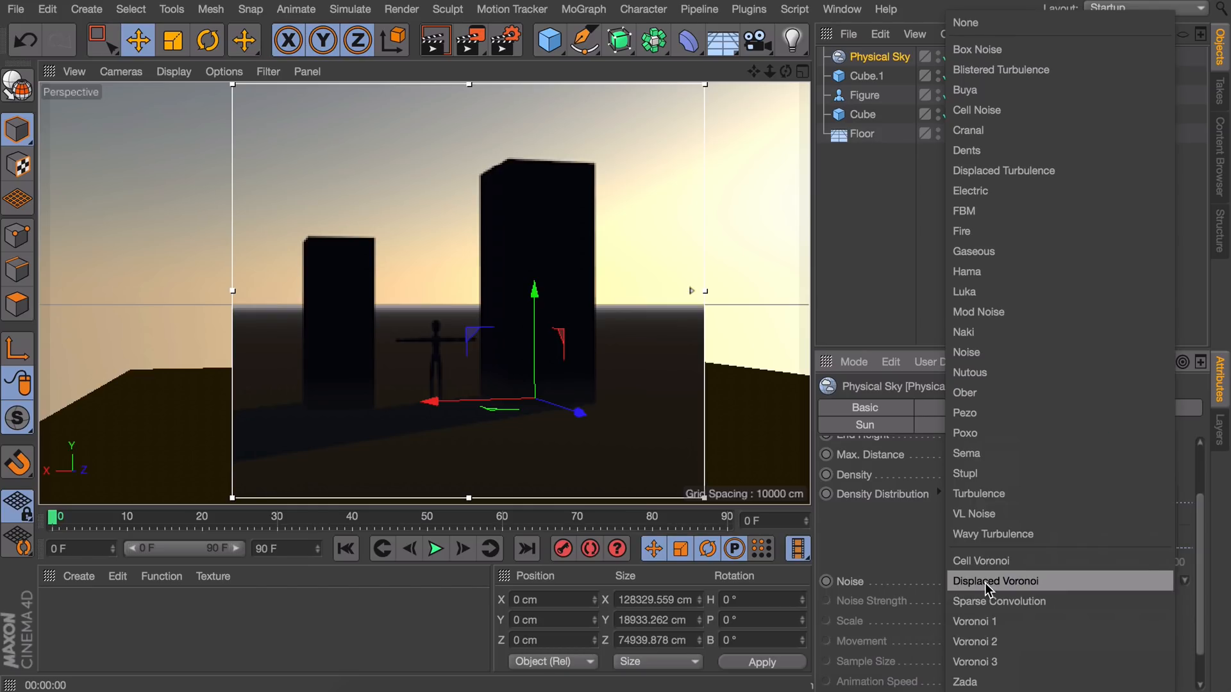
- Apply Wavy Turbulence noise to the sky fog at 101% strength
click(993, 534)
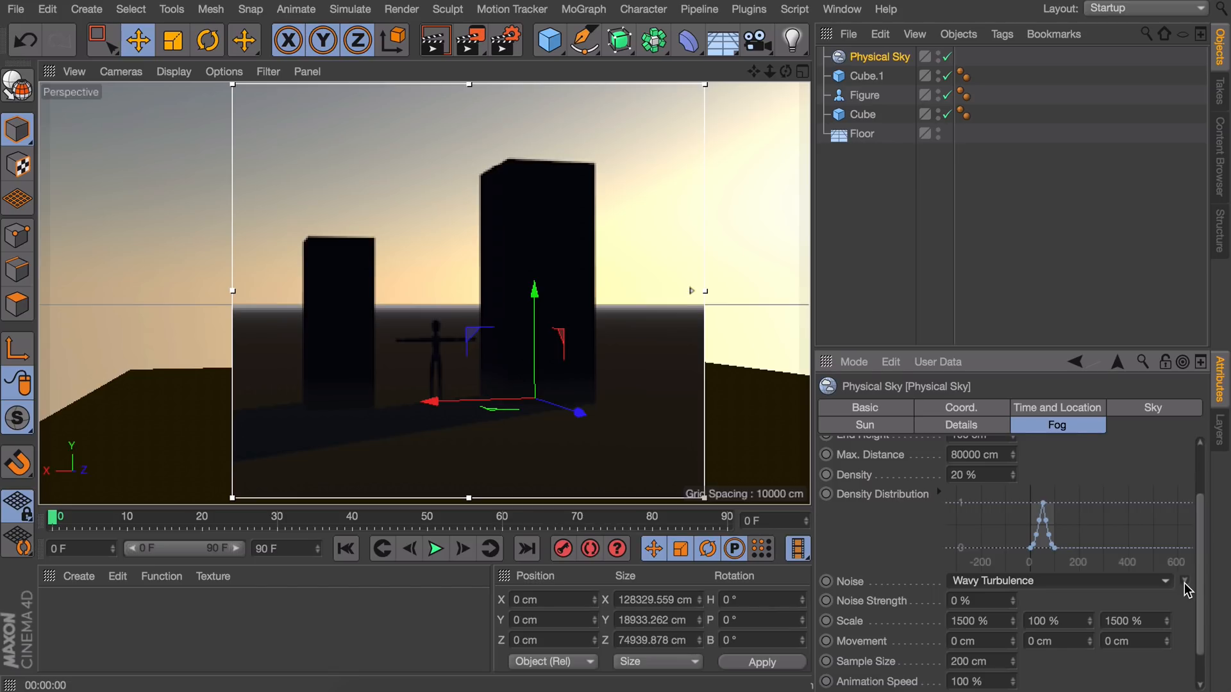
click(1185, 584)
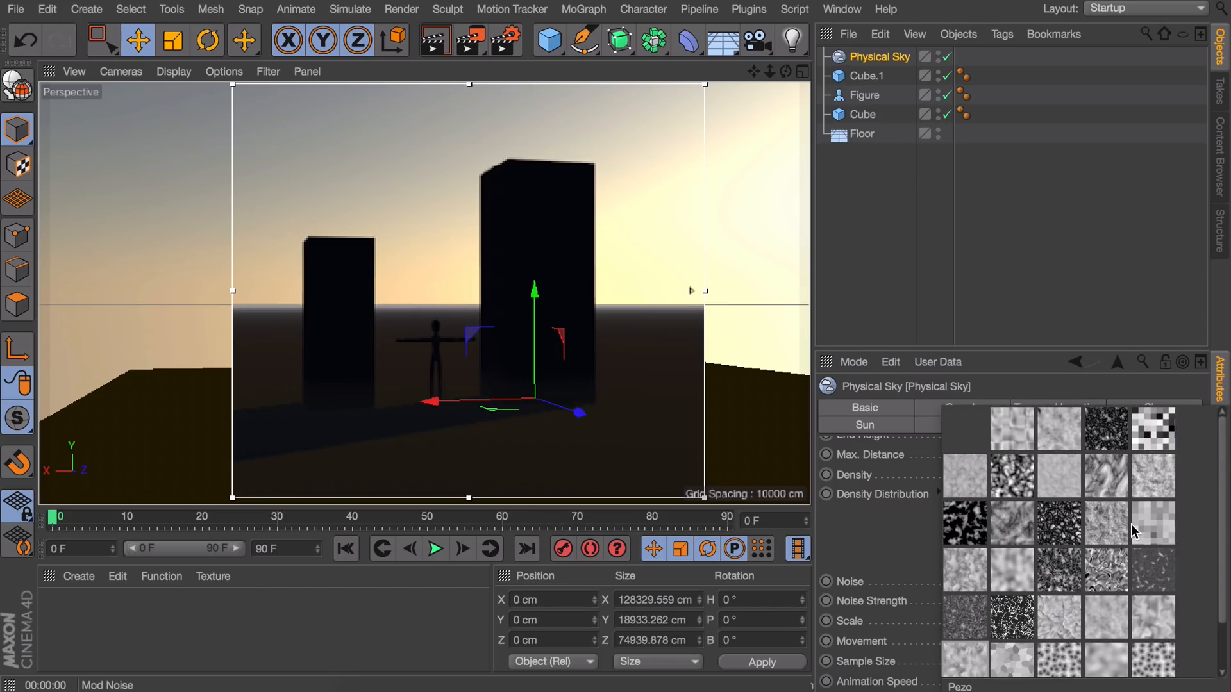
mouse_move(964, 570)
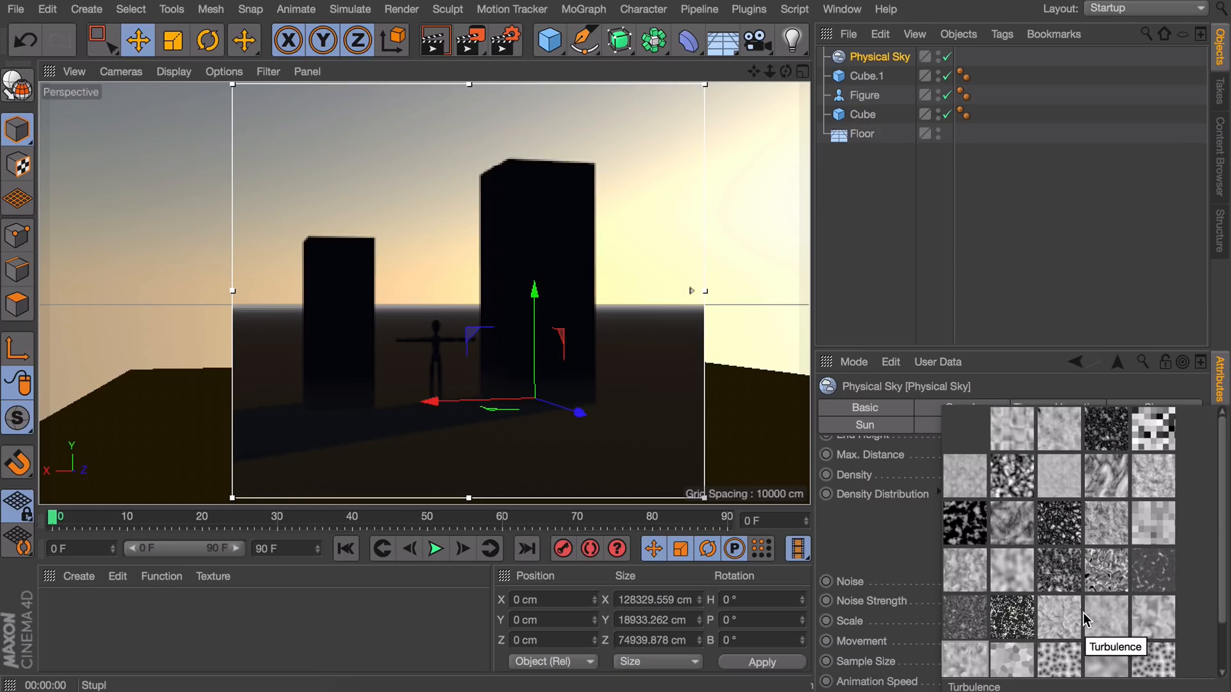
mouse_move(1067, 530)
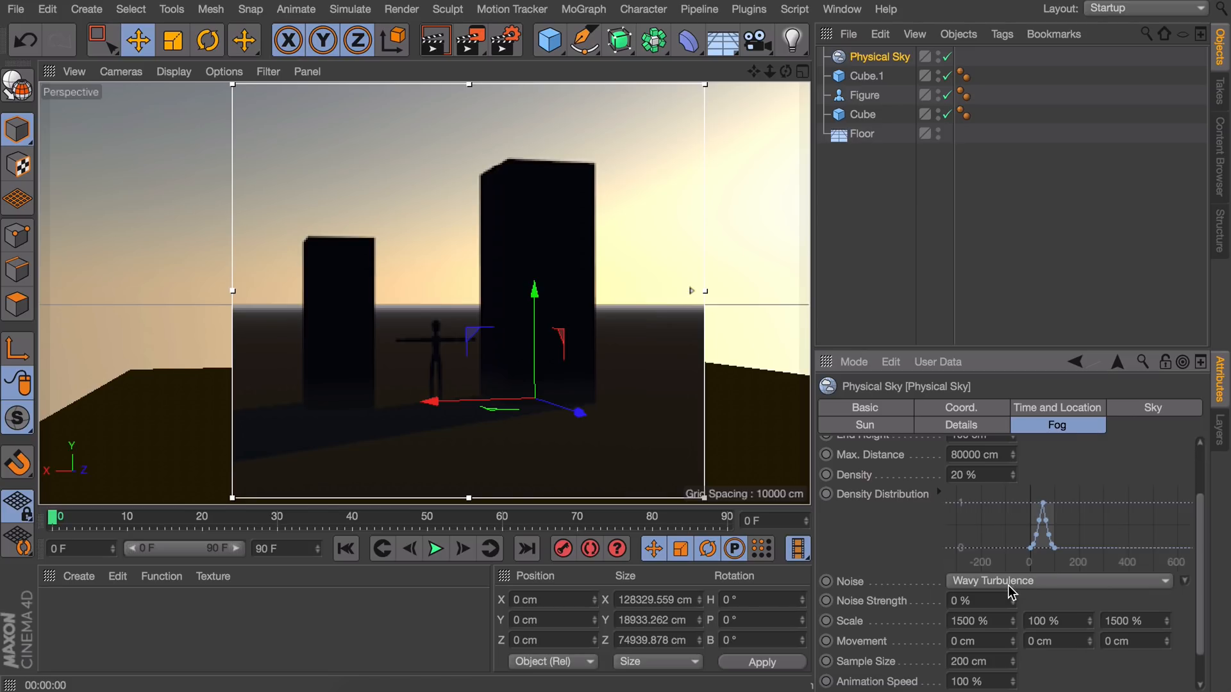
mouse_move(1014, 605)
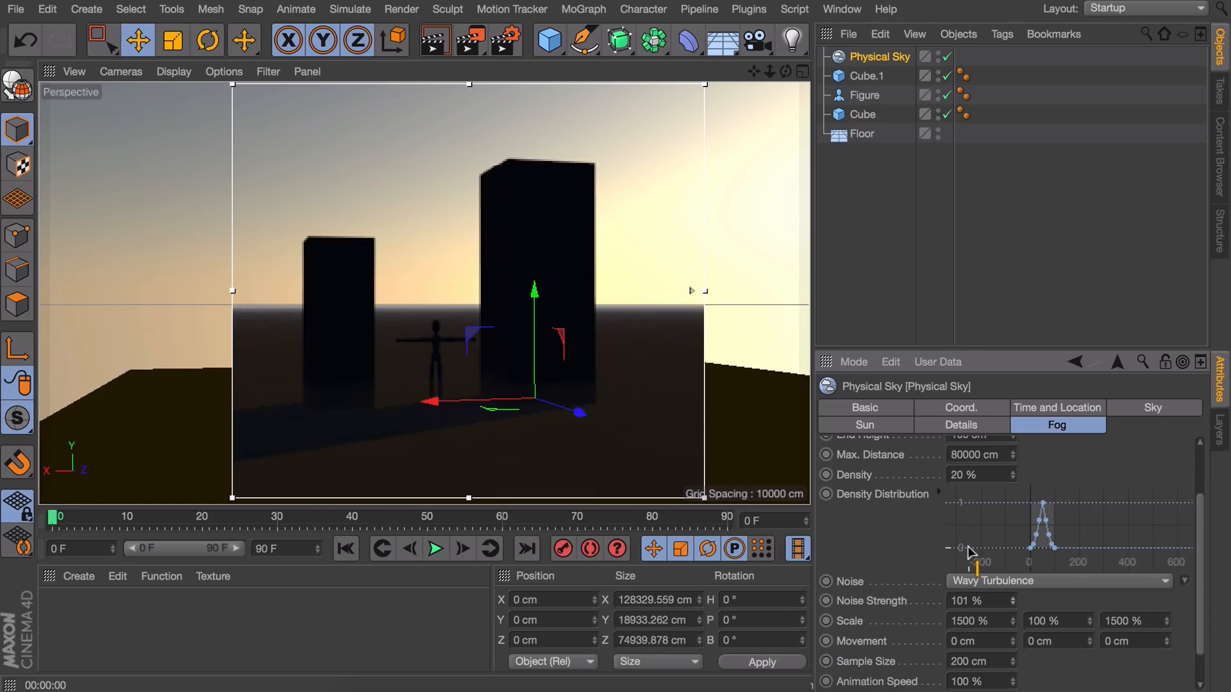
mouse_move(891, 546)
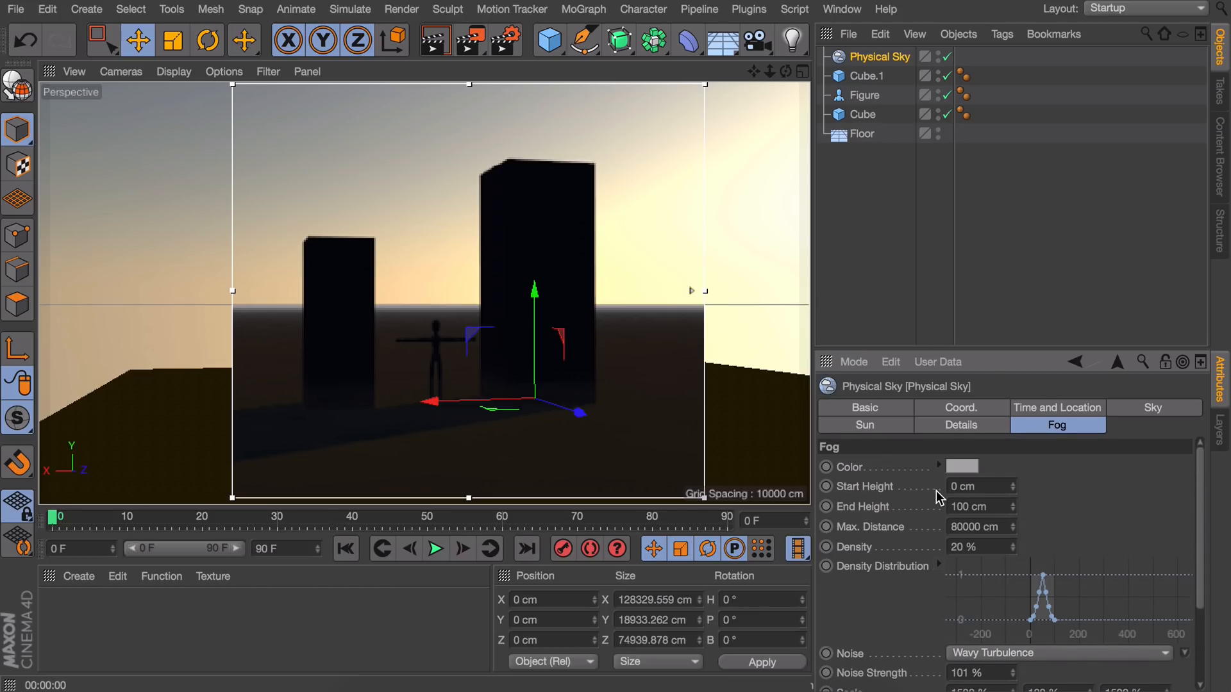
mouse_move(1016, 490)
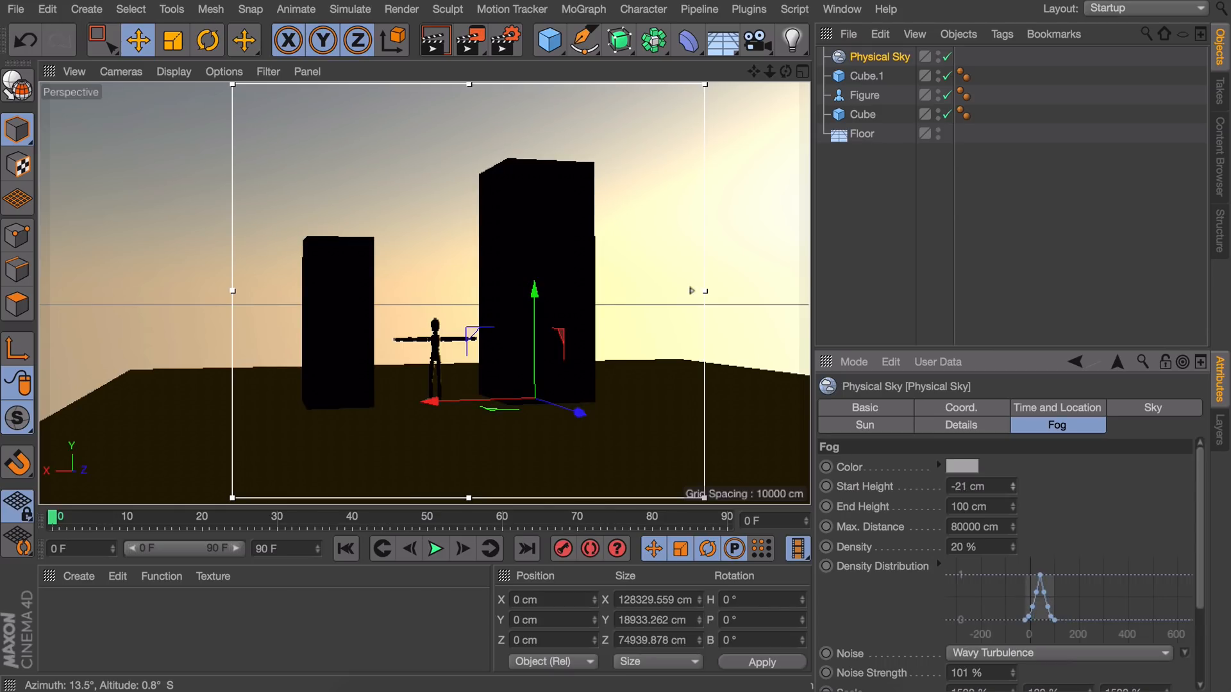
- Enter -27 cm as the fog Start Height
text(-27)
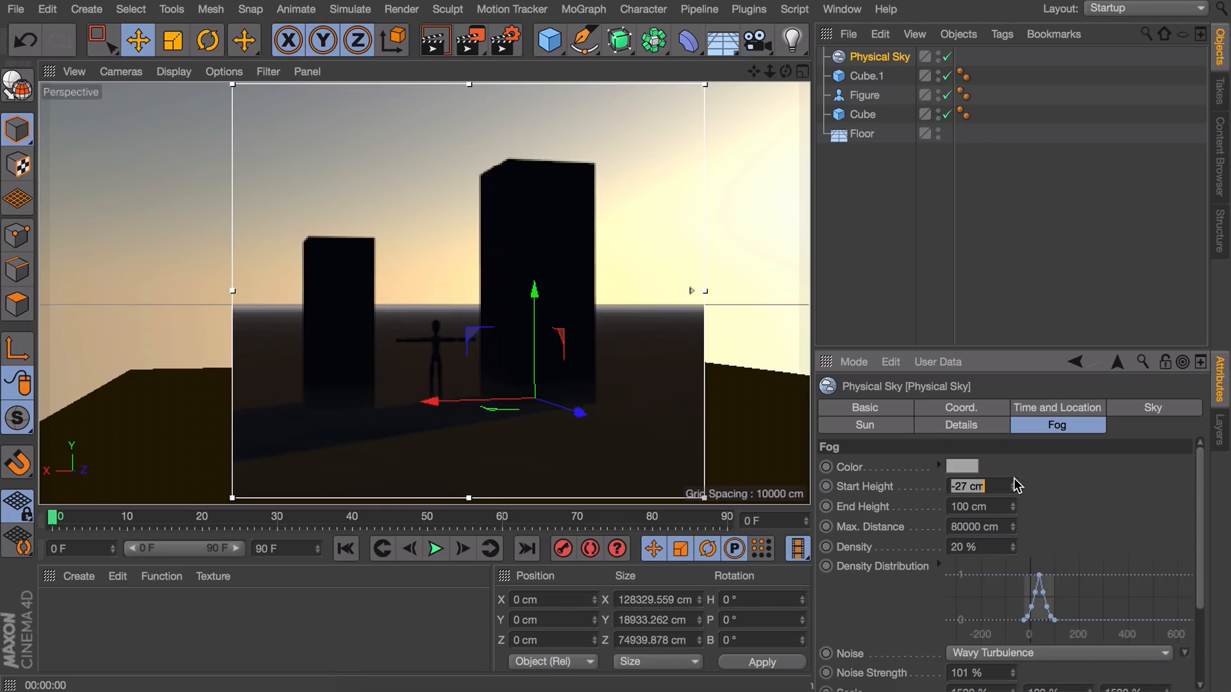
mouse_move(1017, 510)
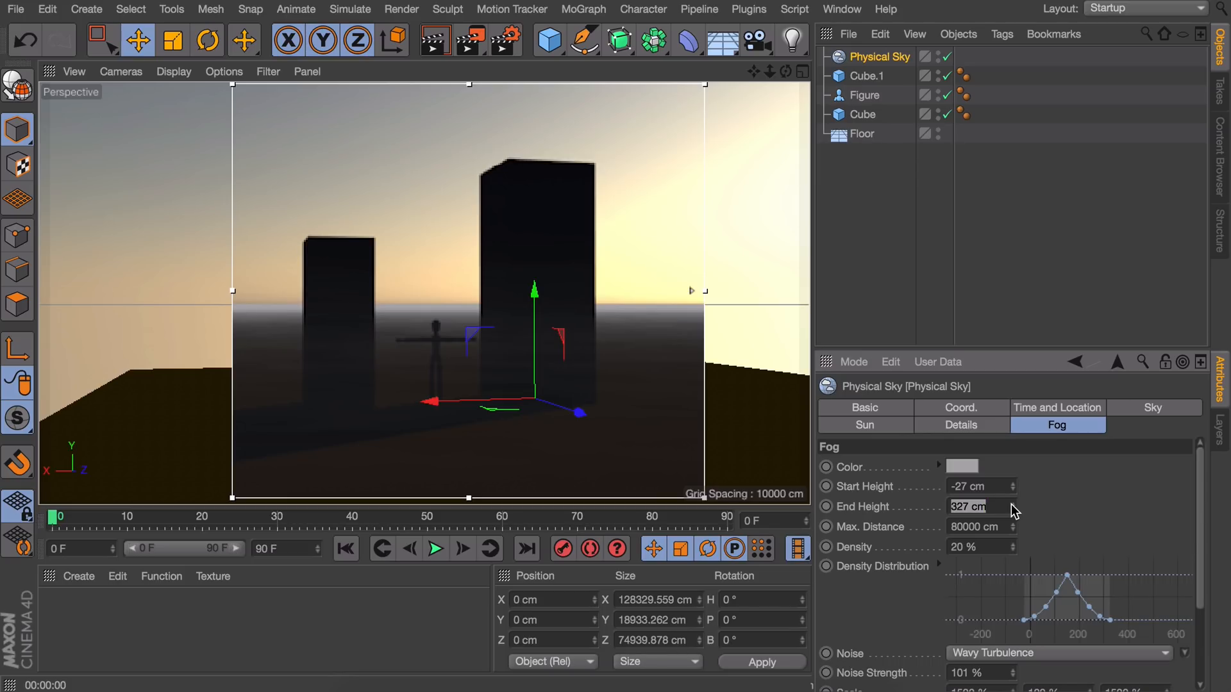
mouse_move(1018, 534)
text(522)
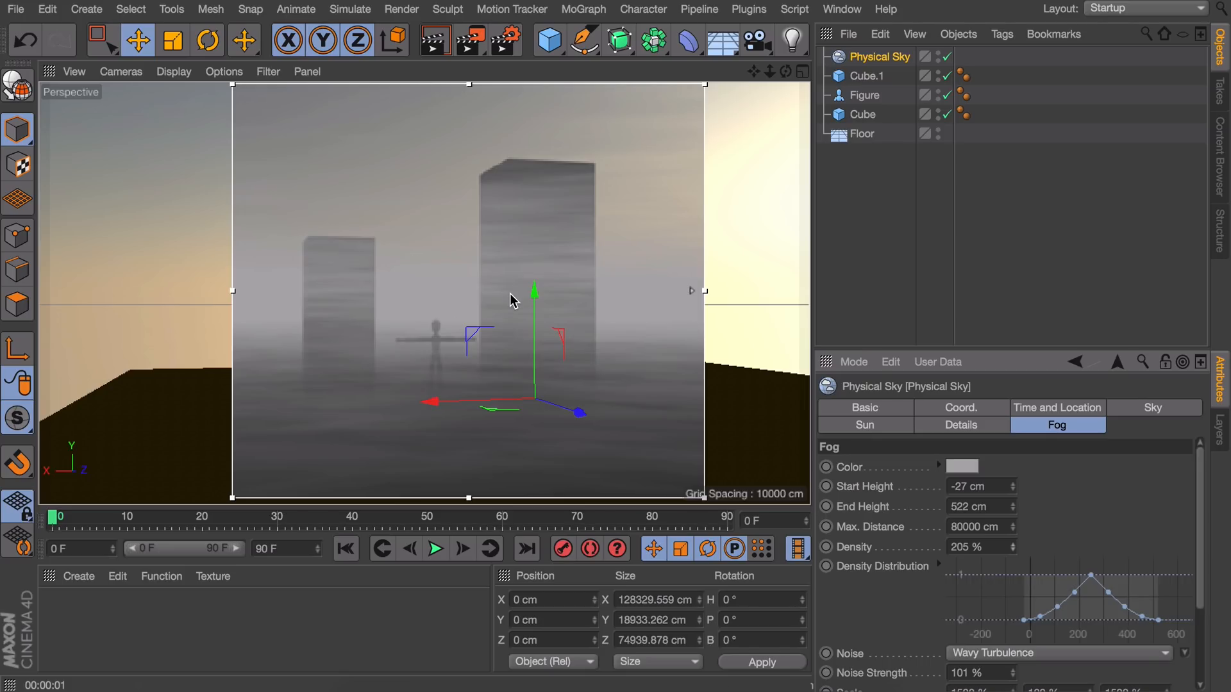
mouse_move(381, 351)
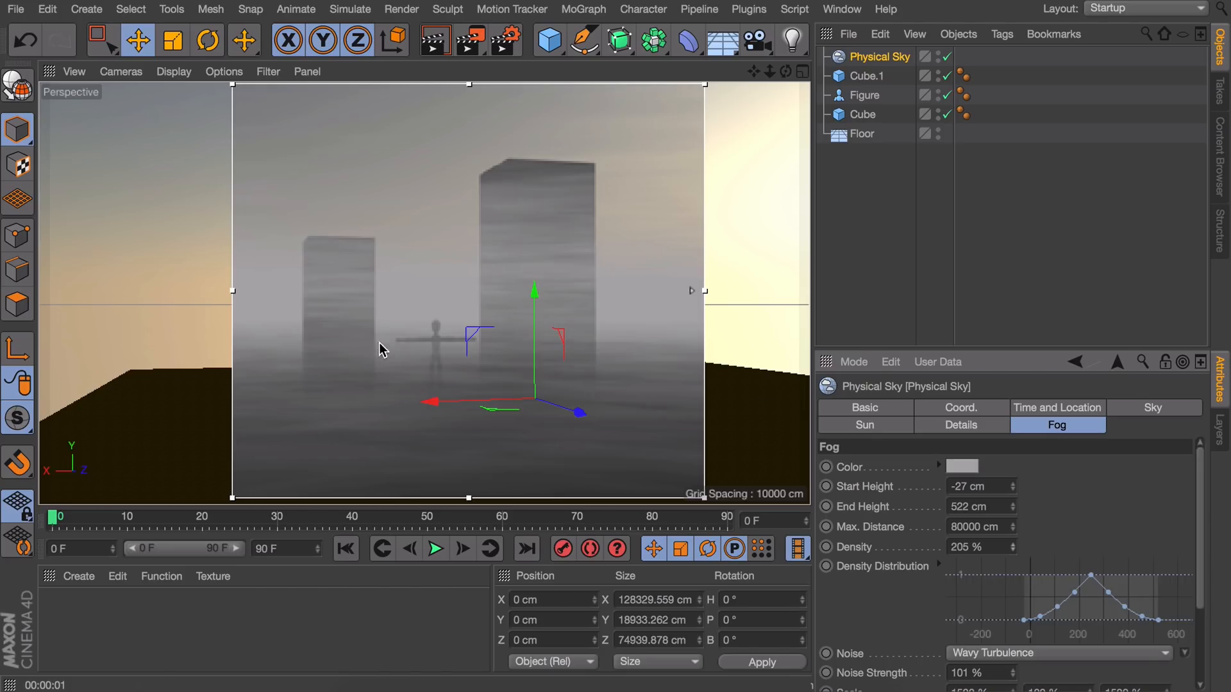
mouse_move(323, 321)
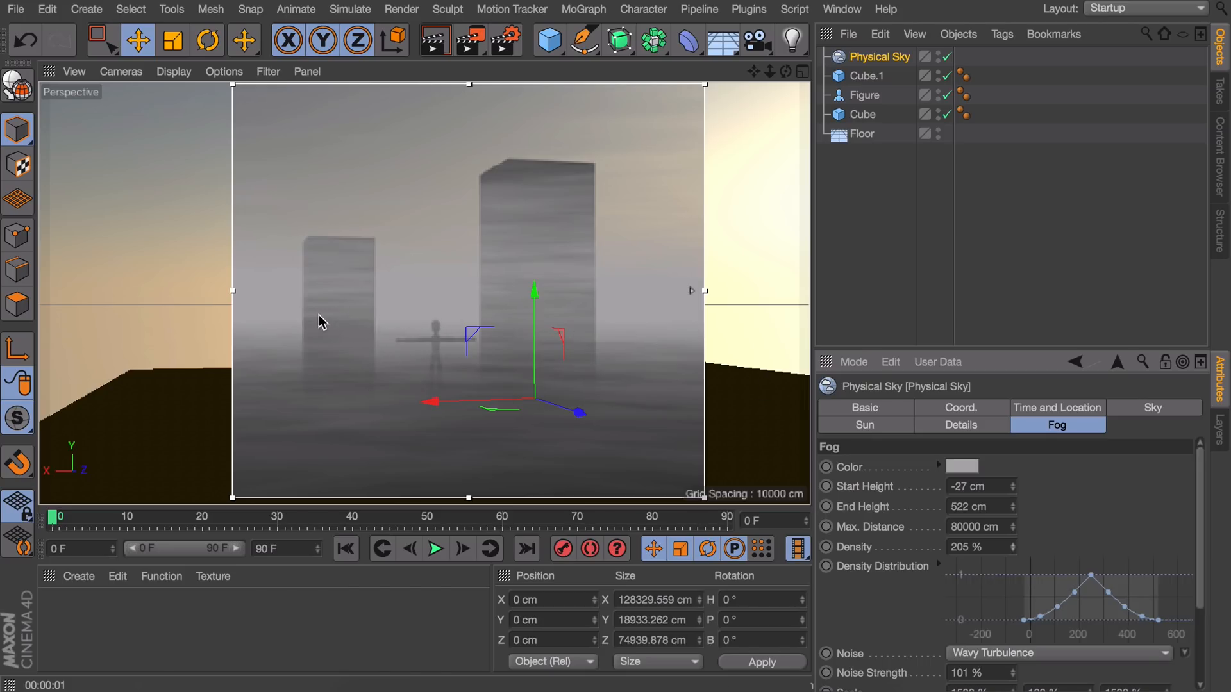
mouse_move(416, 325)
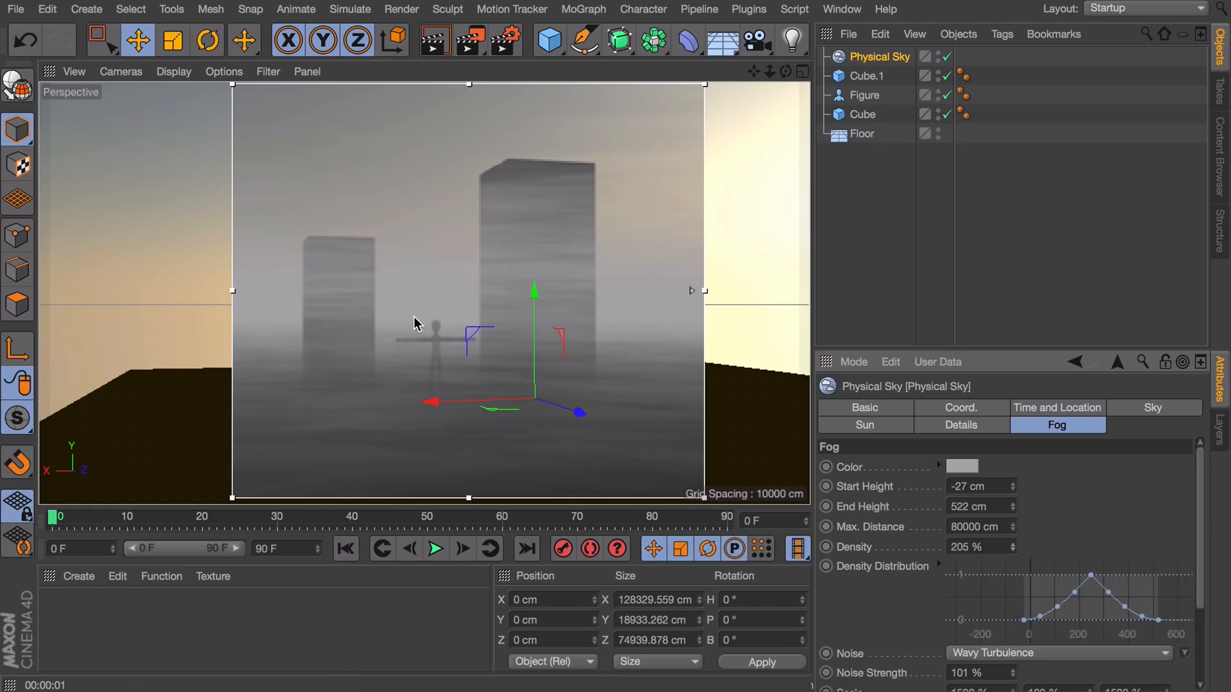
mouse_move(562, 392)
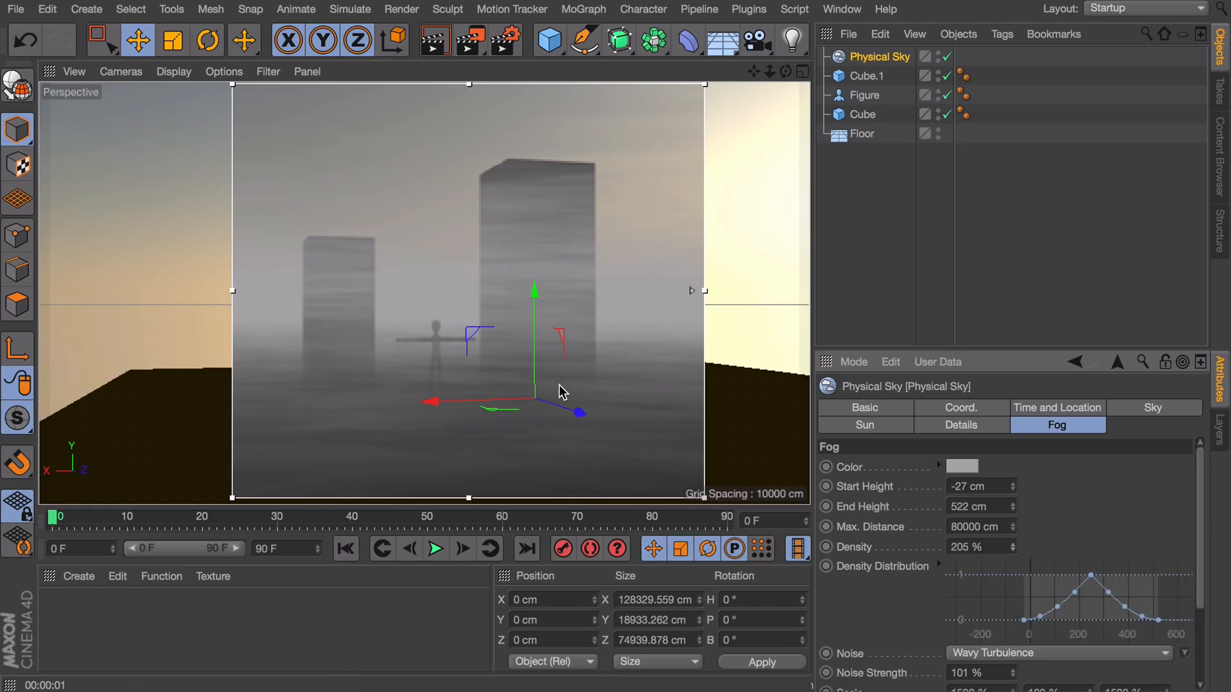
- Set the fog noise Scale to 900%, 600% and 900%
scroll(down, 3)
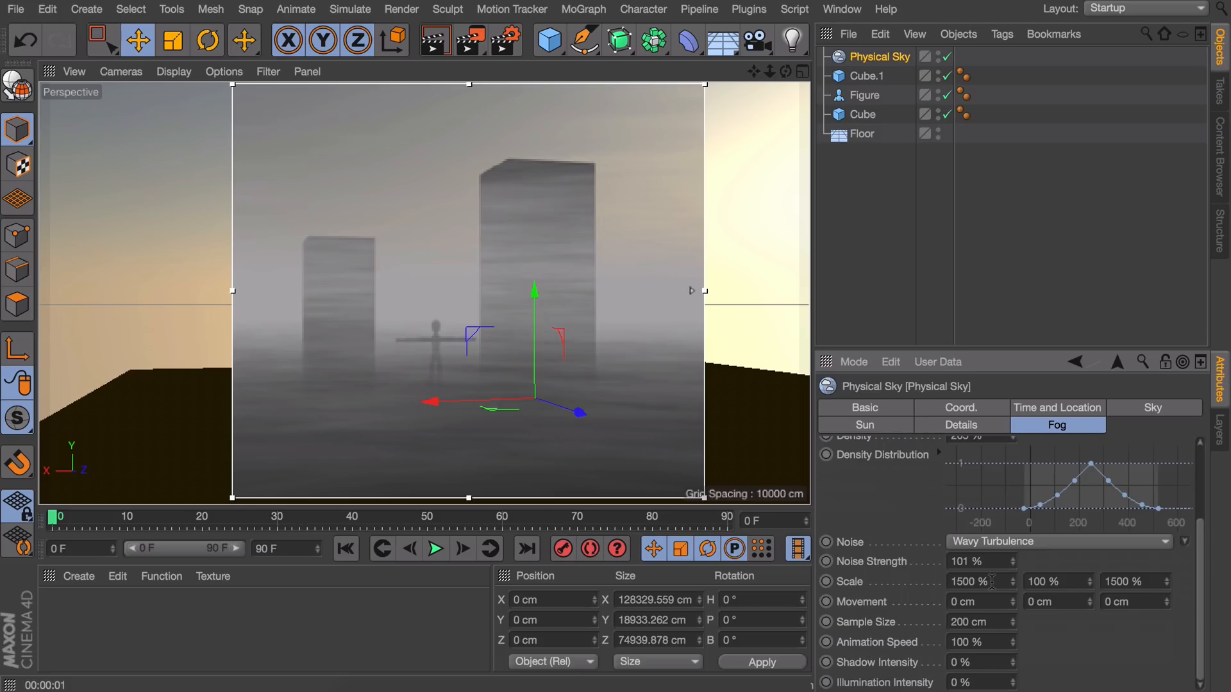
click(973, 580)
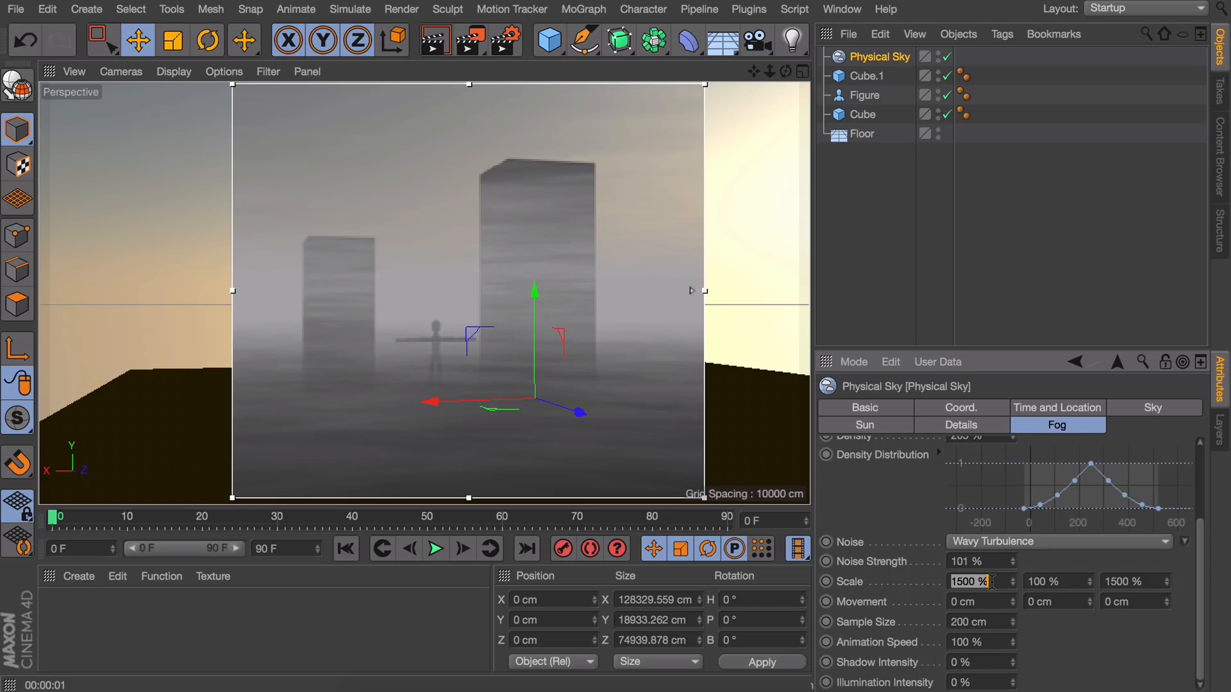
text(900)
click(1058, 582)
text(600)
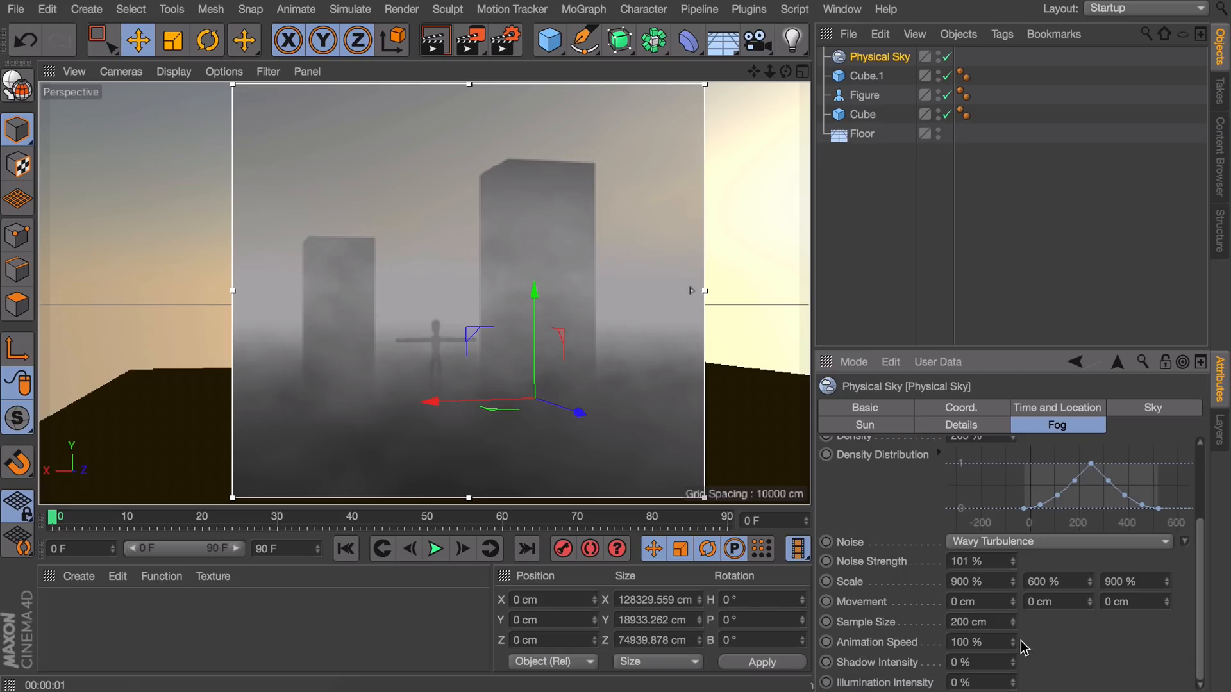
mouse_move(1017, 665)
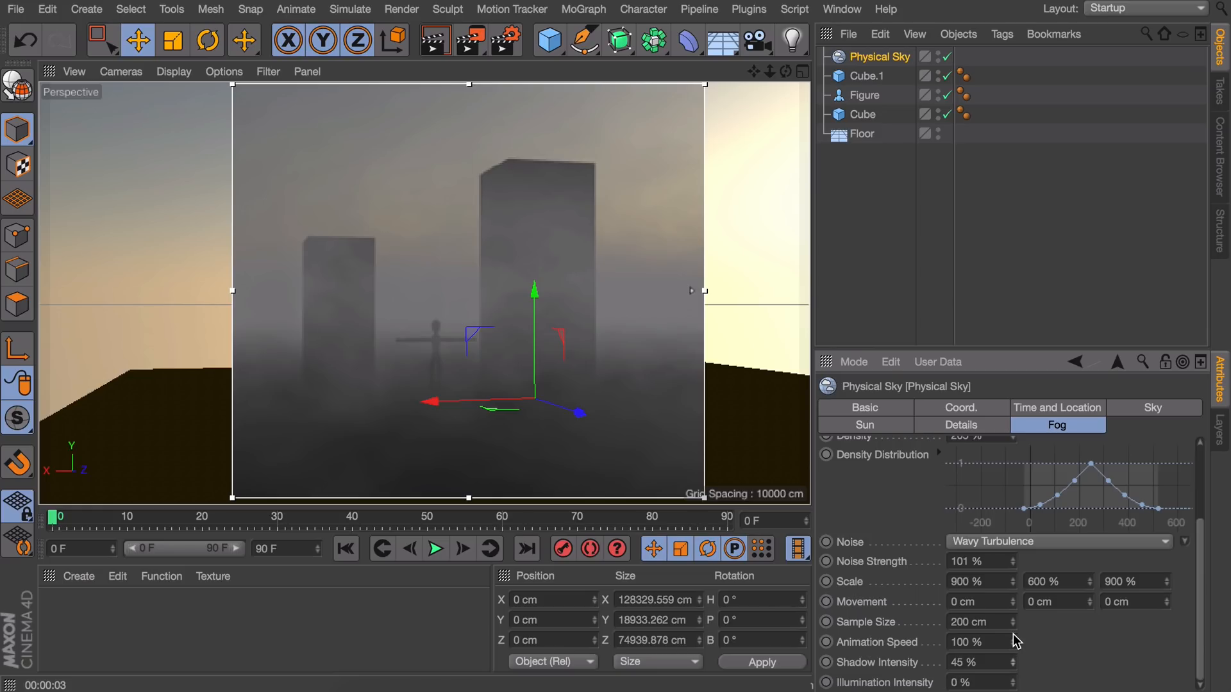
mouse_move(1048, 490)
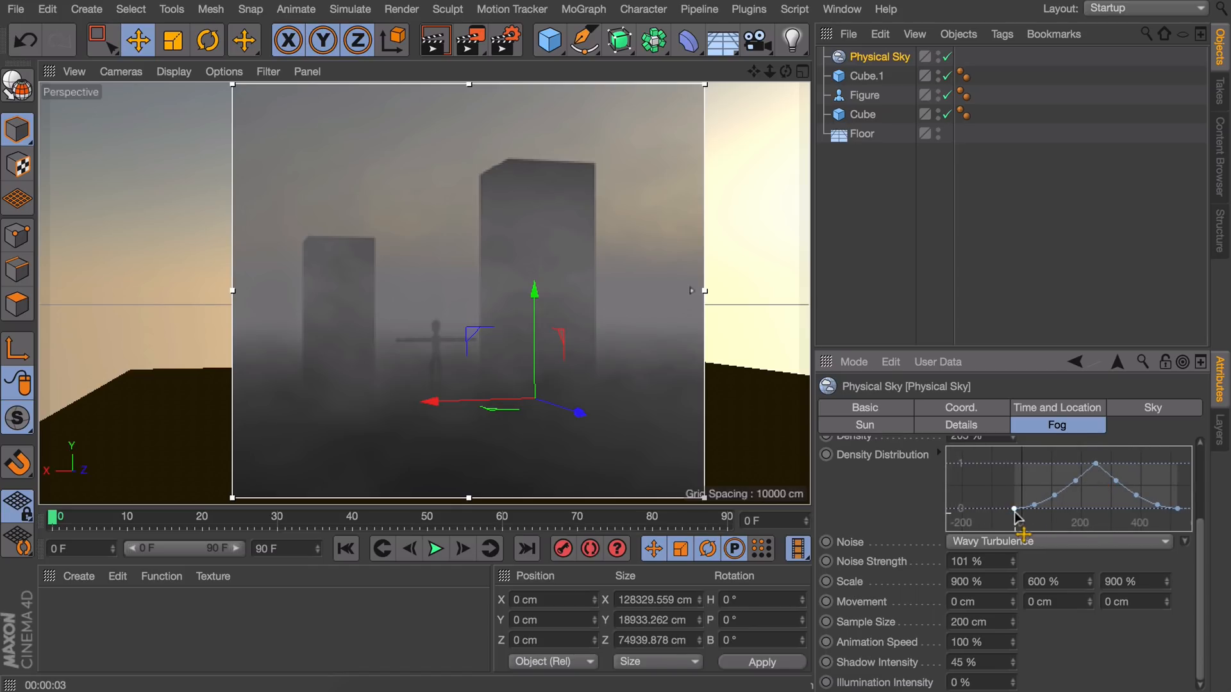
mouse_move(1139, 501)
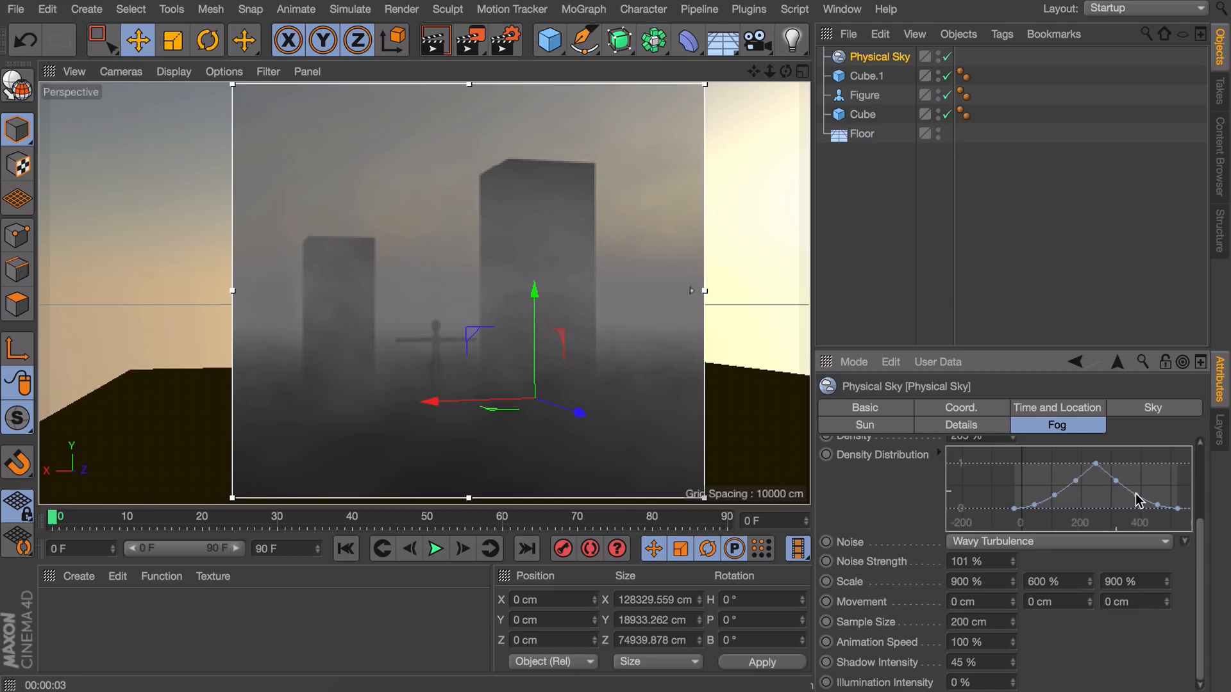
mouse_move(1129, 500)
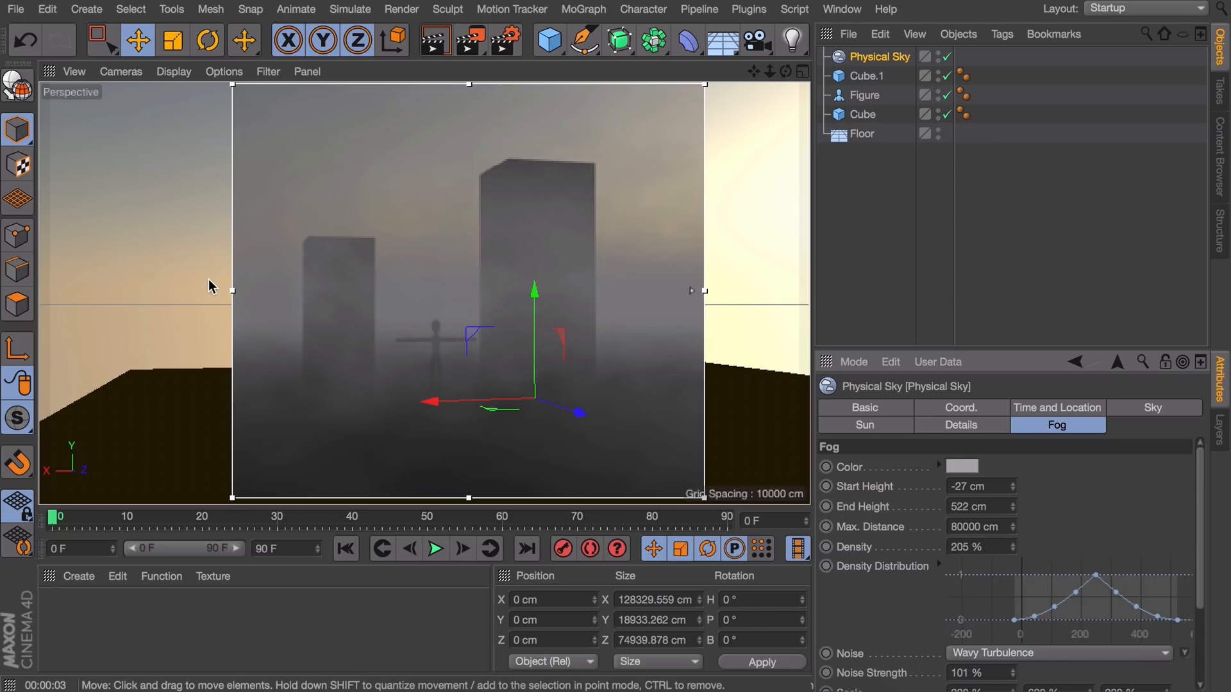
mouse_move(227, 295)
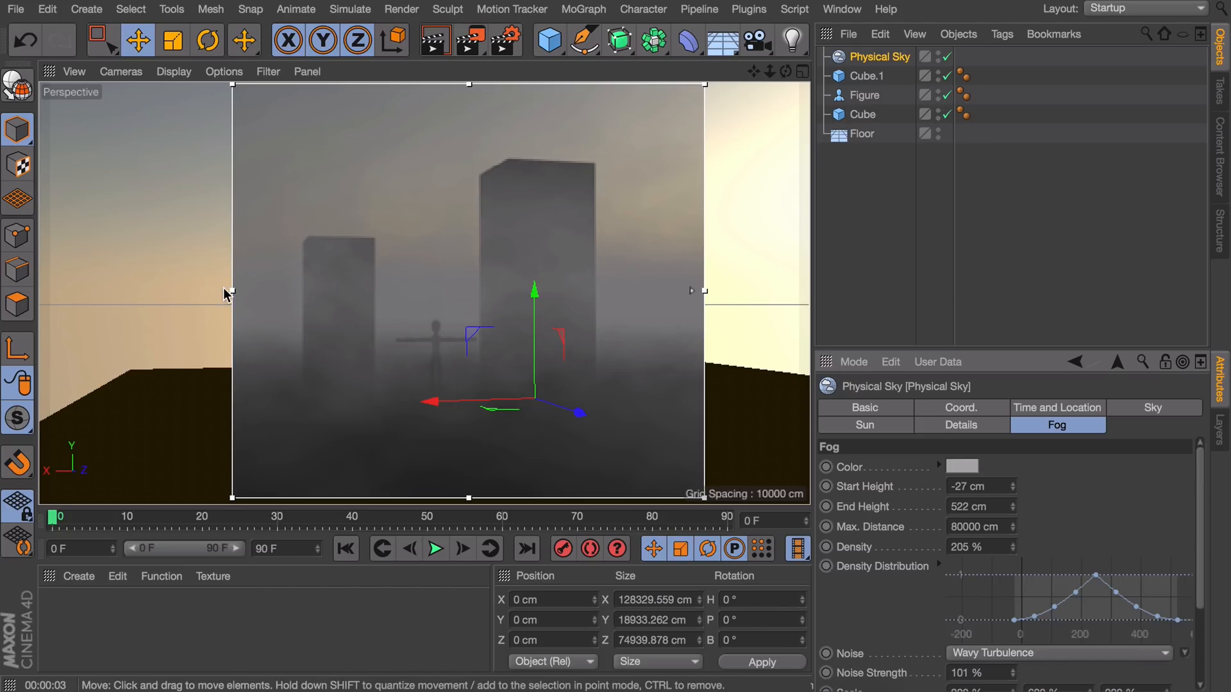
mouse_move(534, 297)
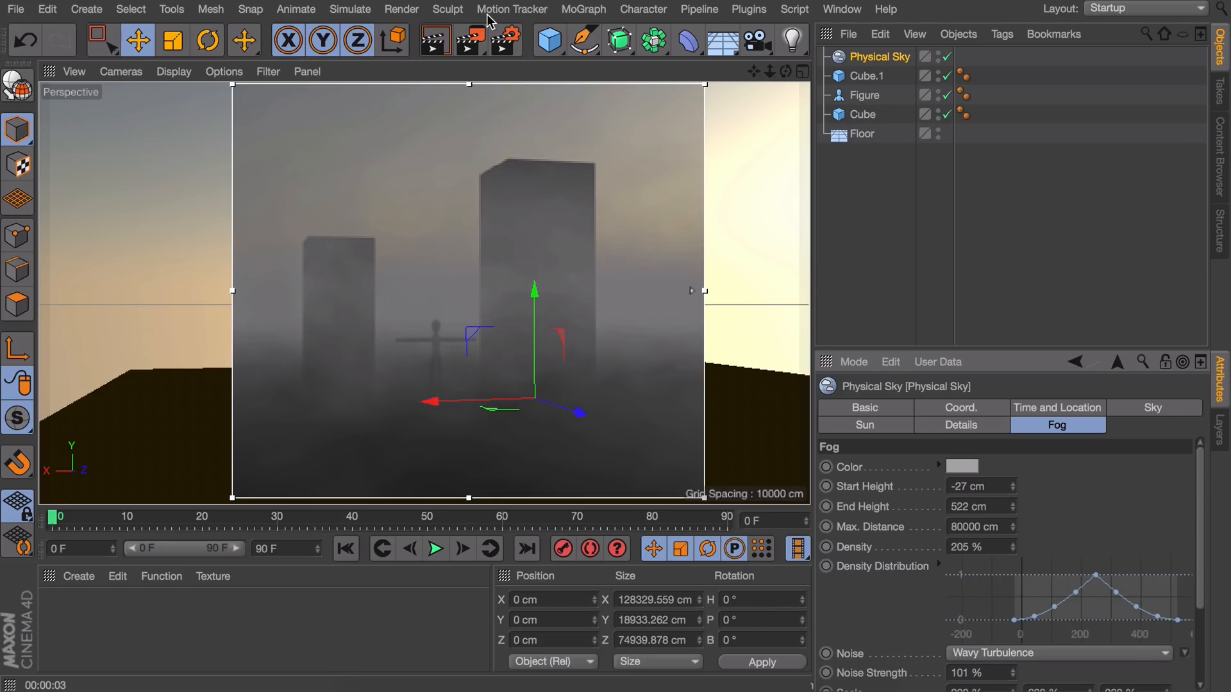
mouse_move(902, 469)
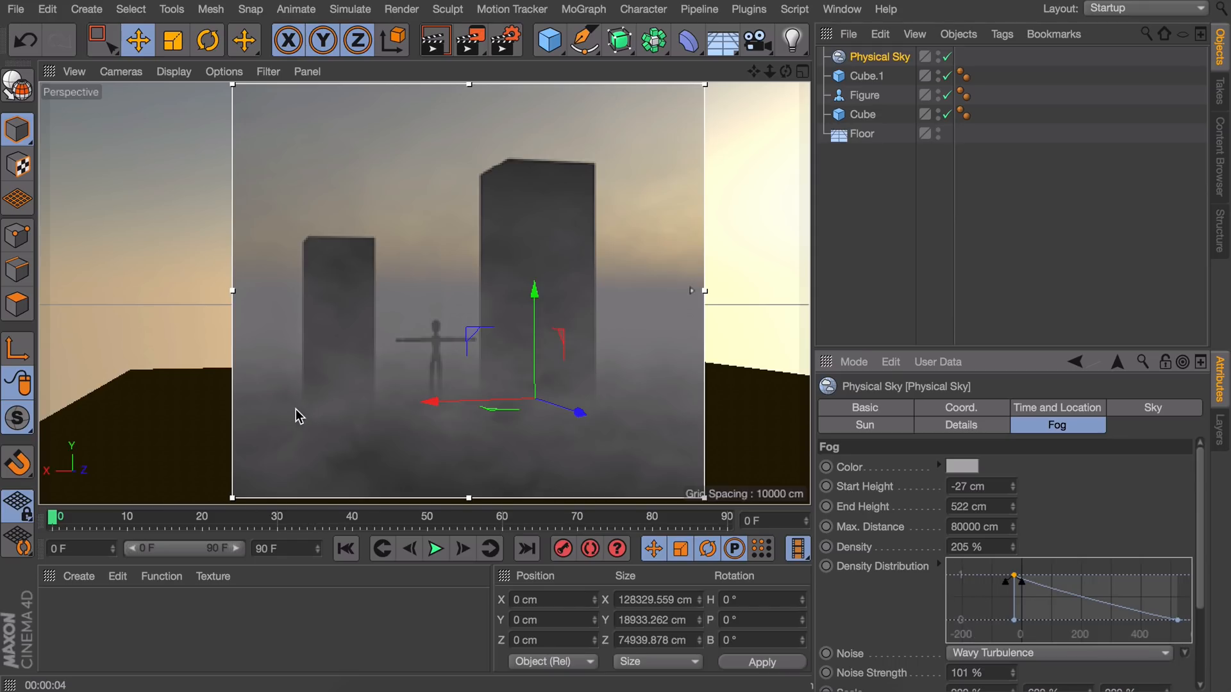
mouse_move(542, 420)
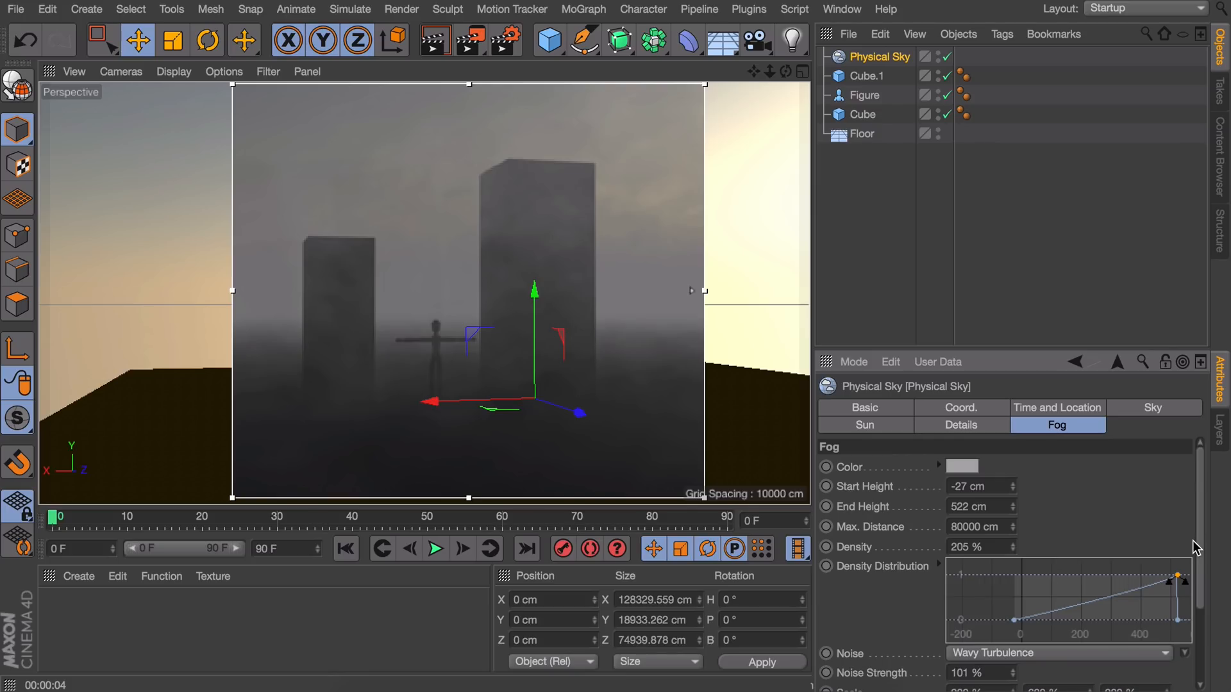
mouse_move(1157, 598)
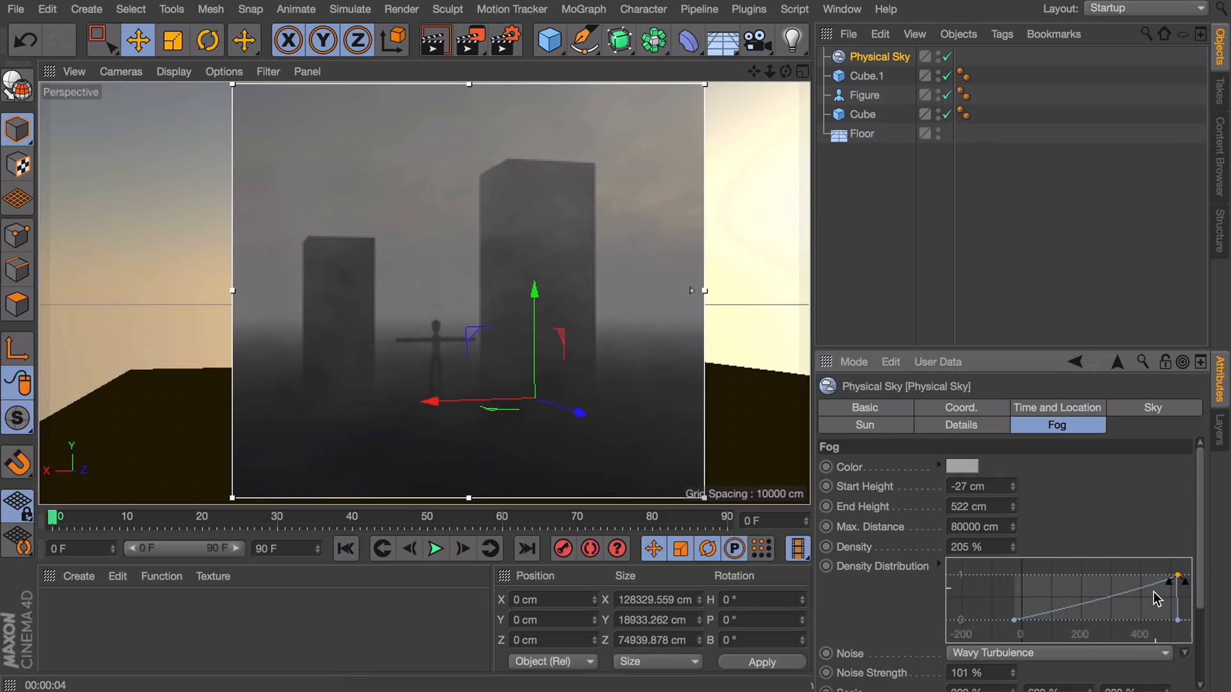
mouse_move(1083, 497)
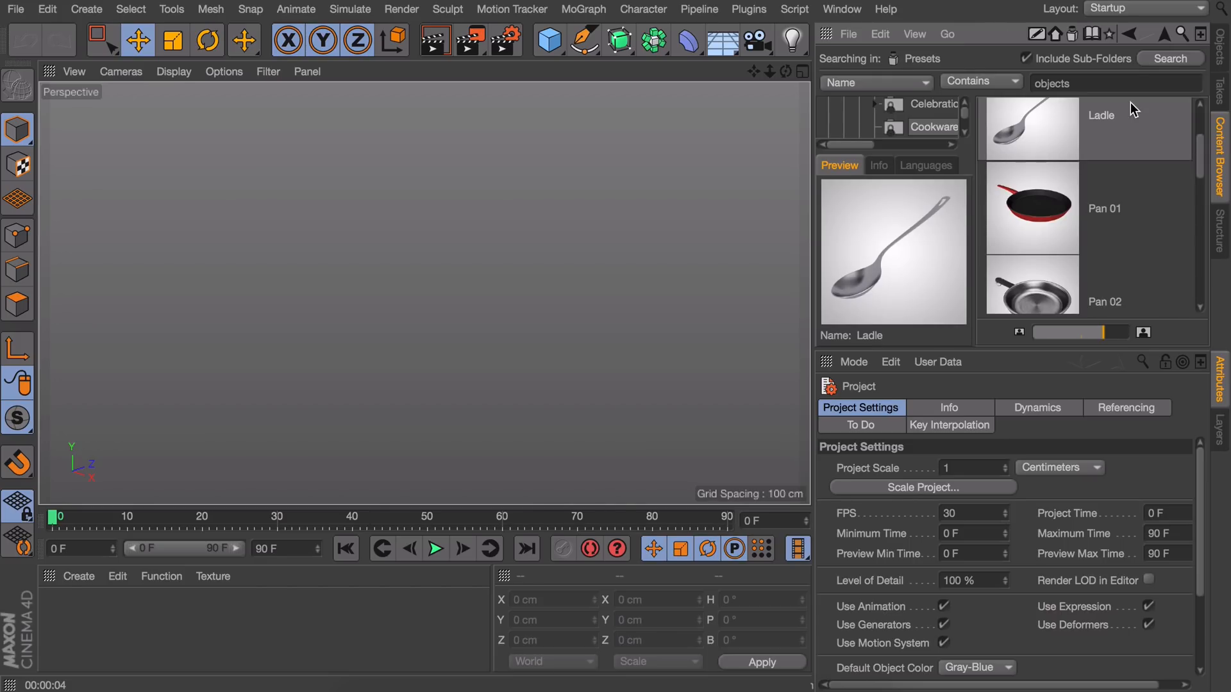
- Load the city model and shrink it with the Scale tool
text(c)
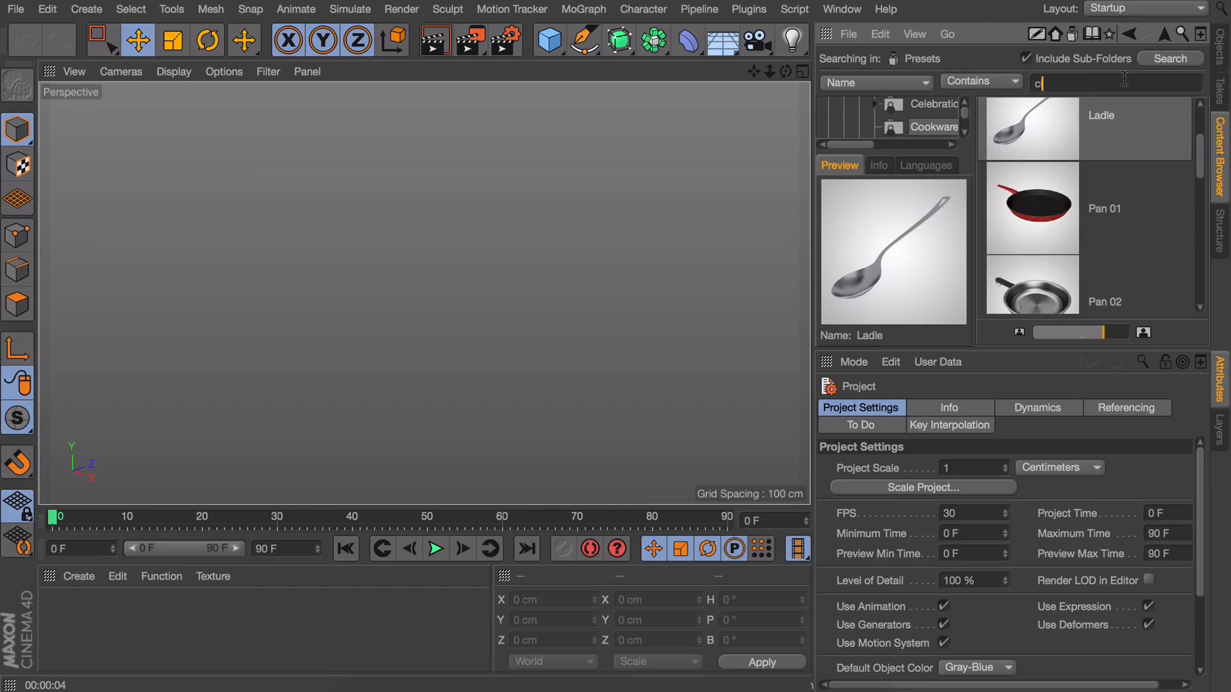
text(ity)
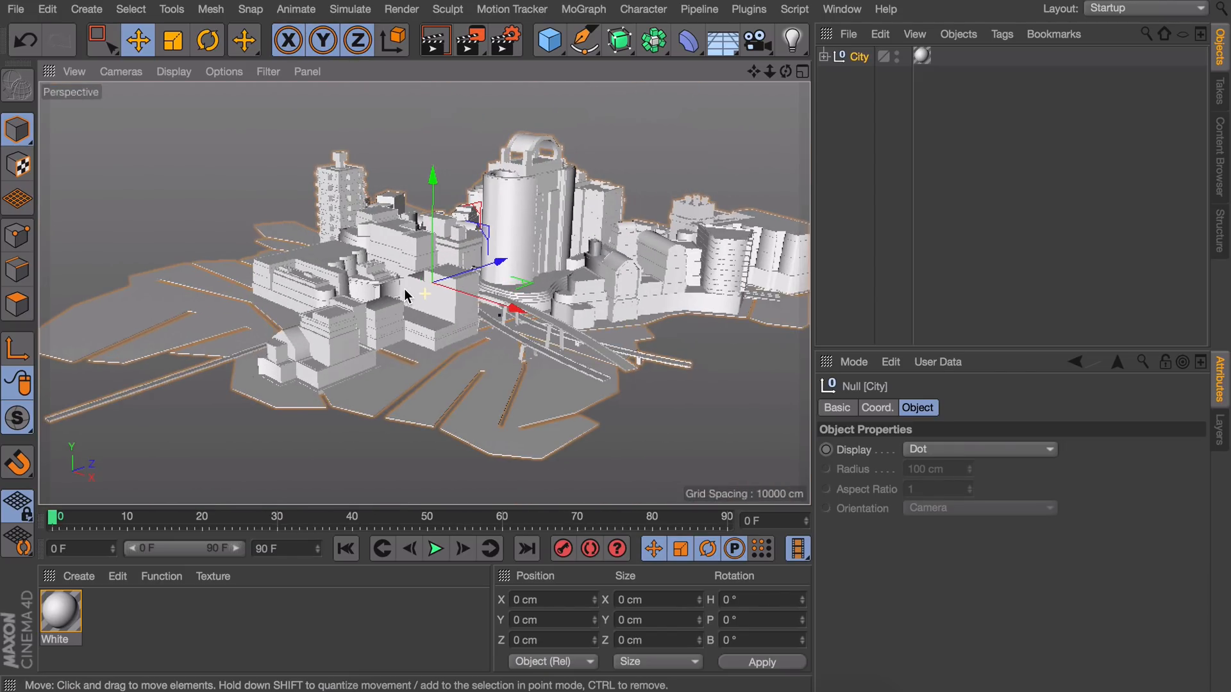
mouse_move(495, 249)
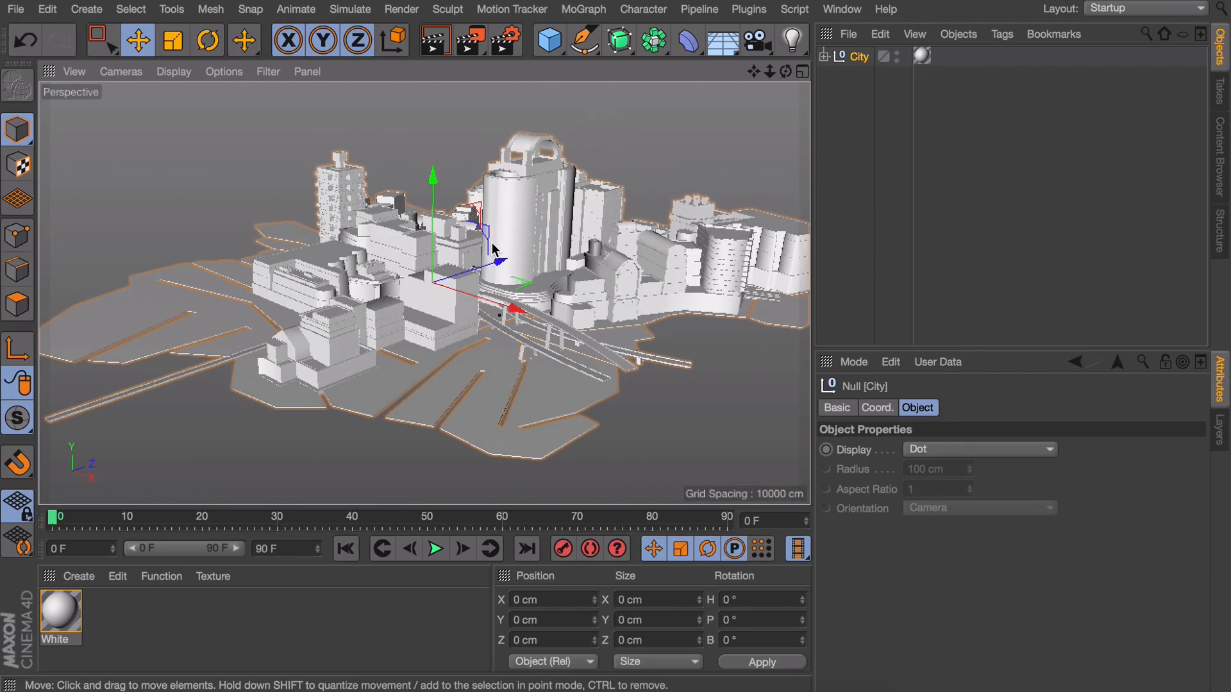
click(206, 40)
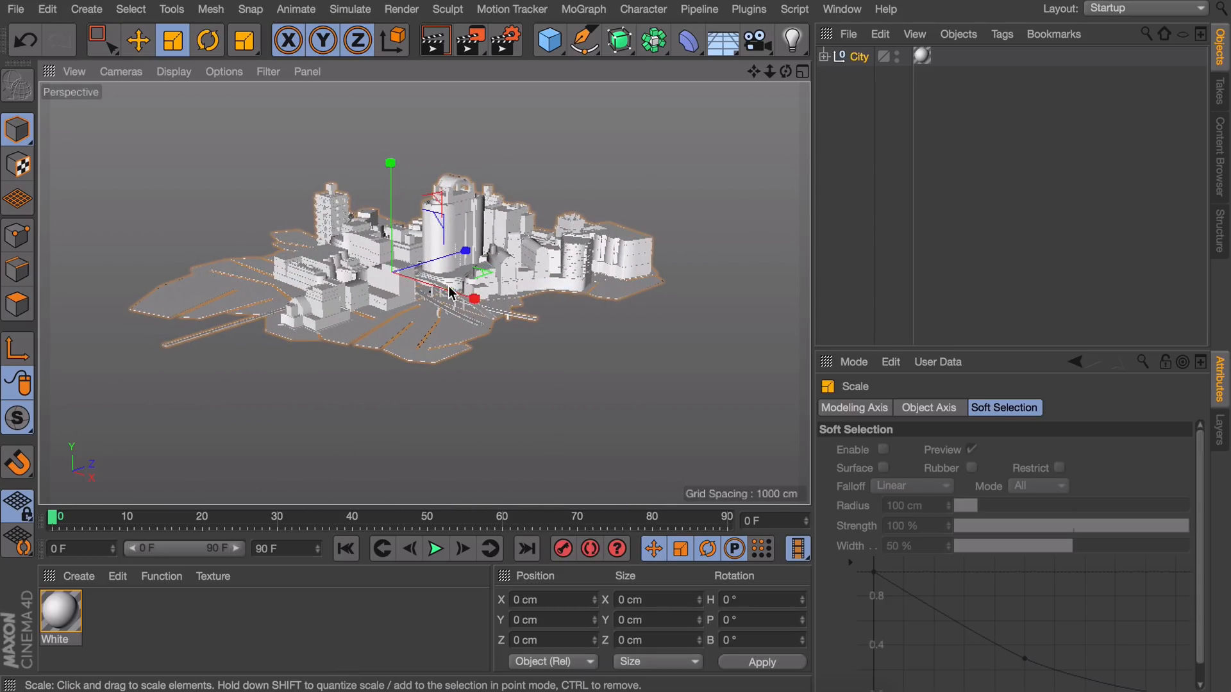
drag(451, 294, 467, 286)
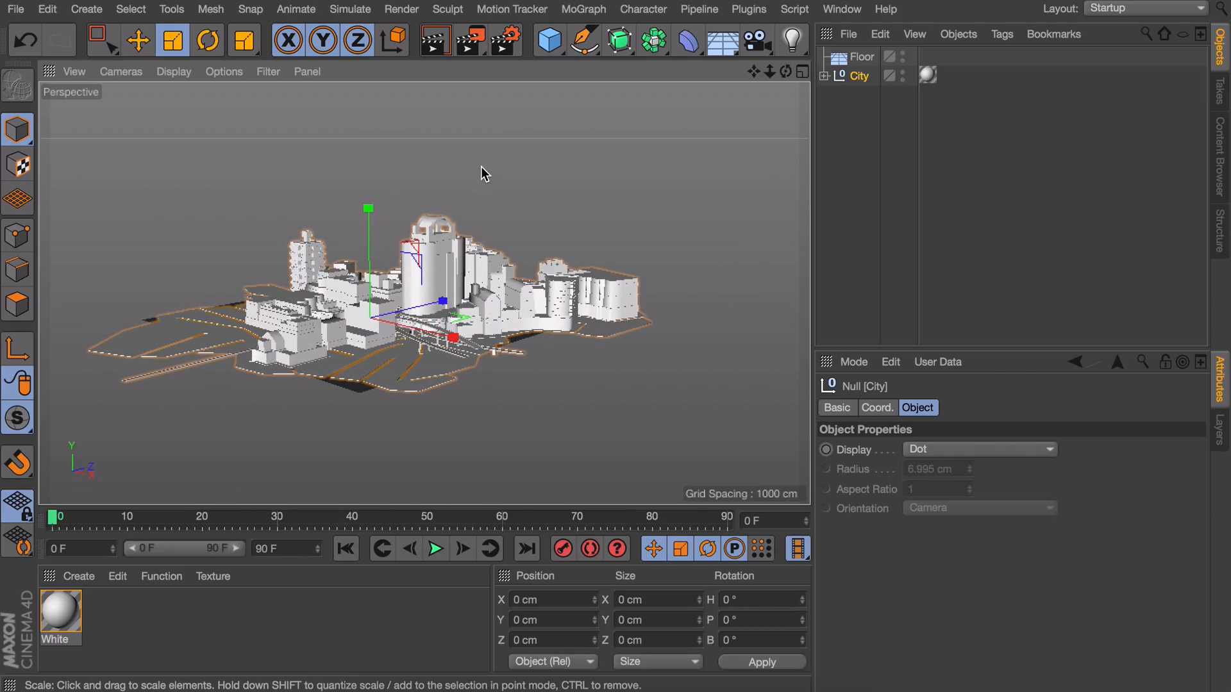
- Switch to the city scene, then orbit and dolly close among the buildings
click(841, 10)
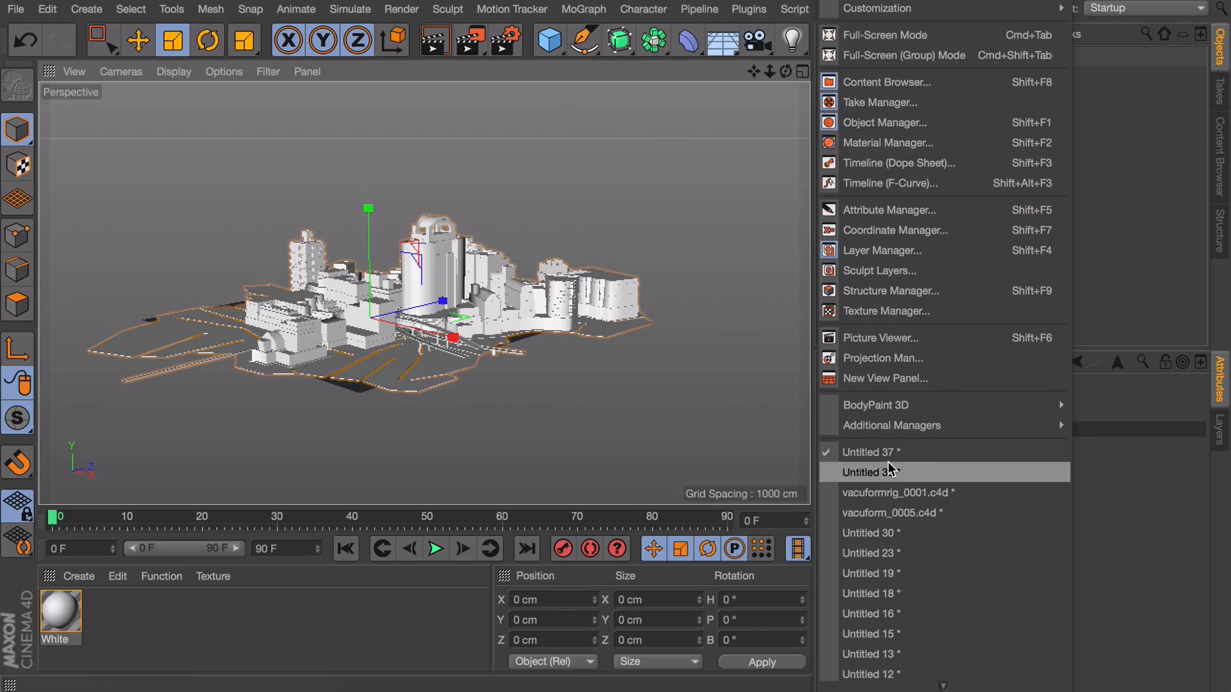
click(870, 472)
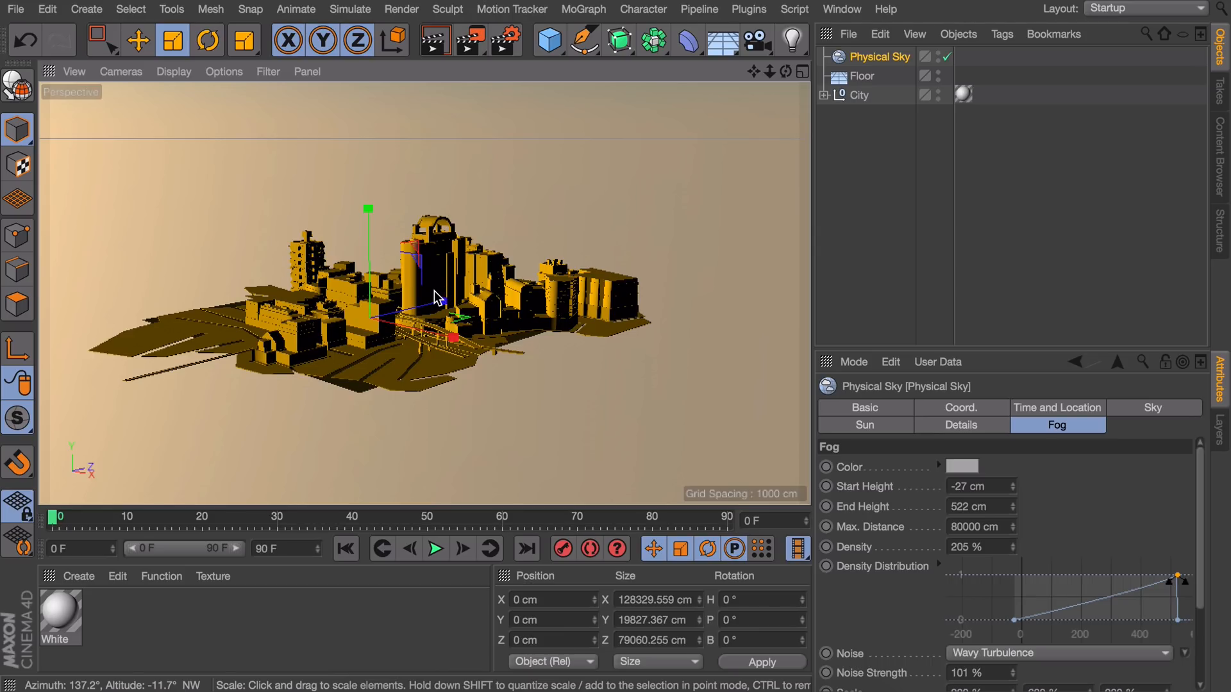
drag(431, 298, 443, 333)
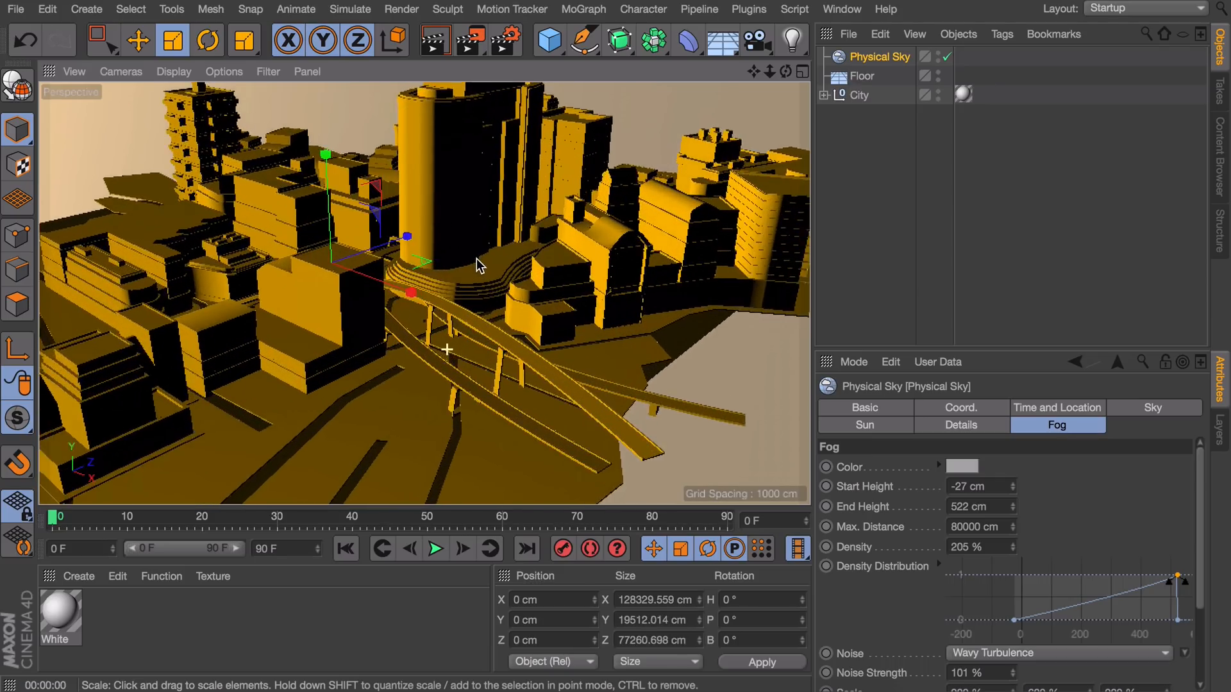
drag(479, 266, 396, 310)
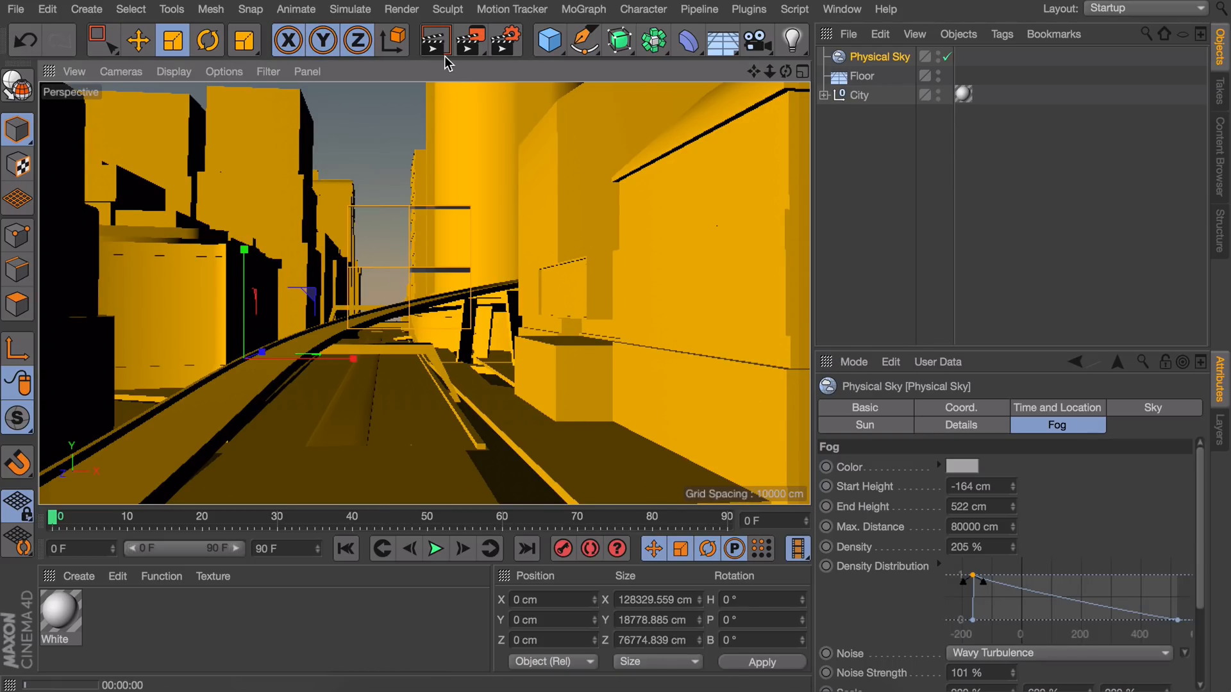
- Start an Interactive Render Region of the foggy street view and select Physical Sky
click(468, 39)
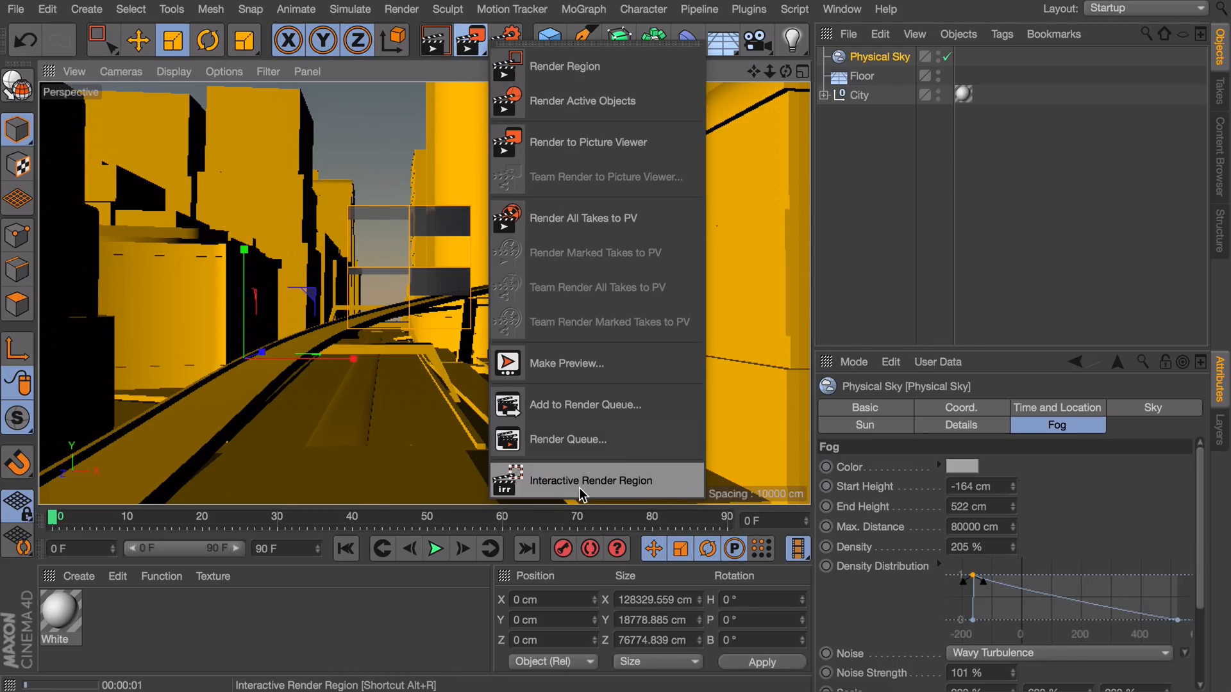
click(591, 480)
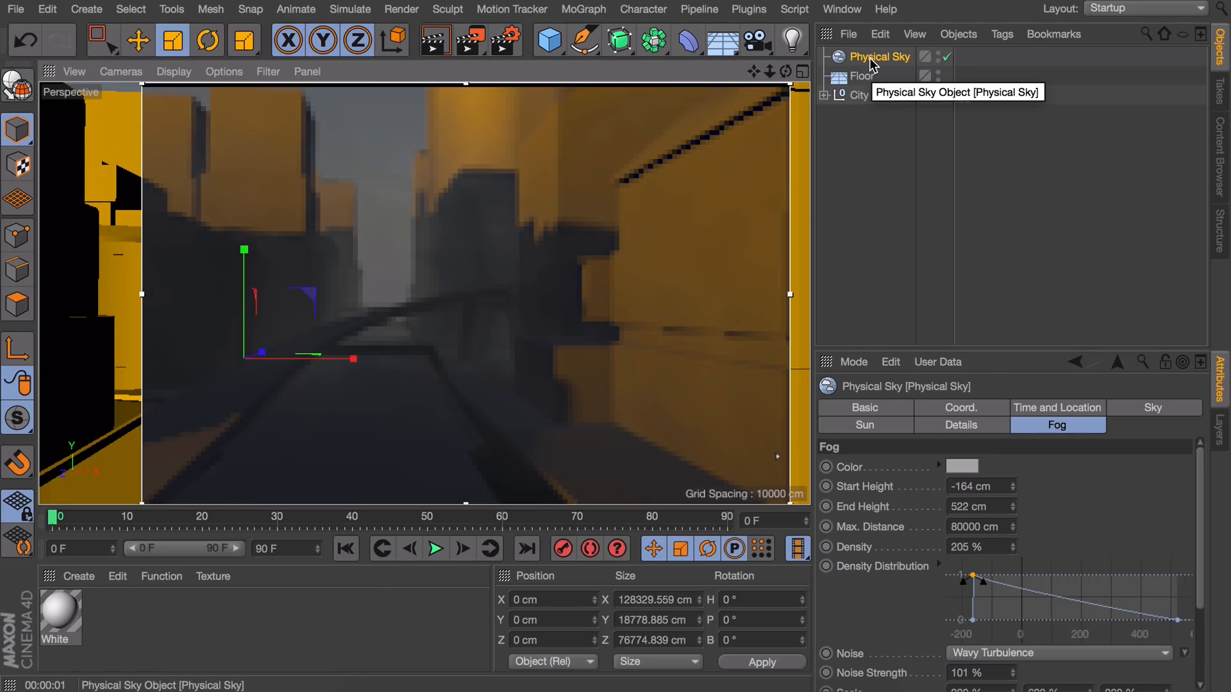
click(207, 40)
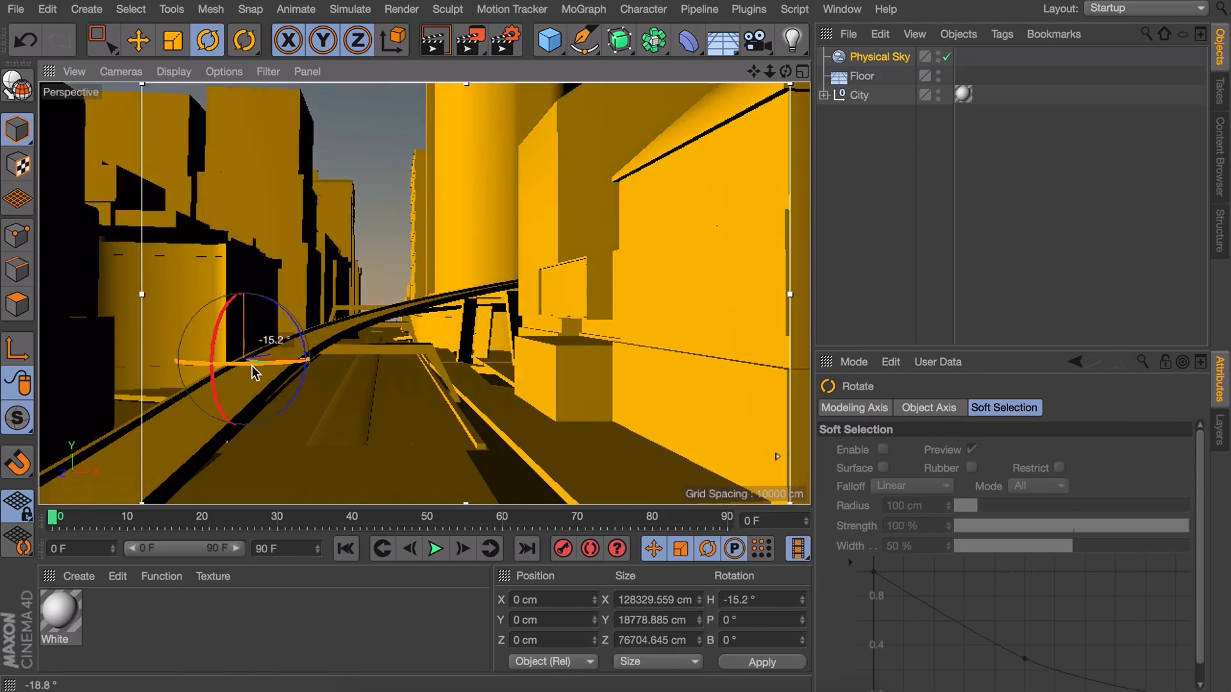
- Rotate the Physical Sky heading so hazy sunlight glows behind the street, and check its time
drag(254, 373, 667, 359)
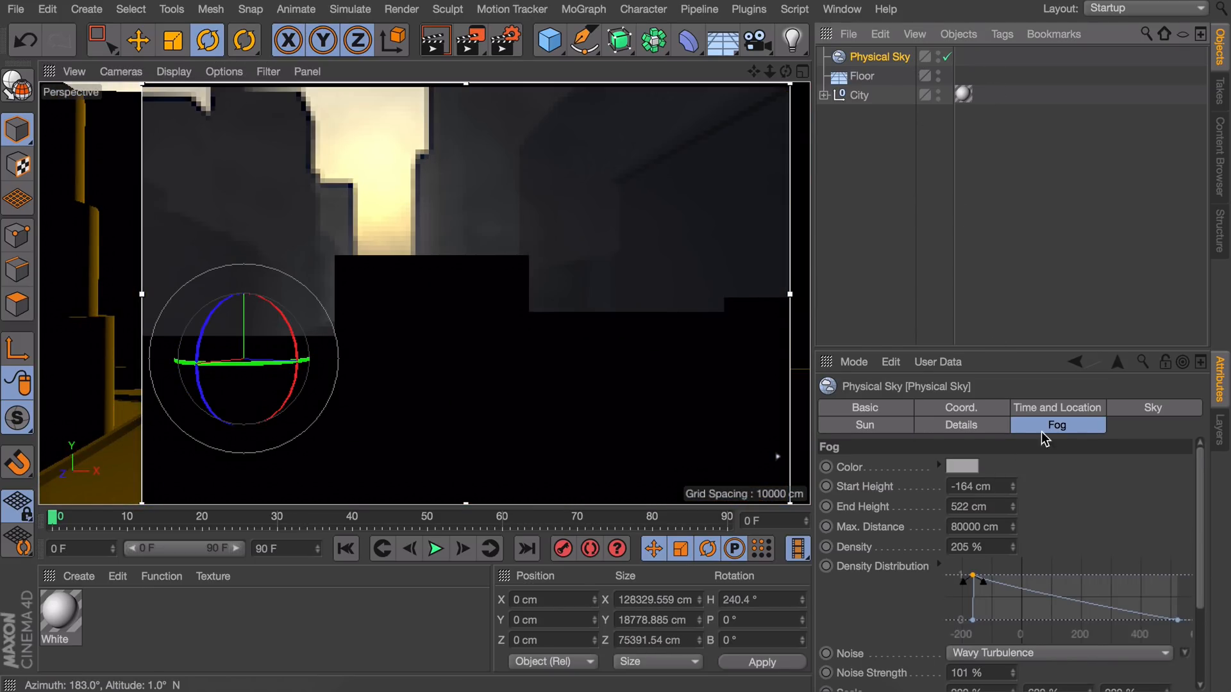
click(1056, 408)
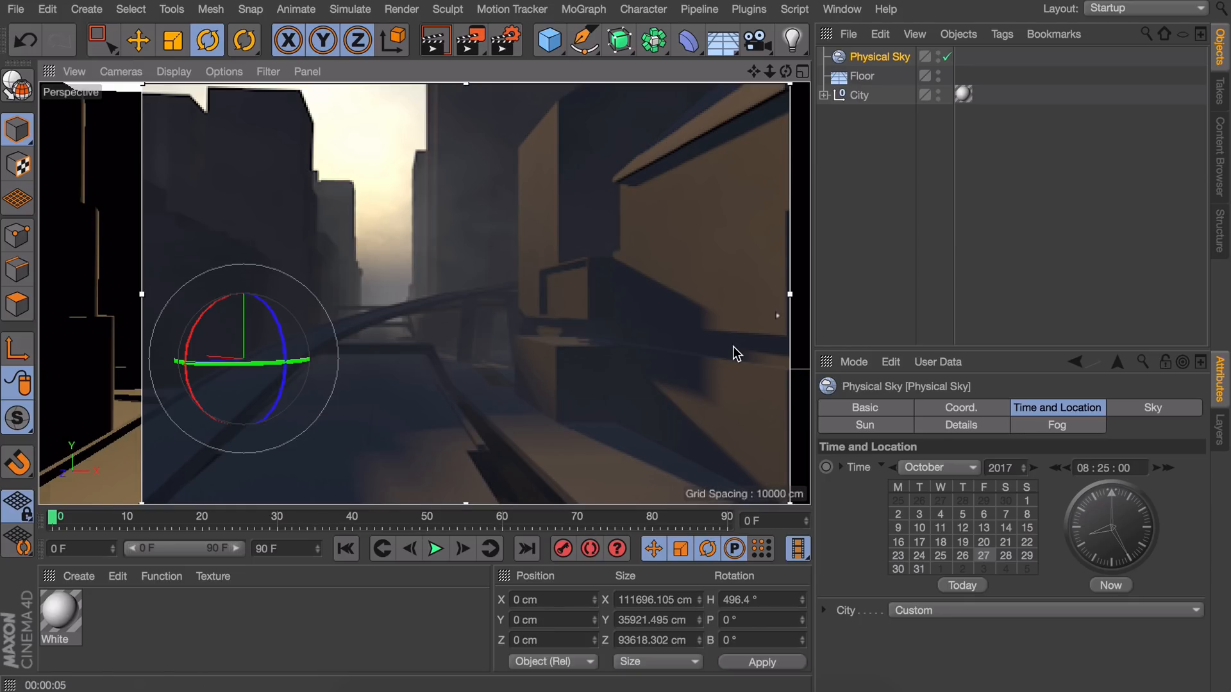
mouse_move(438, 294)
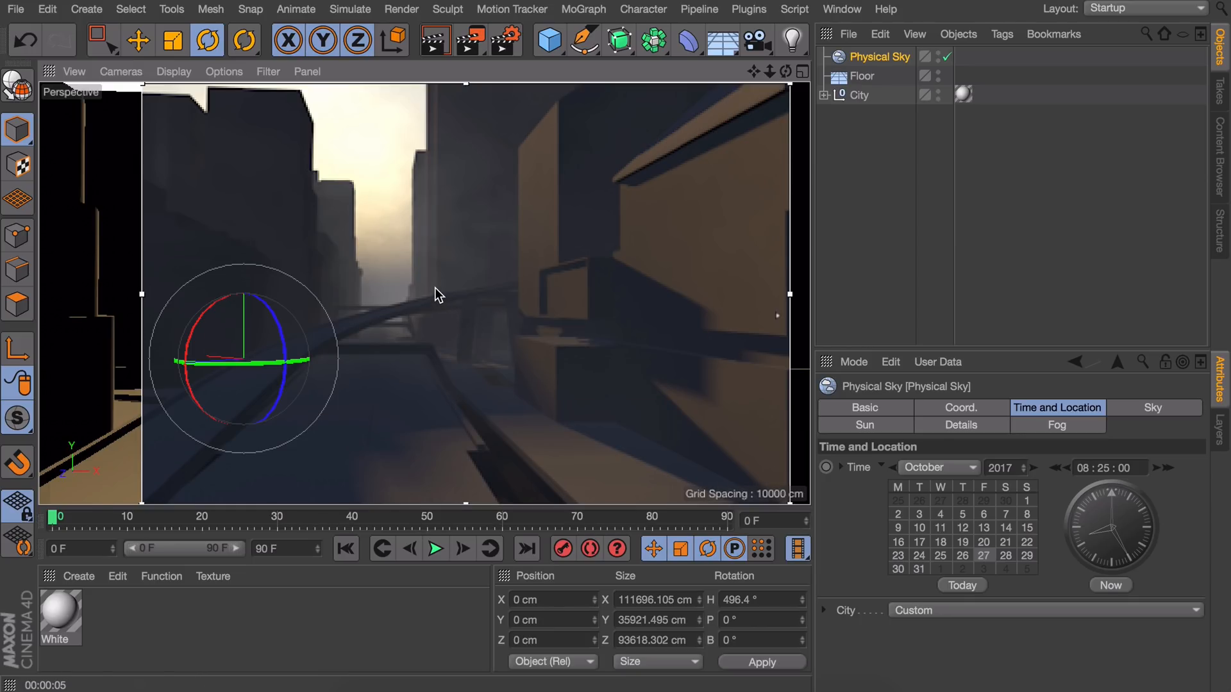
mouse_move(328, 315)
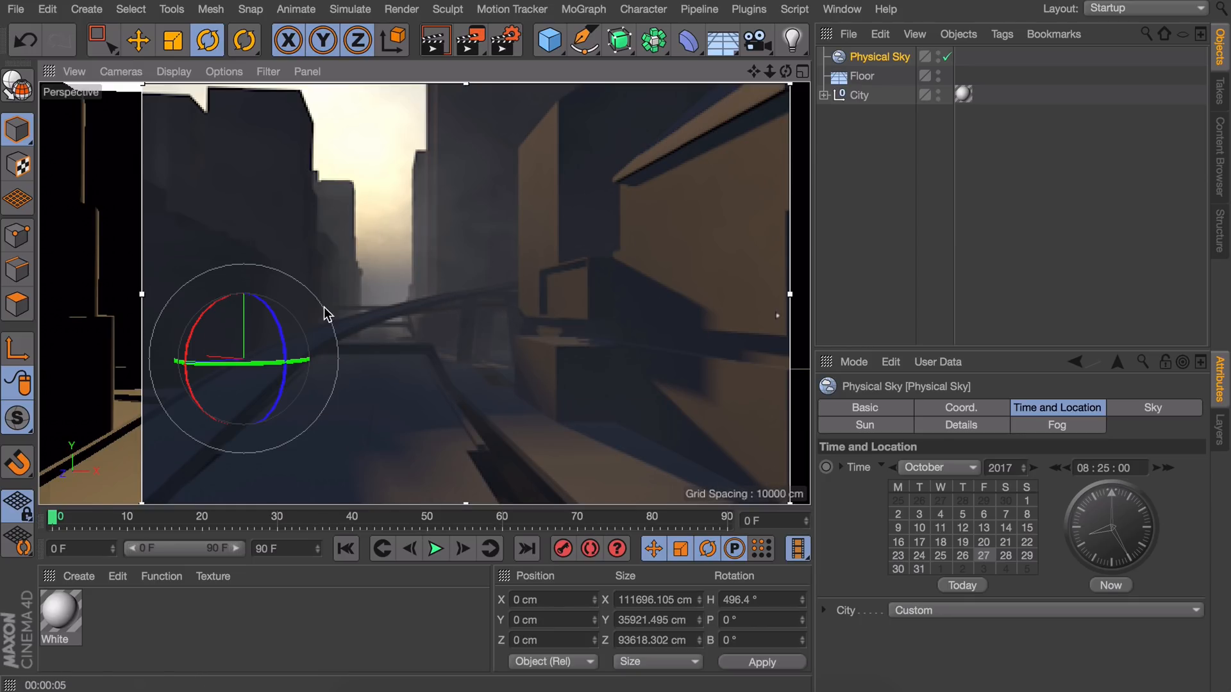
mouse_move(416, 283)
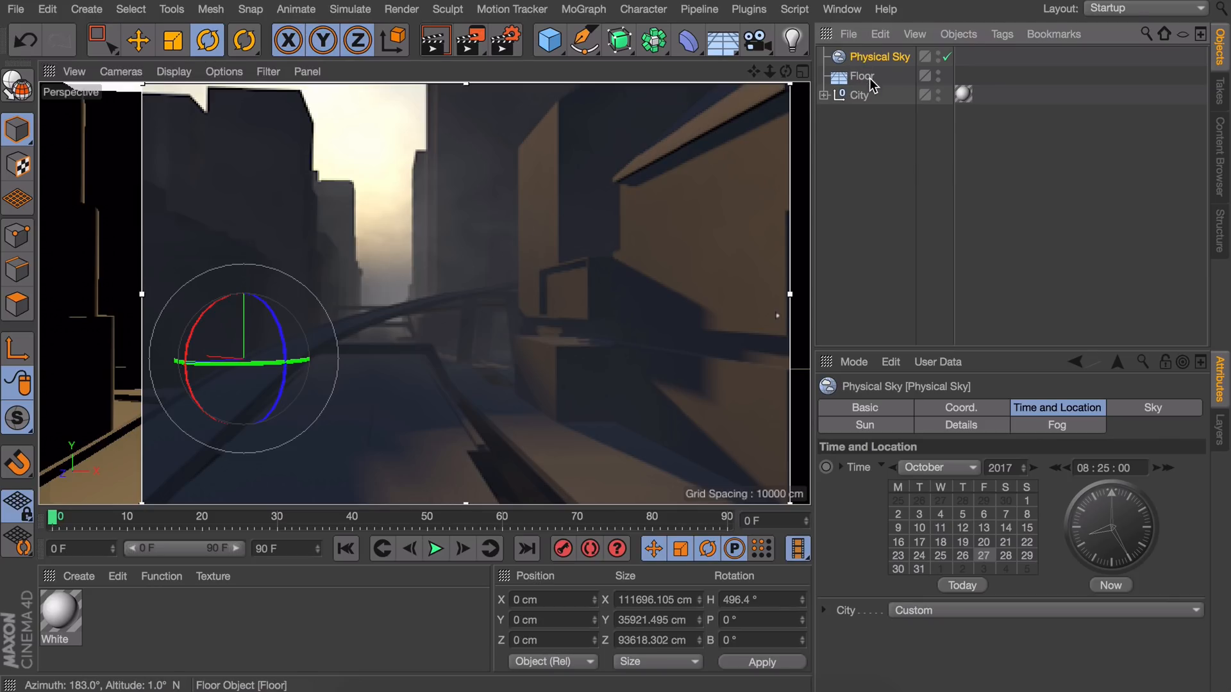
- Raise the Physical Sky fog Density from 205% to 328%
click(1056, 425)
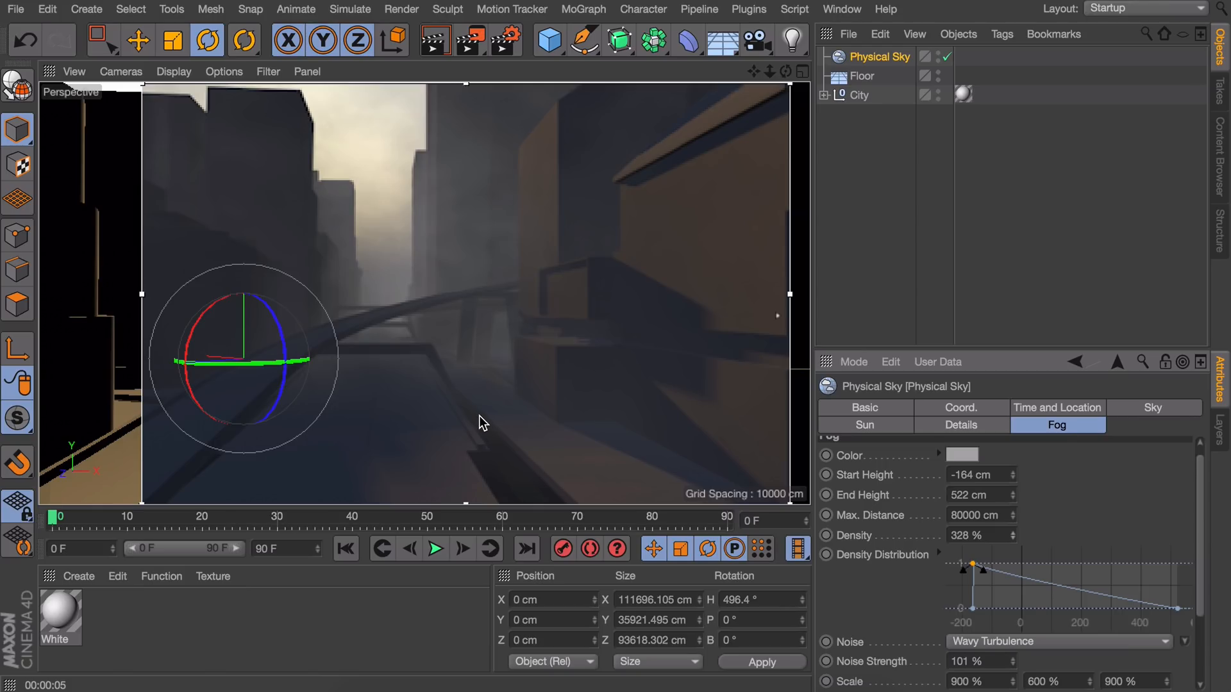
mouse_move(623, 457)
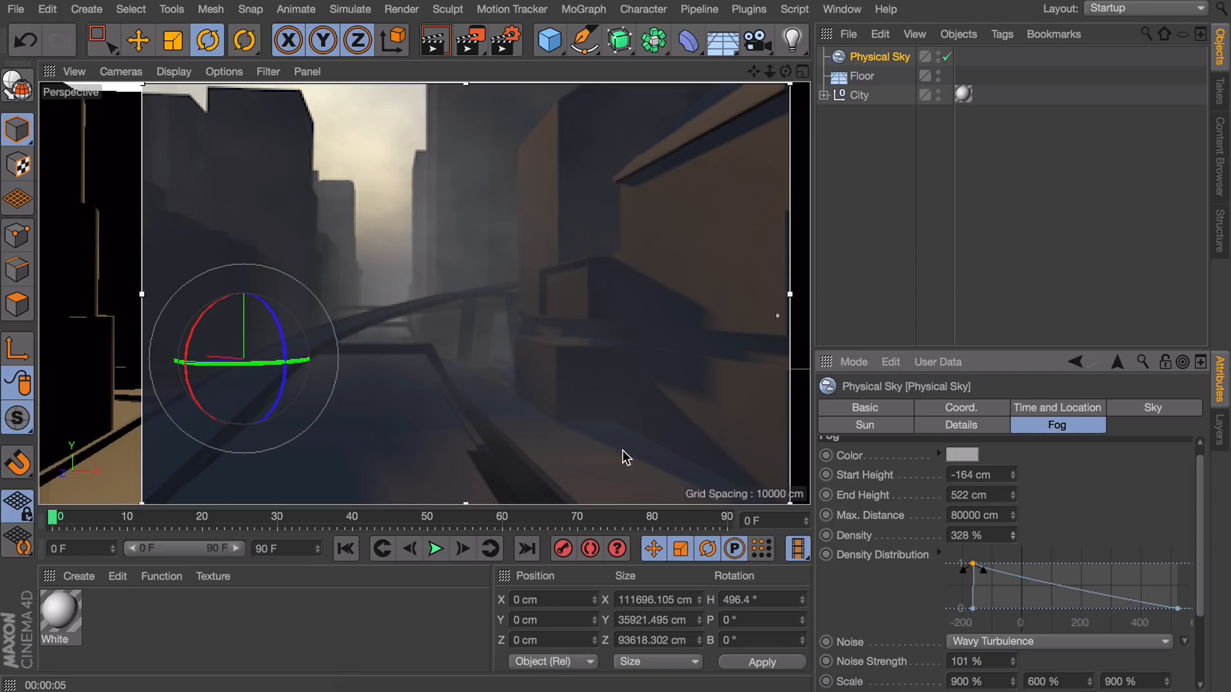
mouse_move(701, 354)
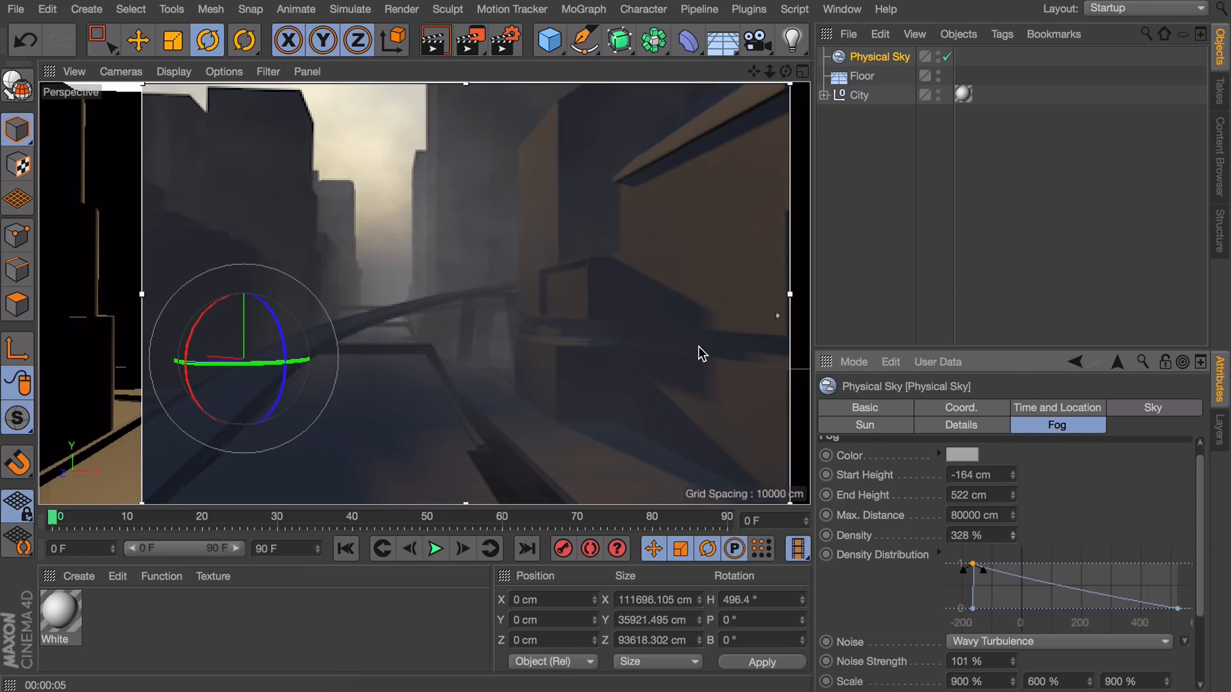
click(756, 40)
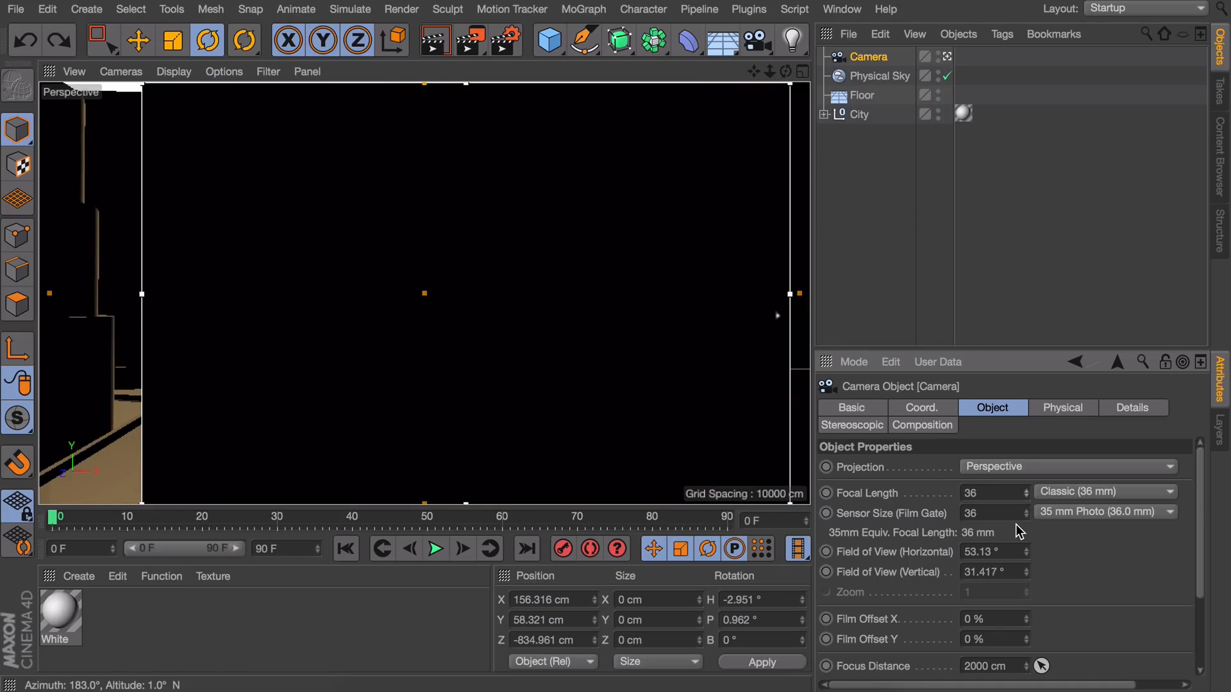
- Set the camera's Sensor Size (Film Gate) to 7.9 mm for a 164 mm-equivalent lens
click(786, 71)
text(7.9)
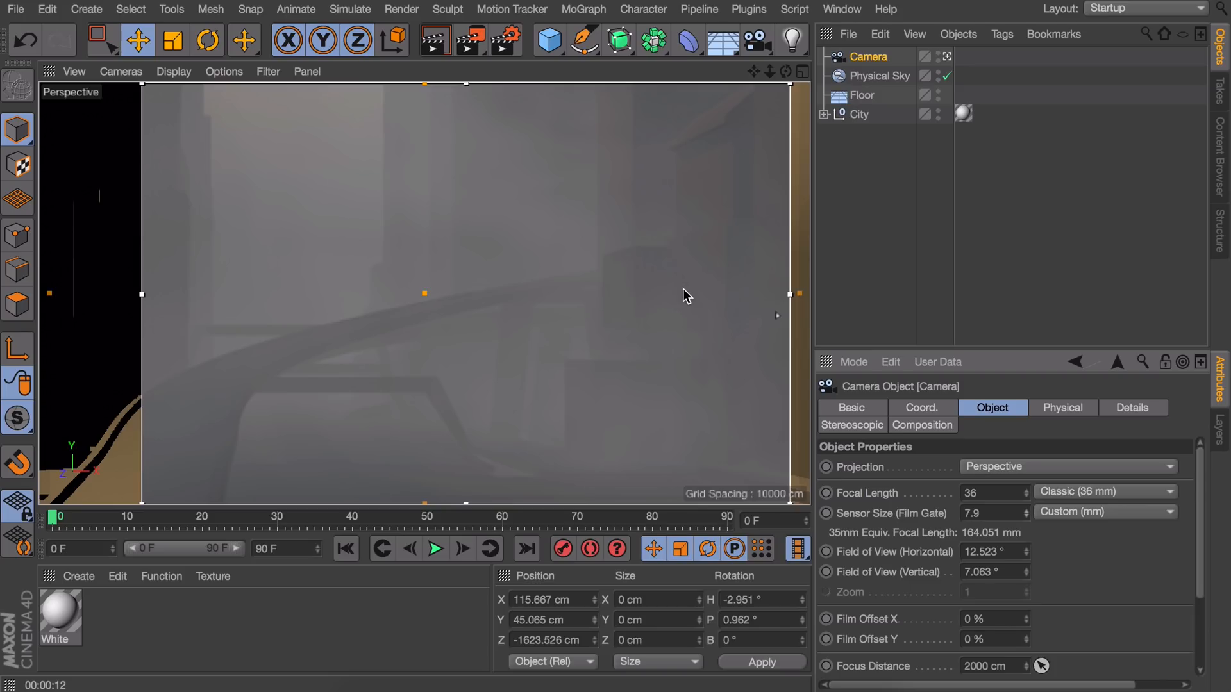
mouse_move(698, 251)
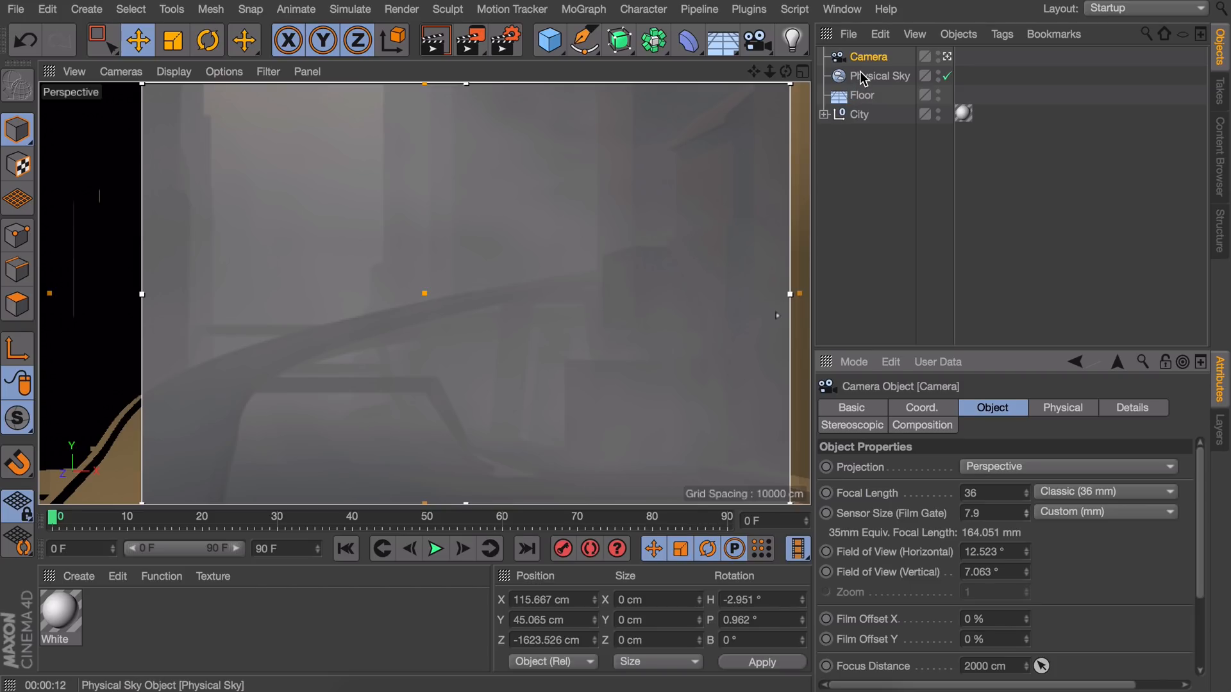
mouse_move(882, 76)
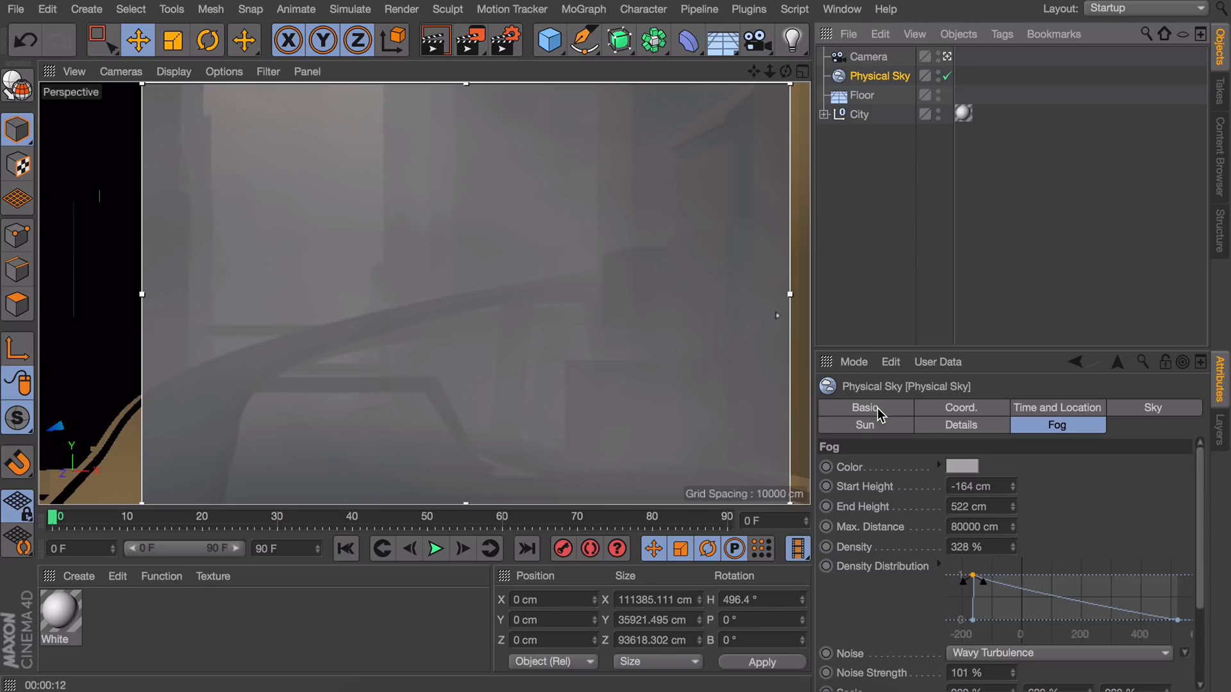
- Uncheck Sun in the Physical Sky's Basic properties
click(864, 408)
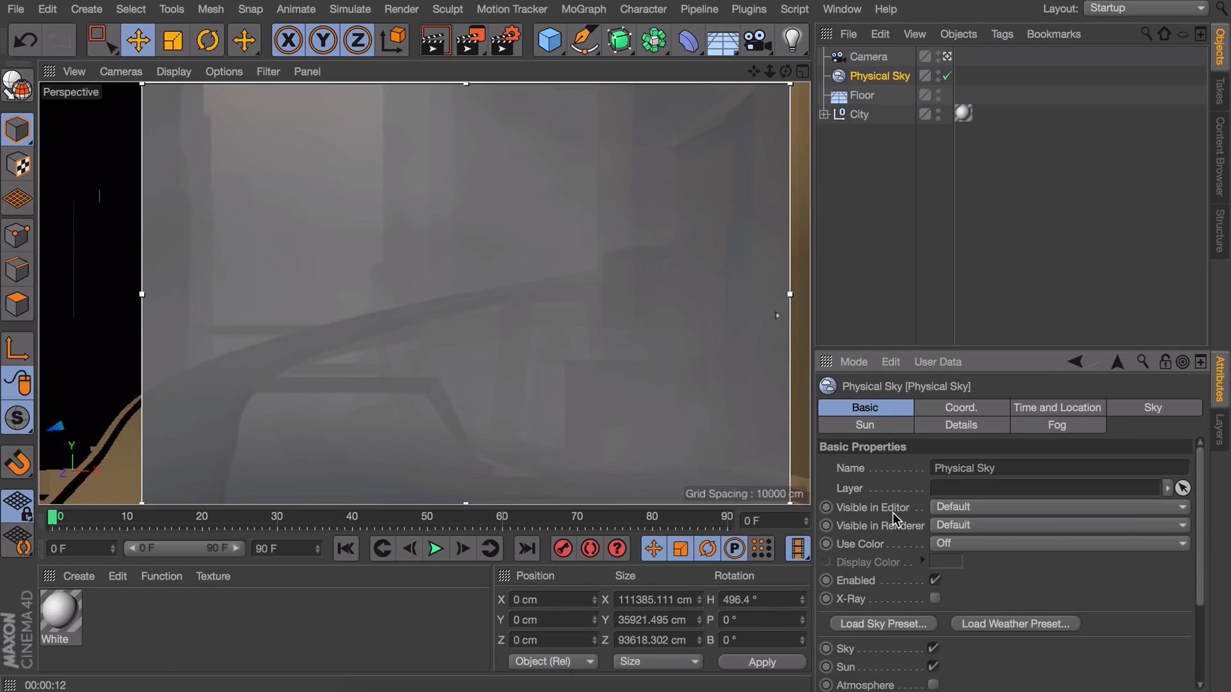
scroll(down, 3)
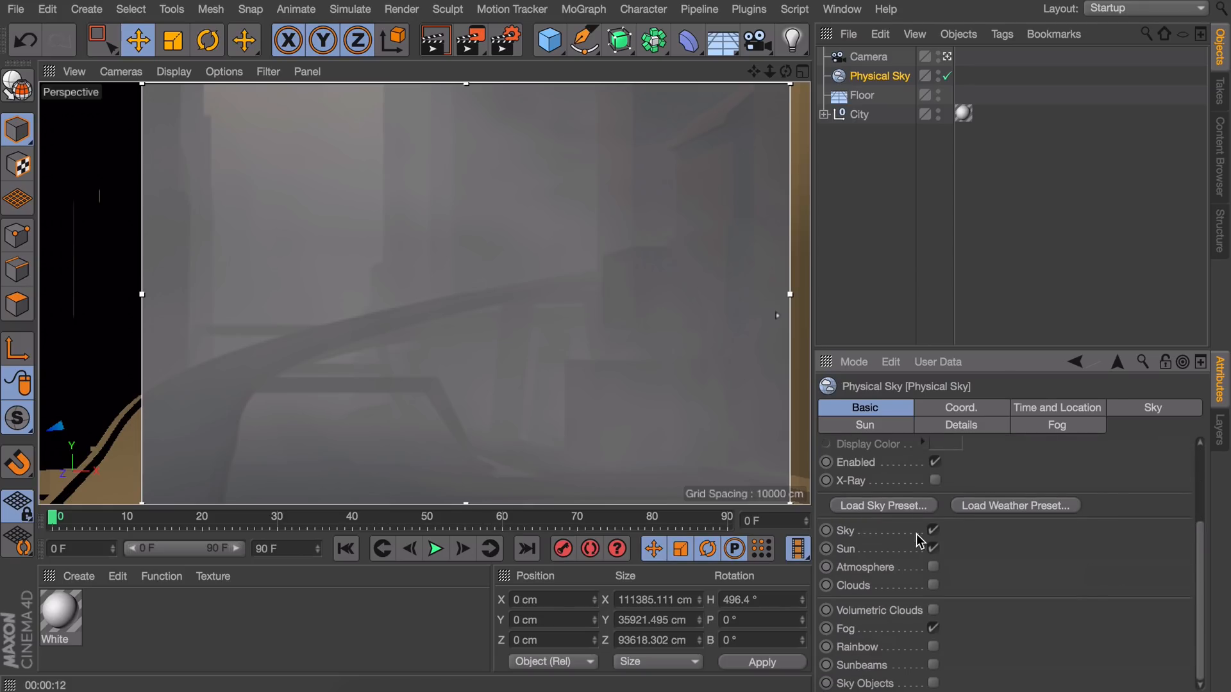
click(934, 548)
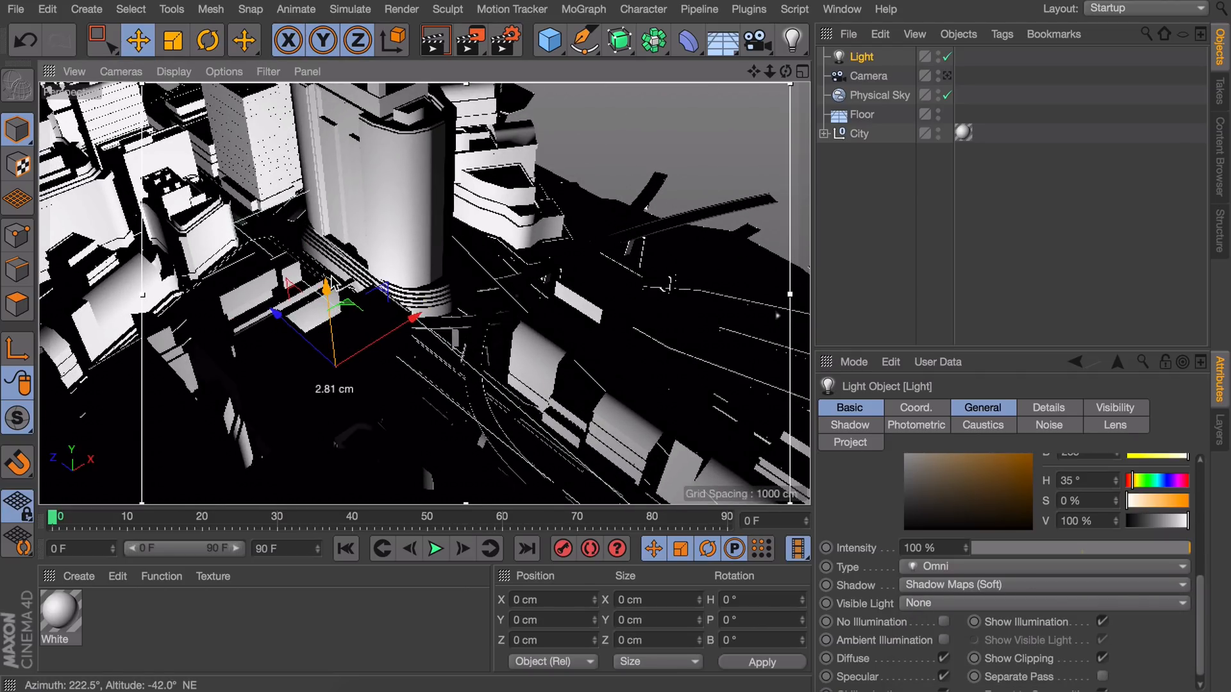
- Add a Light with Shadow Maps (Soft), then create a new empty project
click(946, 76)
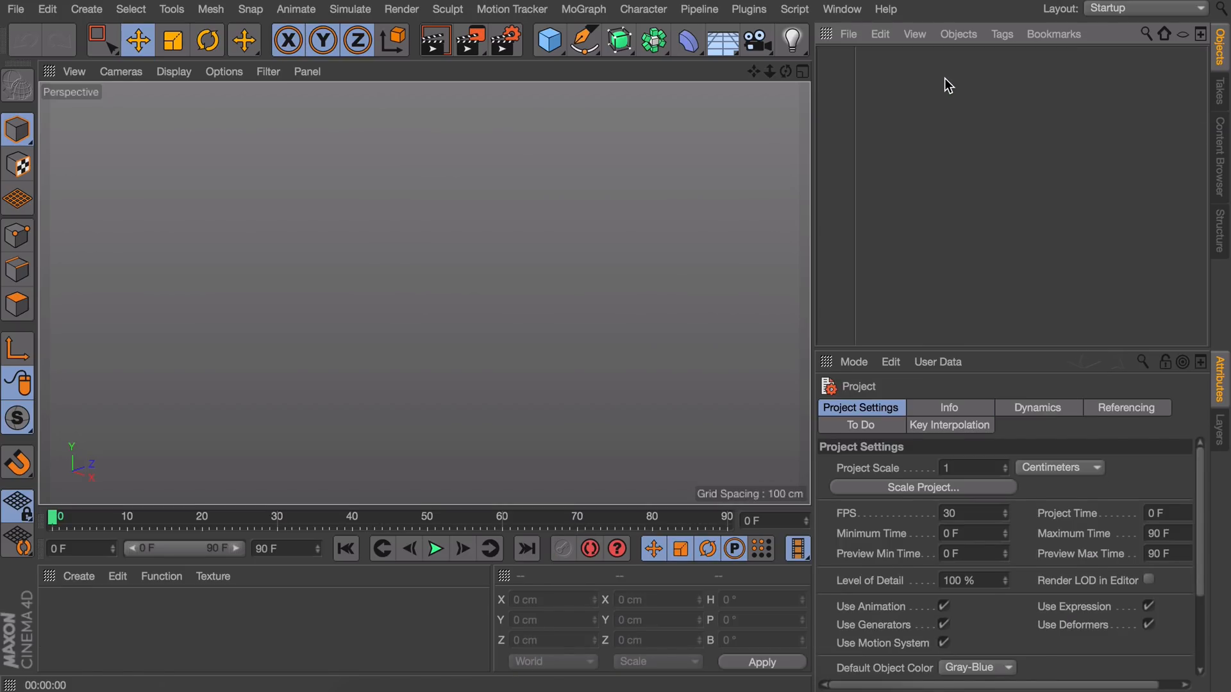
- Add a floor and a cube, slide the cube to the floor's left edge, and add a Physical Sky
click(584, 39)
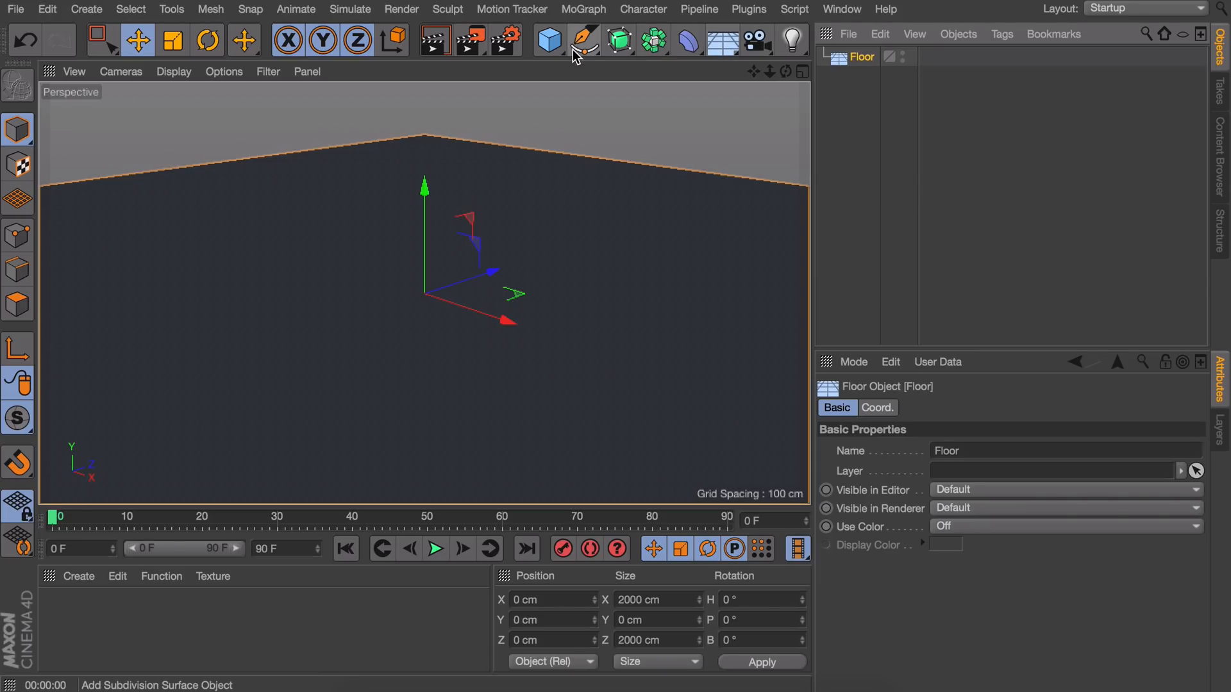
click(548, 39)
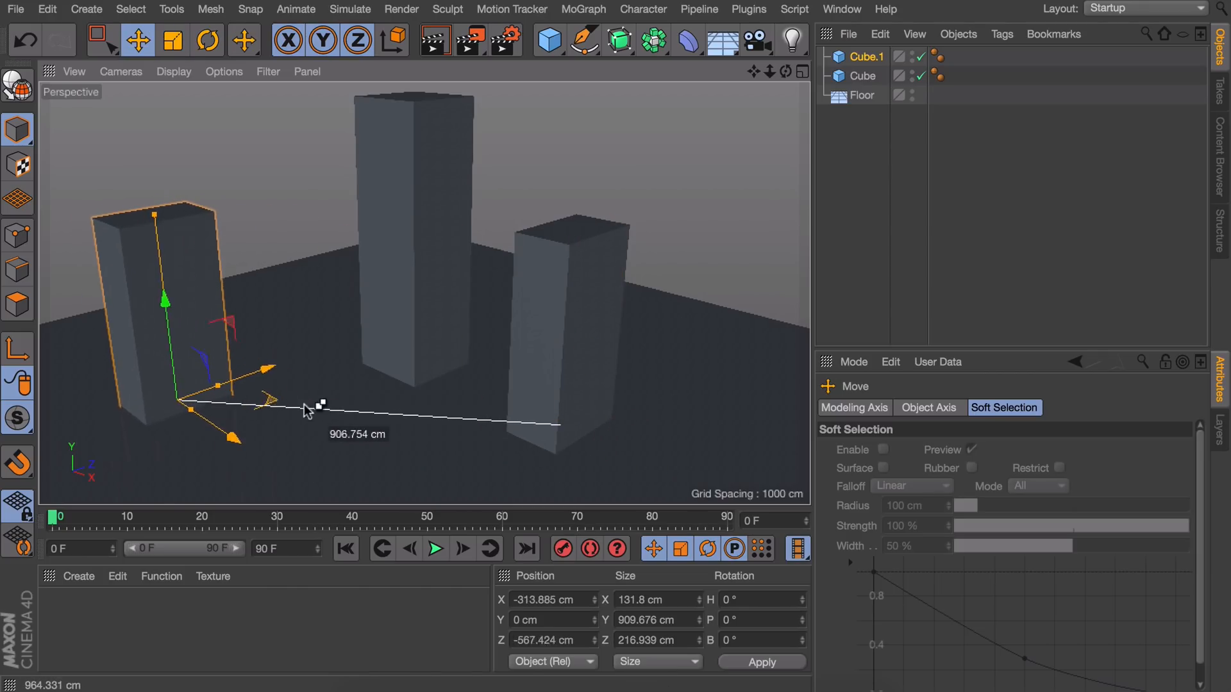
drag(314, 405, 220, 306)
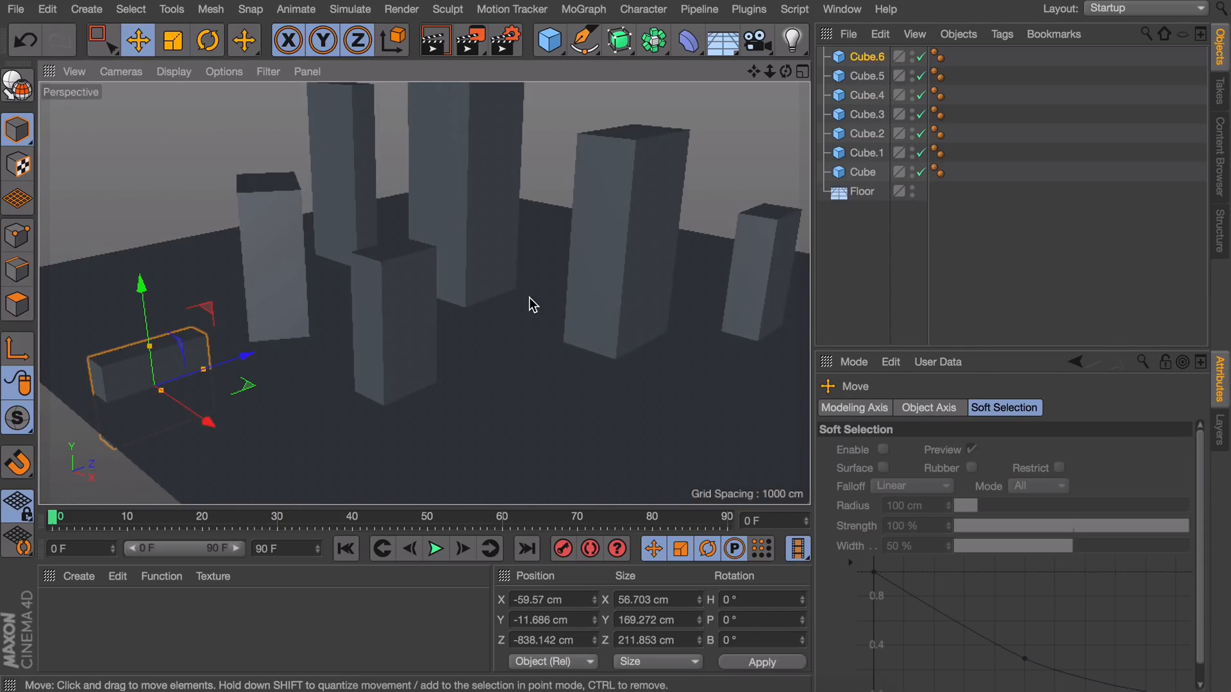
drag(530, 305, 452, 354)
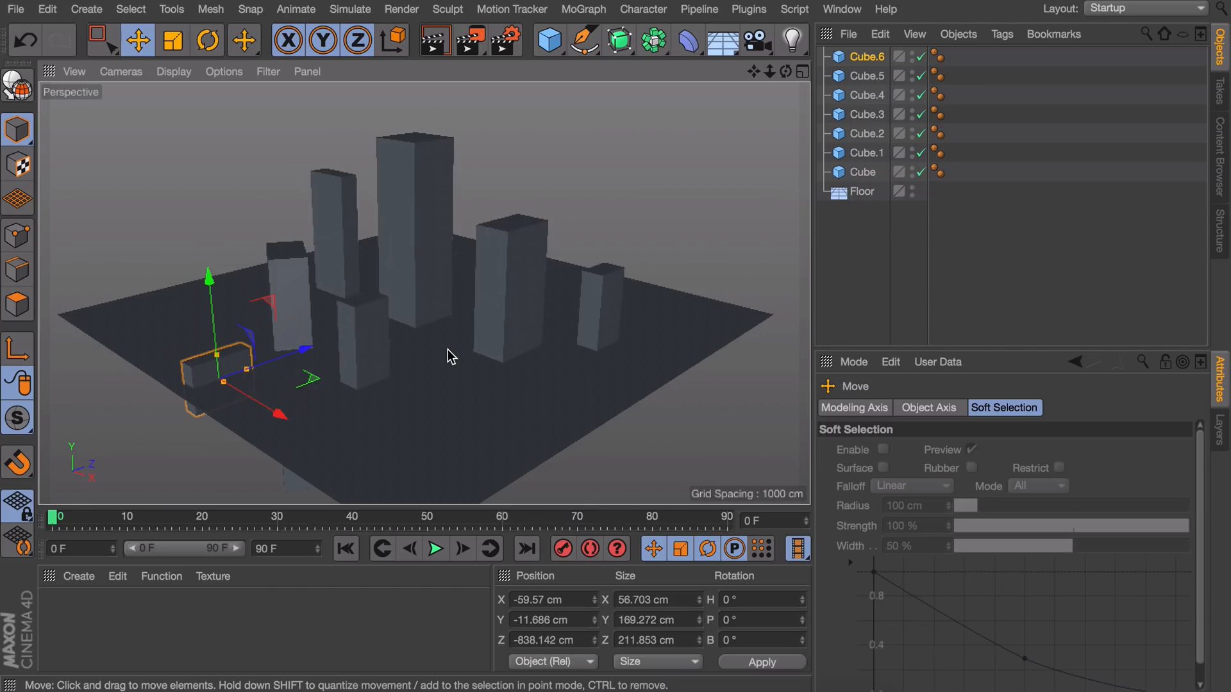
click(719, 39)
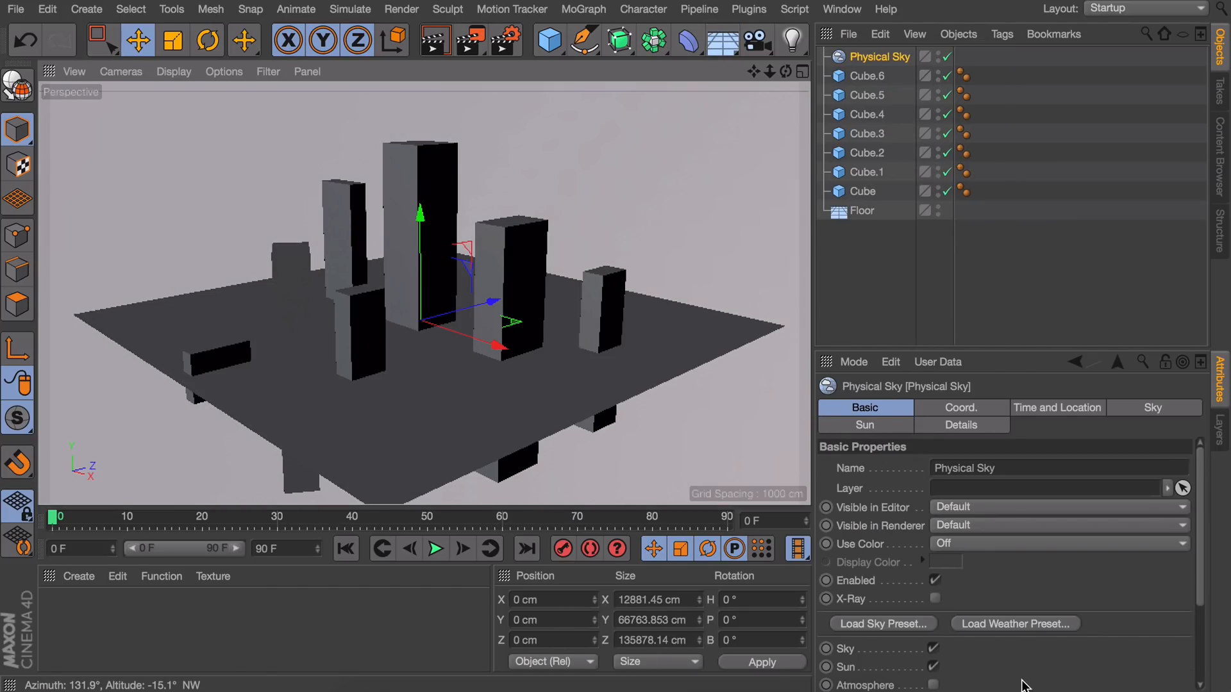
- Enable fog on the Physical Sky and set its time to 08:31 morning
click(1055, 424)
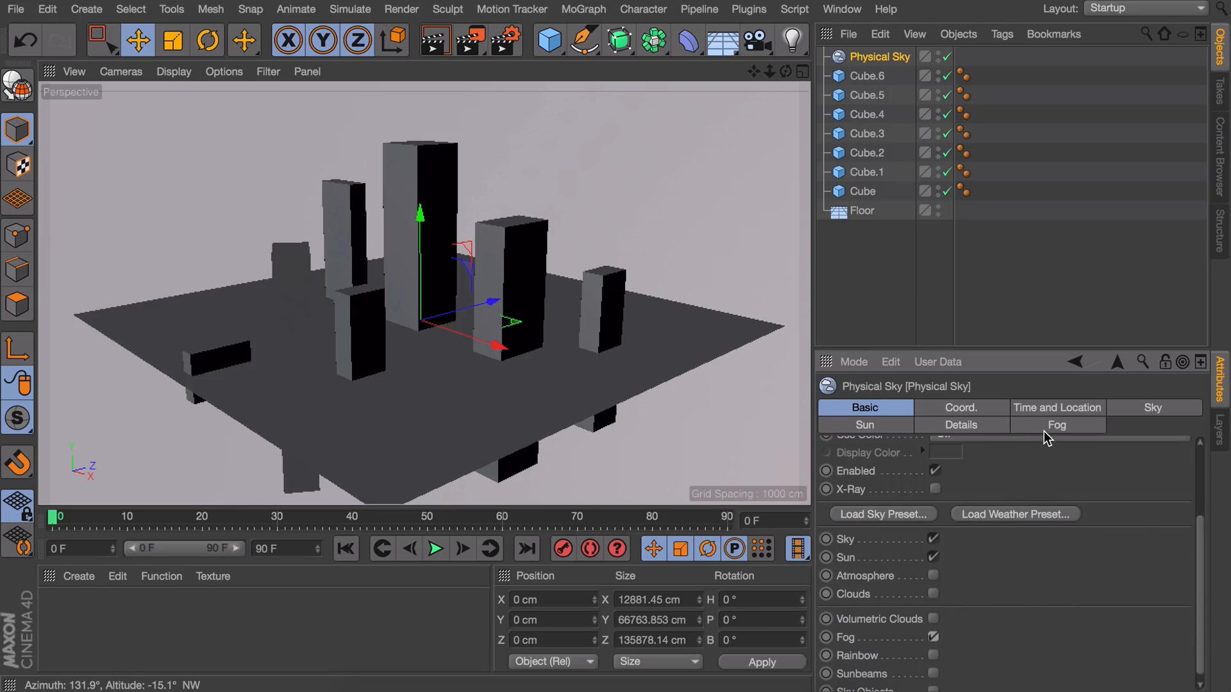
click(1056, 407)
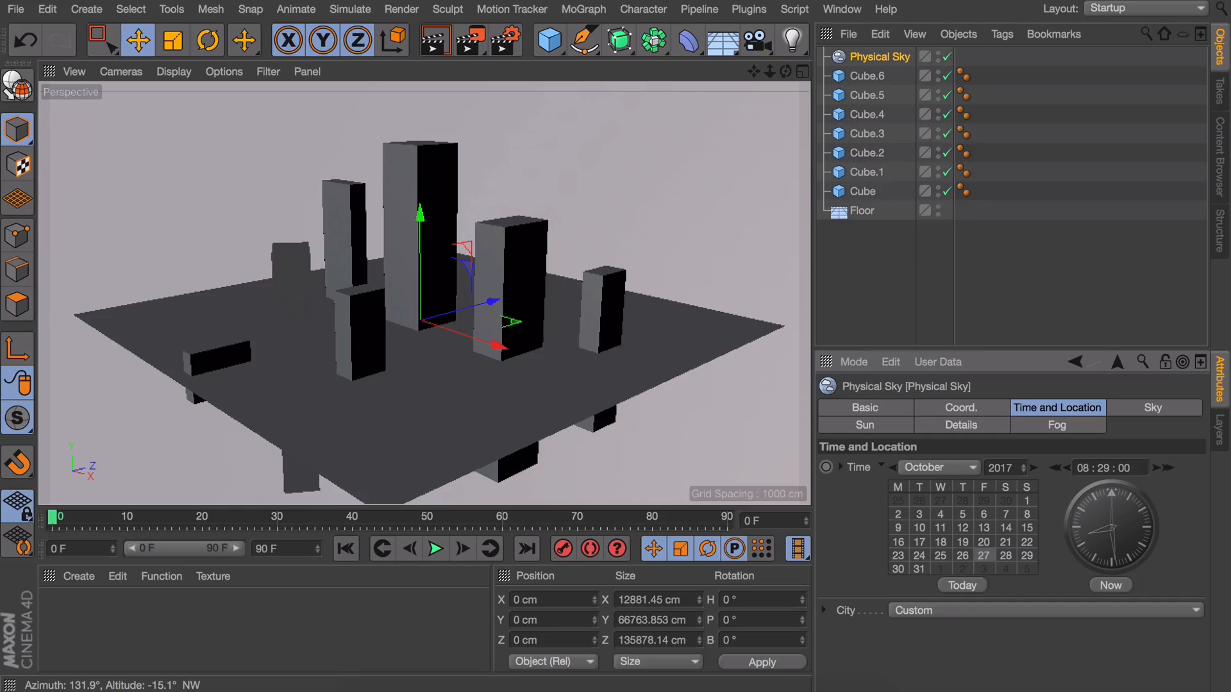
click(860, 210)
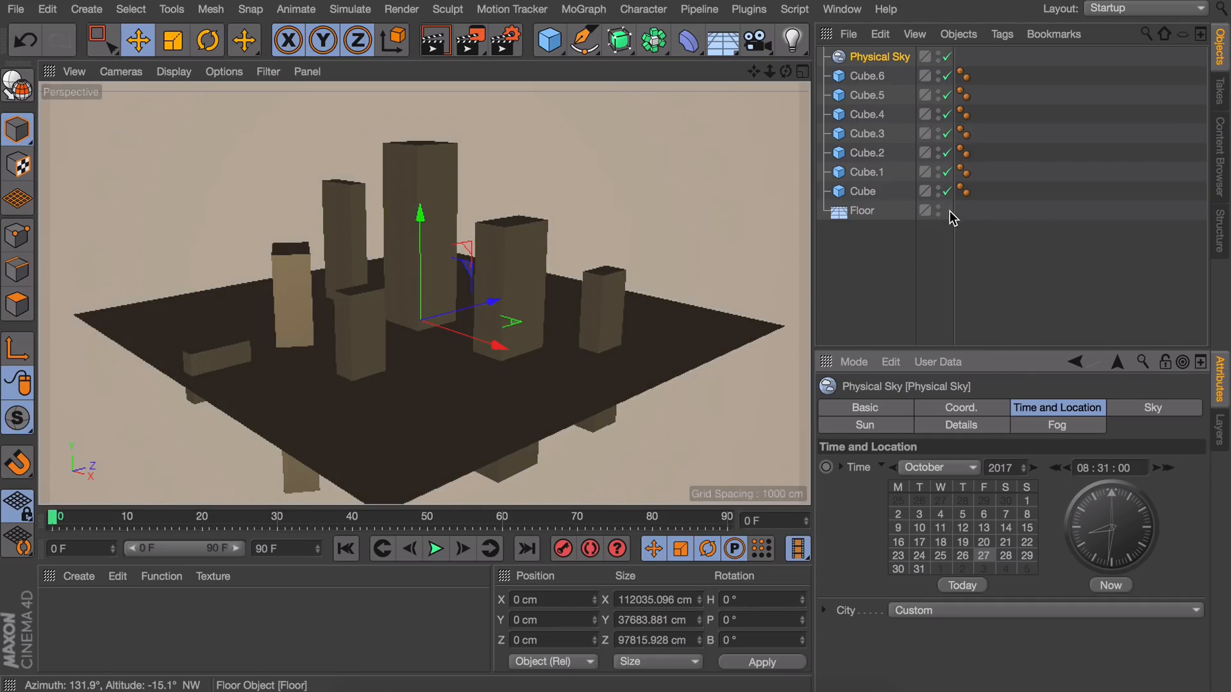
mouse_move(755, 41)
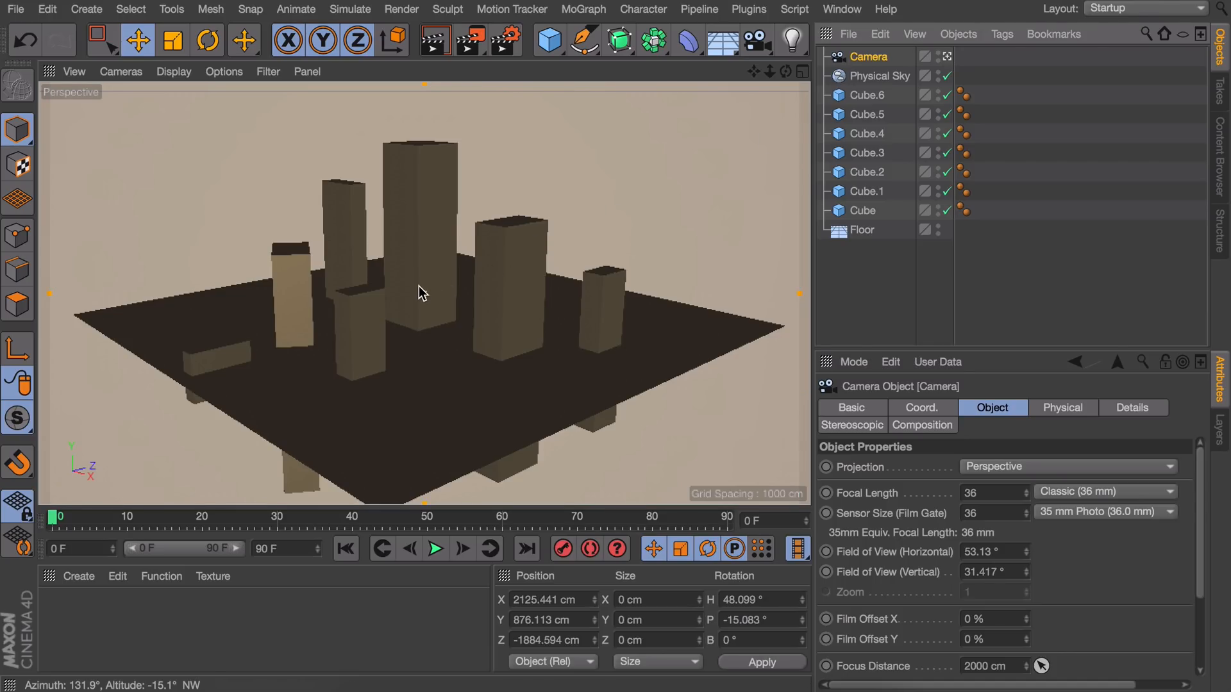
- Lower the view to ground level and rotate the Physical Sky heading to about 172°
drag(422, 292, 421, 252)
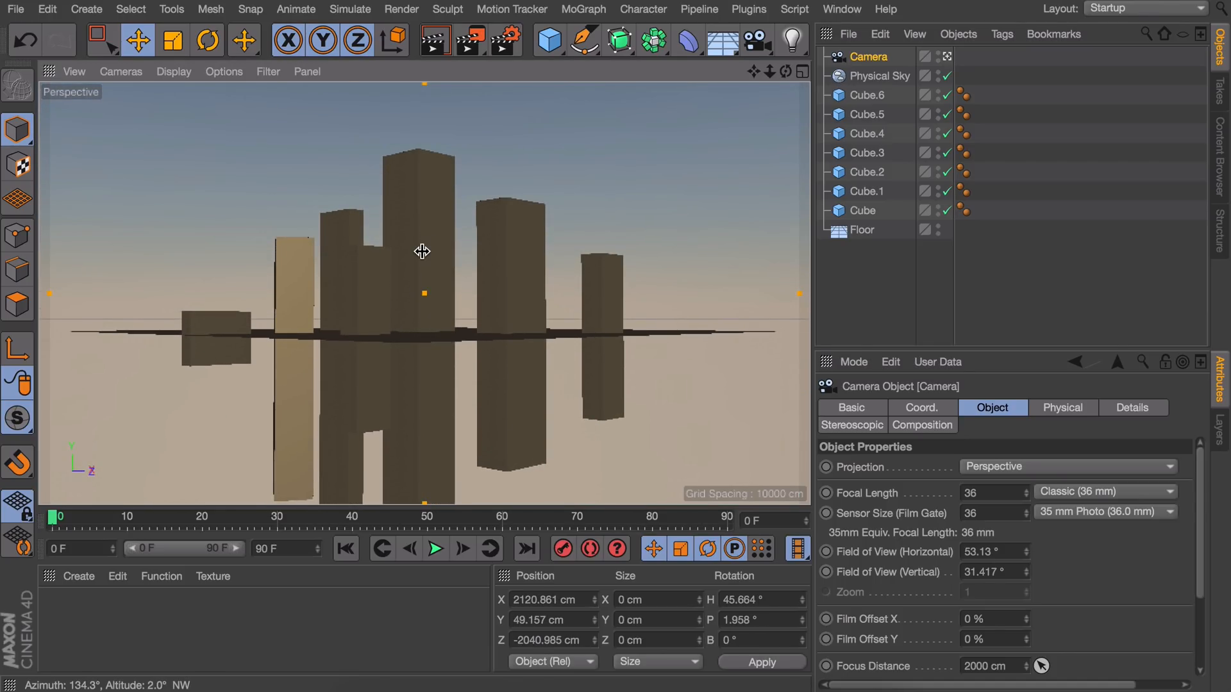
mouse_move(471, 354)
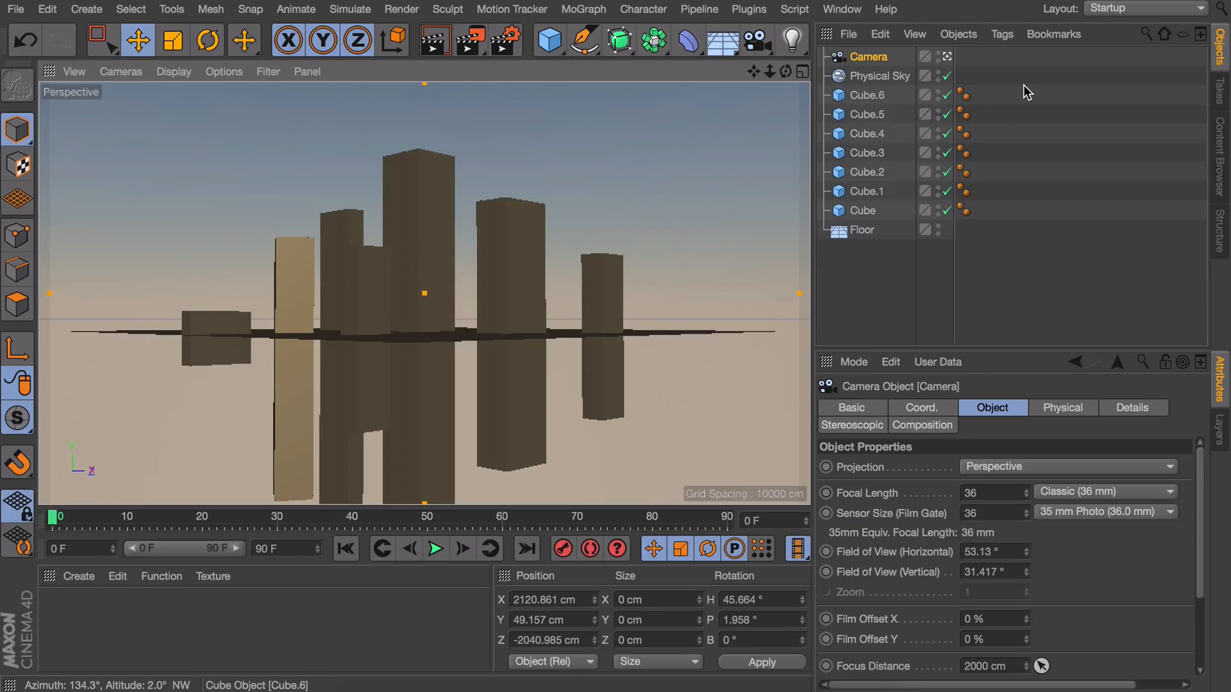
click(206, 39)
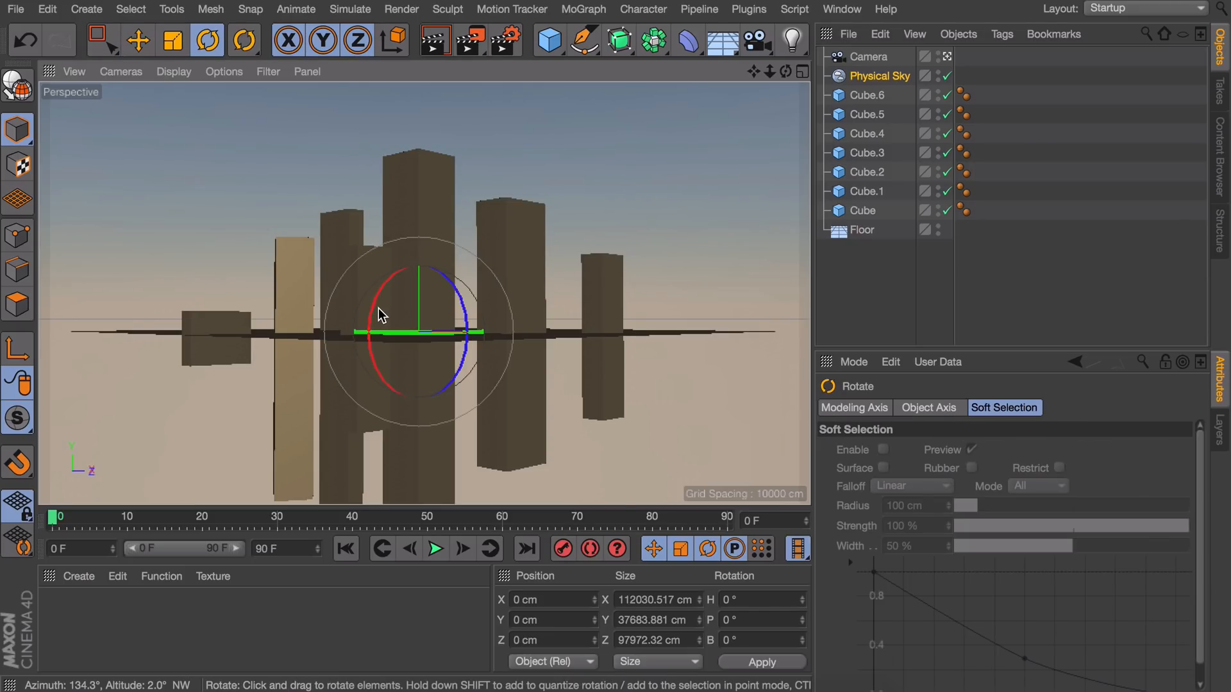
drag(381, 315, 534, 329)
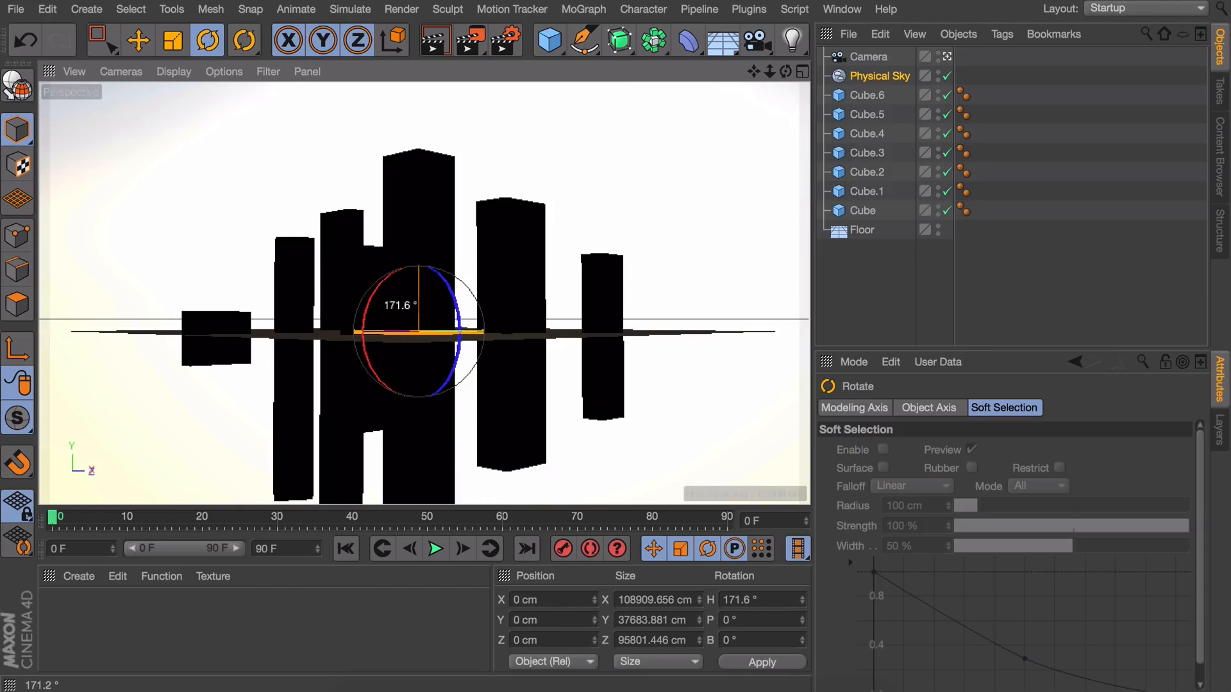
click(1055, 424)
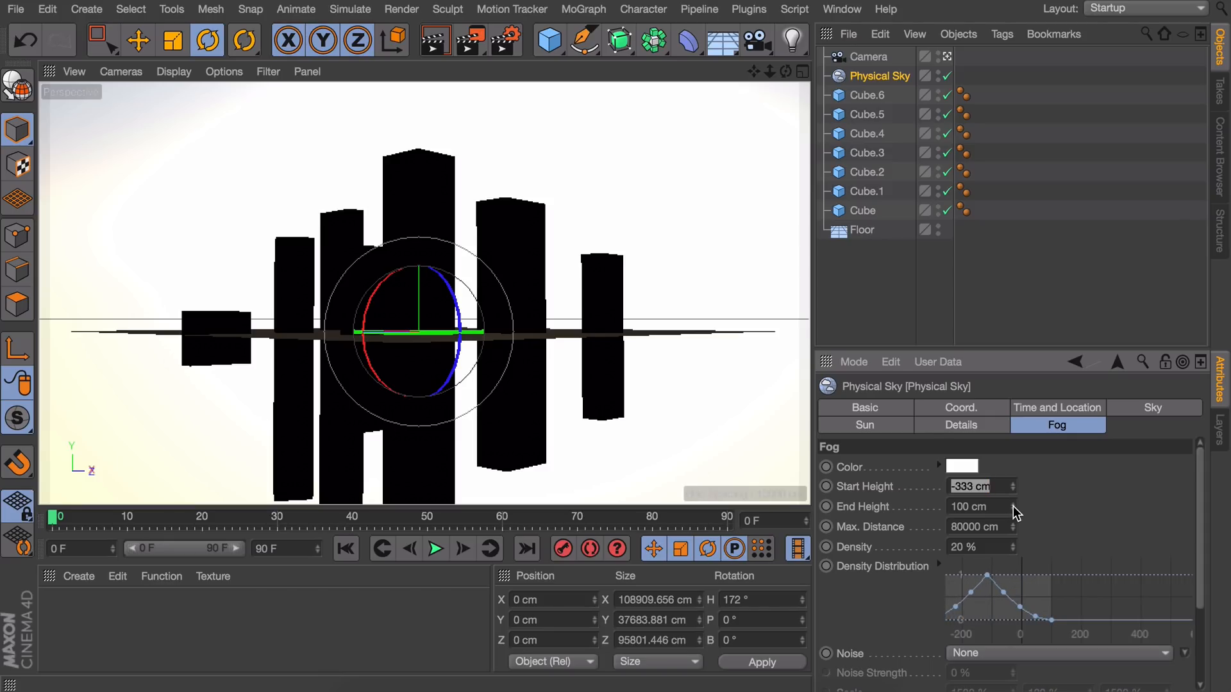
- Set fog End Height 542 cm, Wavy Turbulence noise at 204%, scale 900/300/900%
drag(969, 505, 1008, 506)
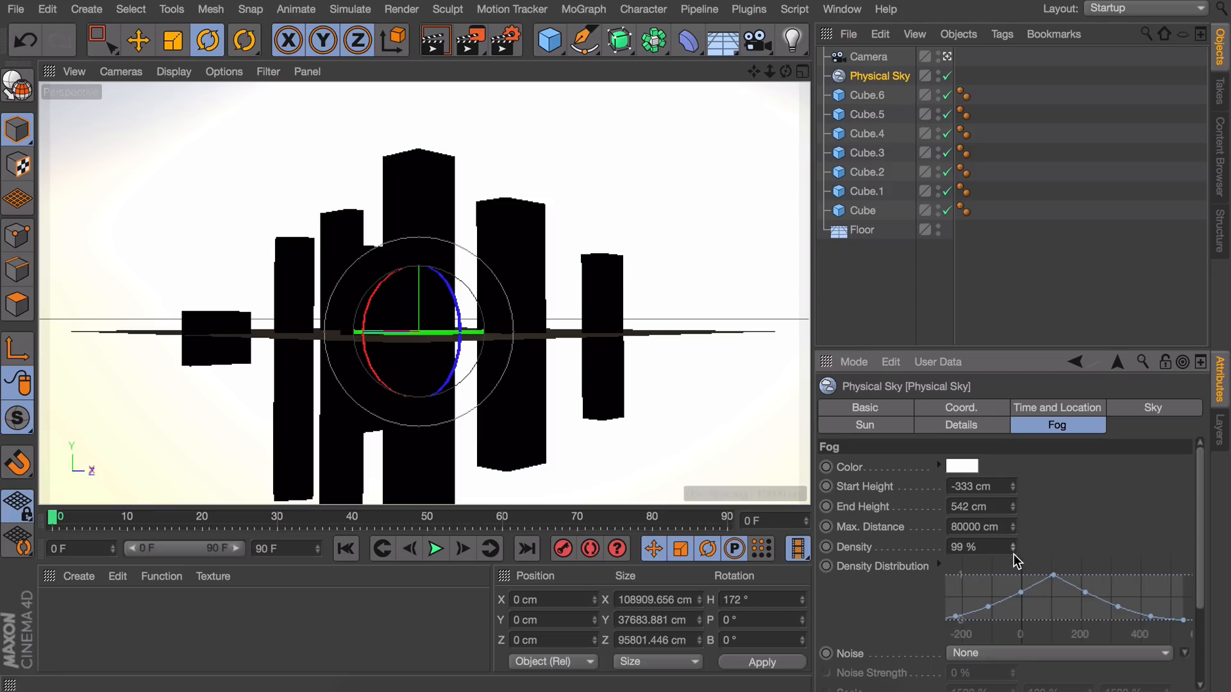
click(1058, 652)
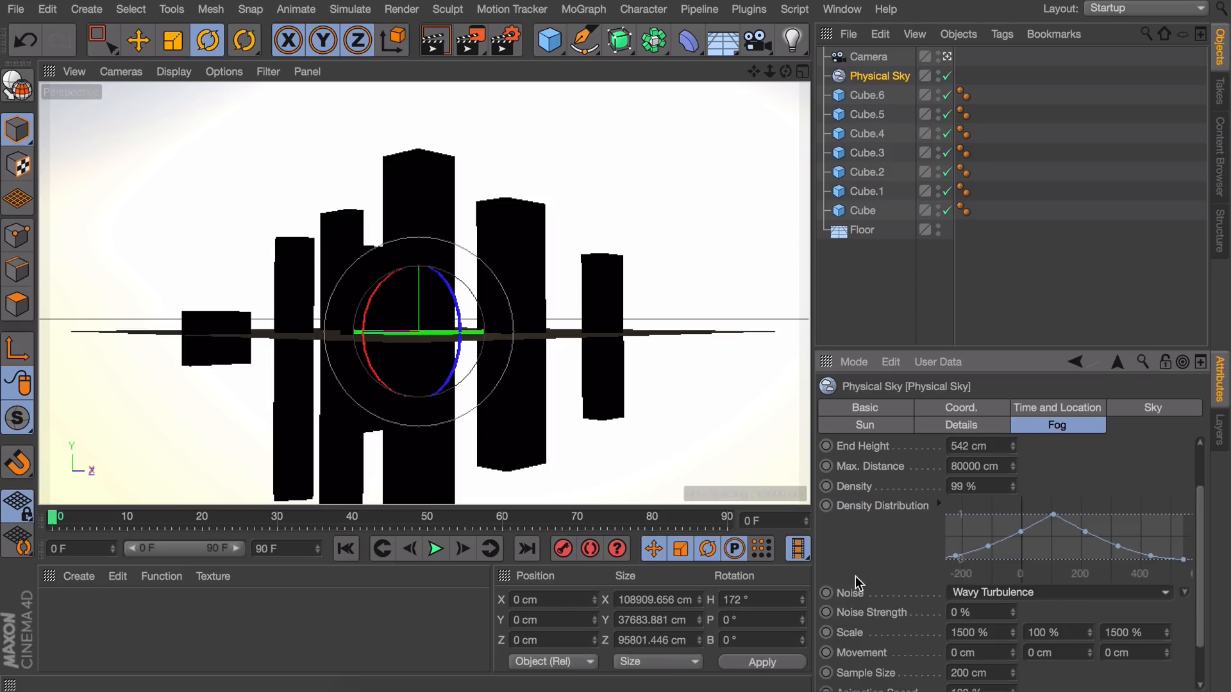
scroll(down, 3)
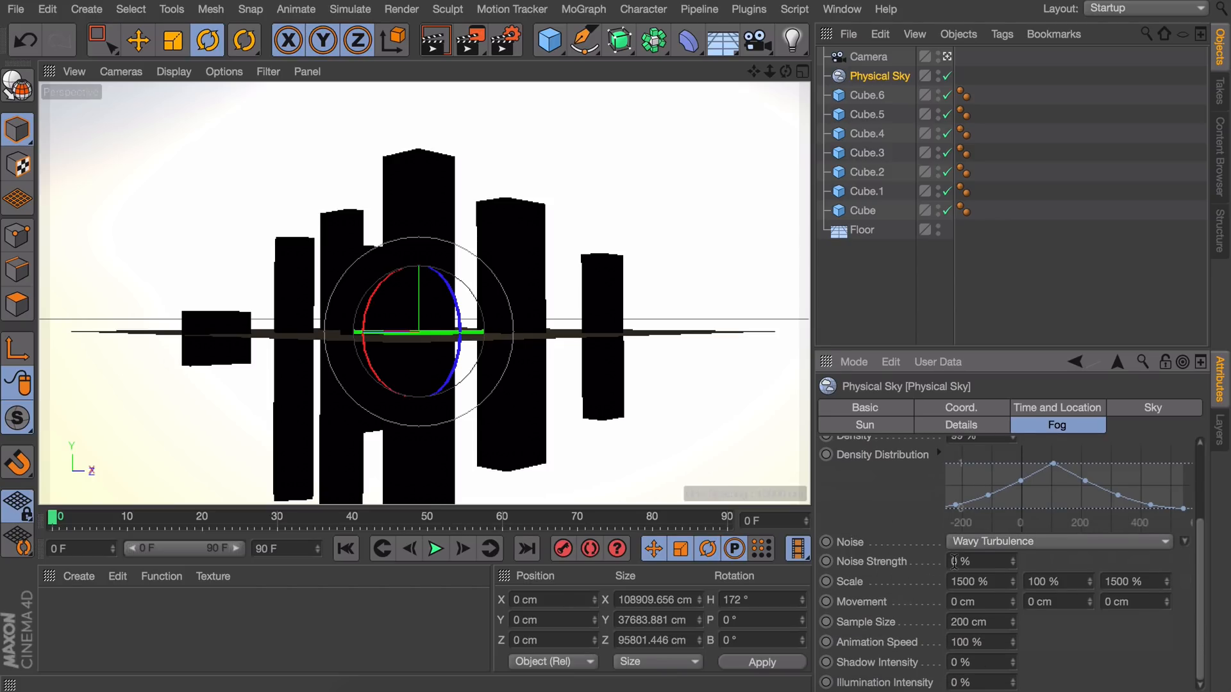
mouse_move(1016, 565)
text(204)
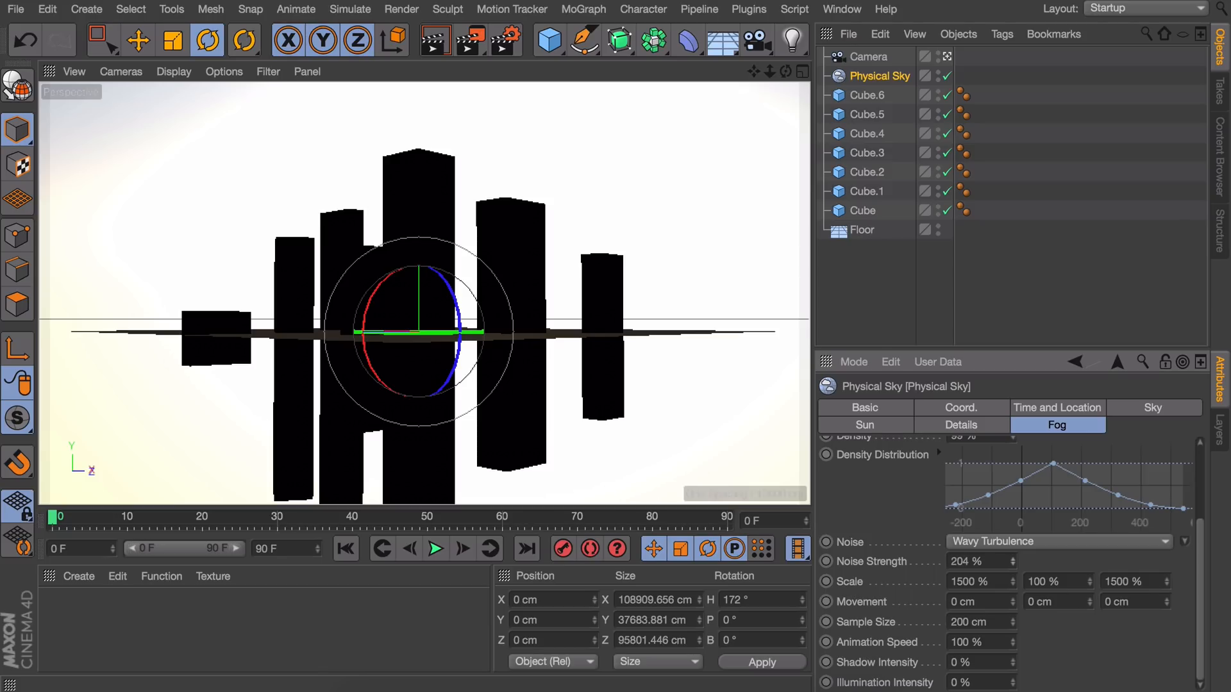
mouse_move(1015, 559)
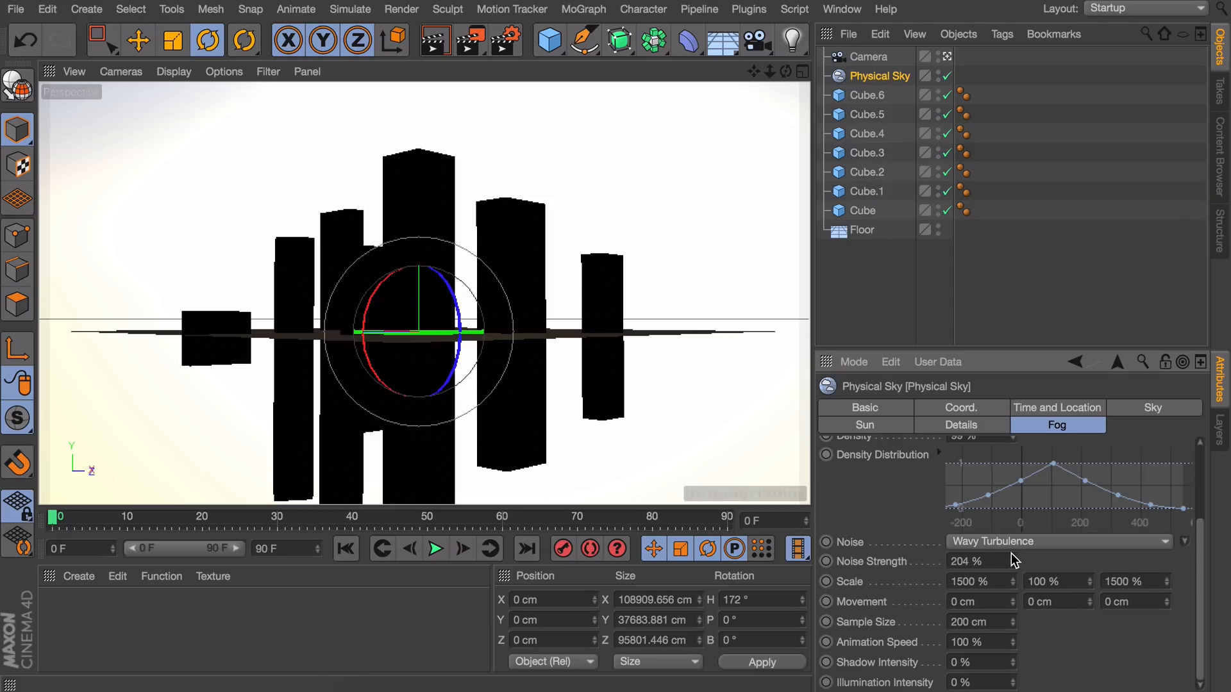
mouse_move(1019, 587)
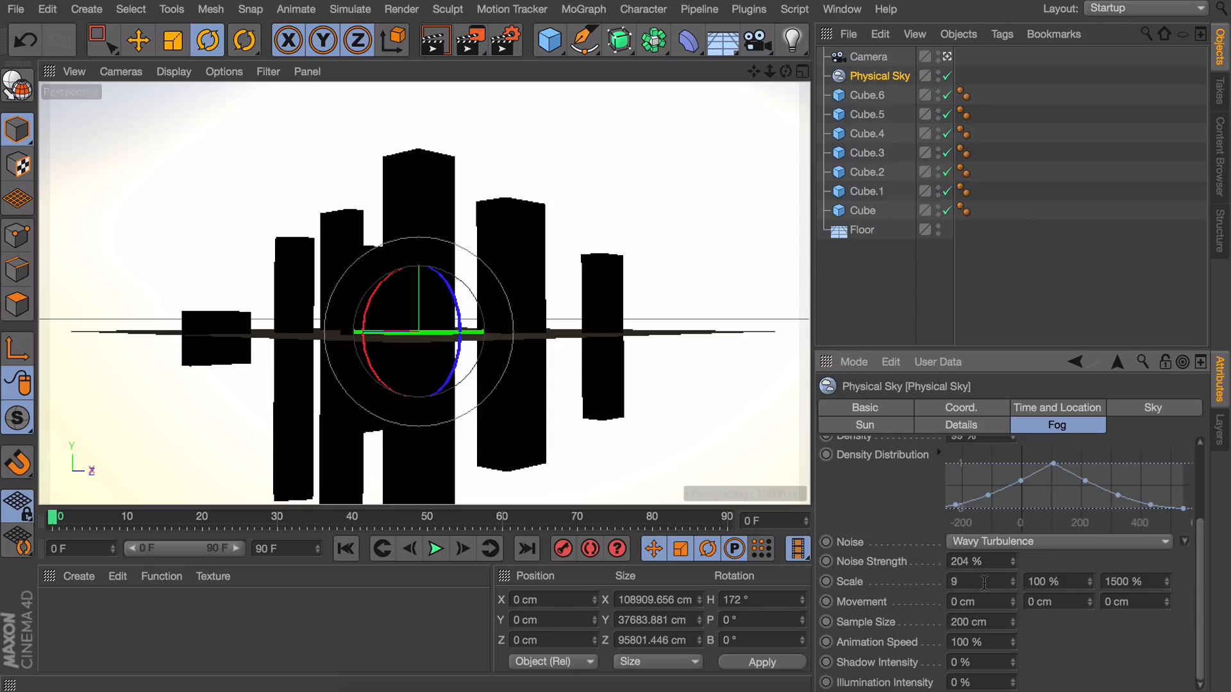
text(900 30)
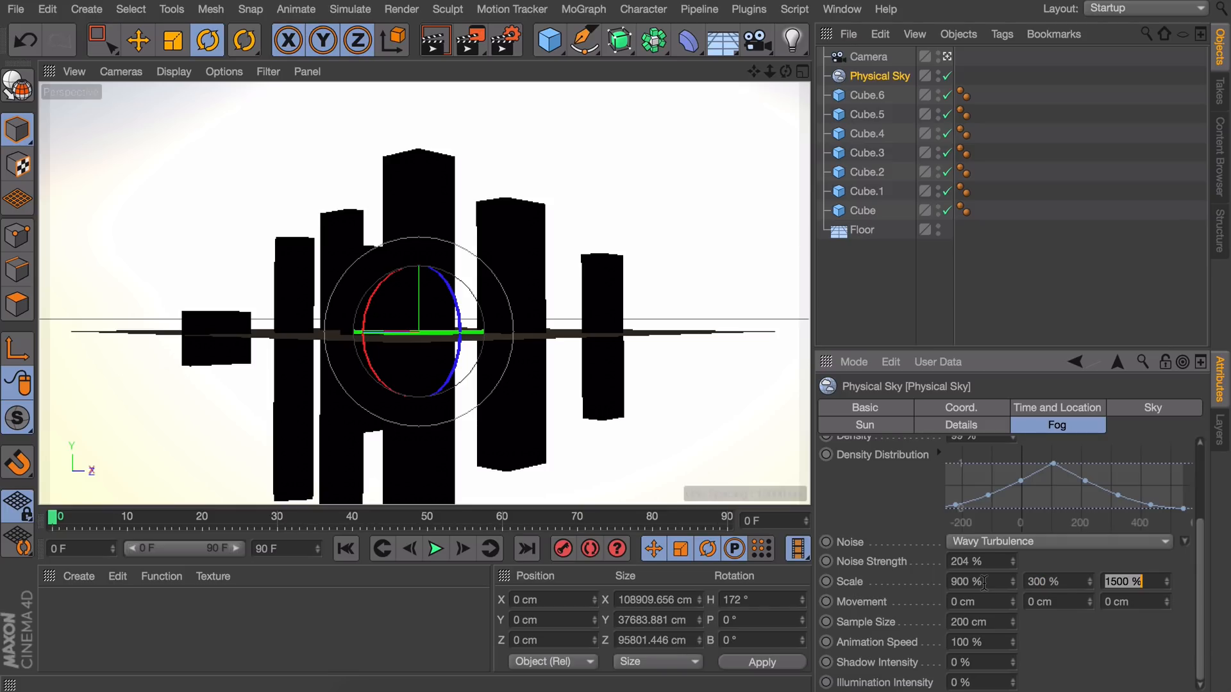
text(900 %)
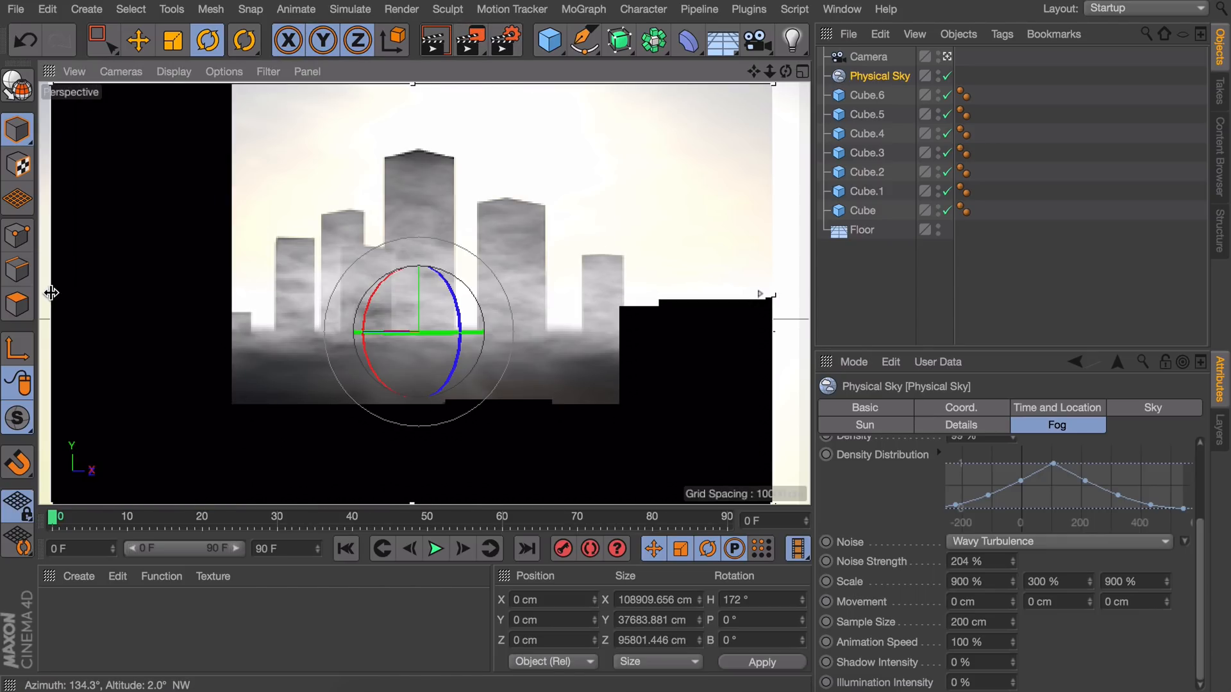
- Set Fog Shadow Intensity to 100% and Illumination Intensity to 28% in the live render
click(861, 230)
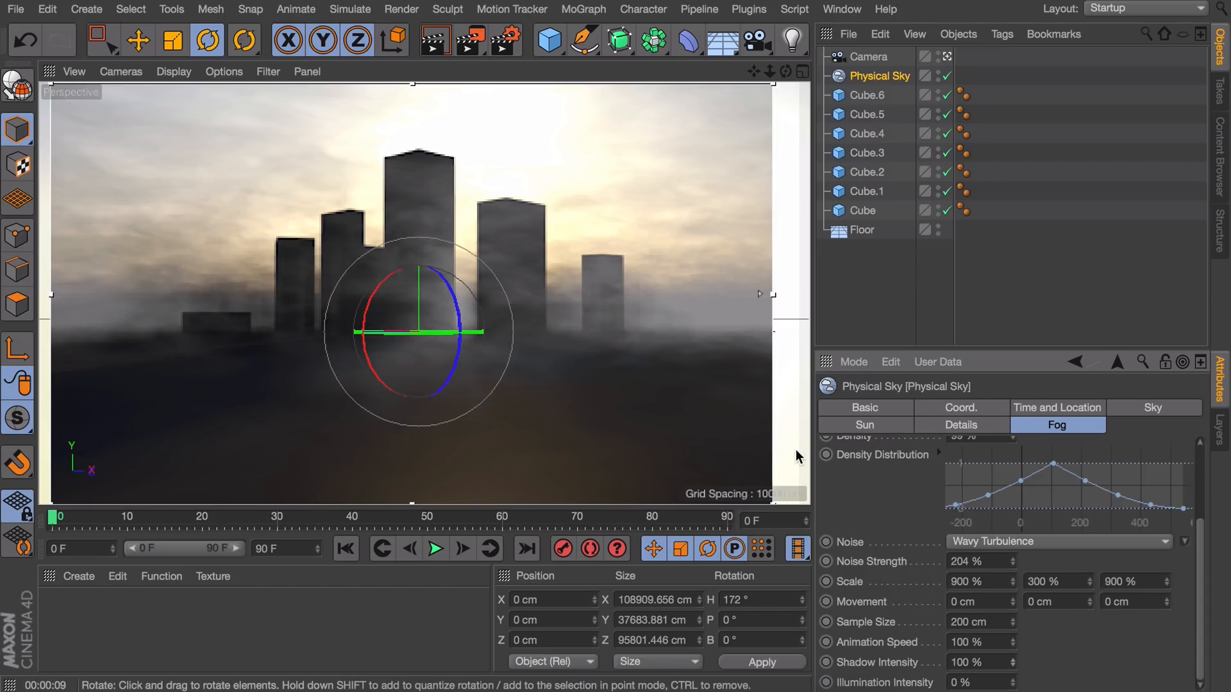
mouse_move(787, 447)
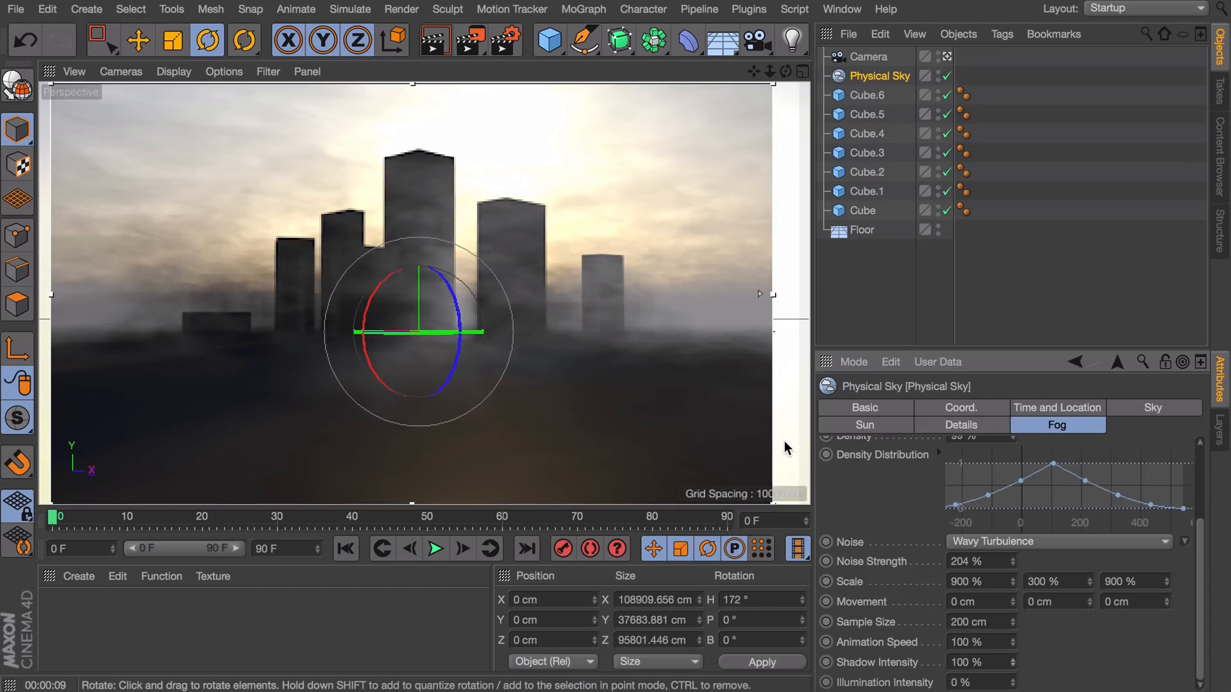
mouse_move(1013, 684)
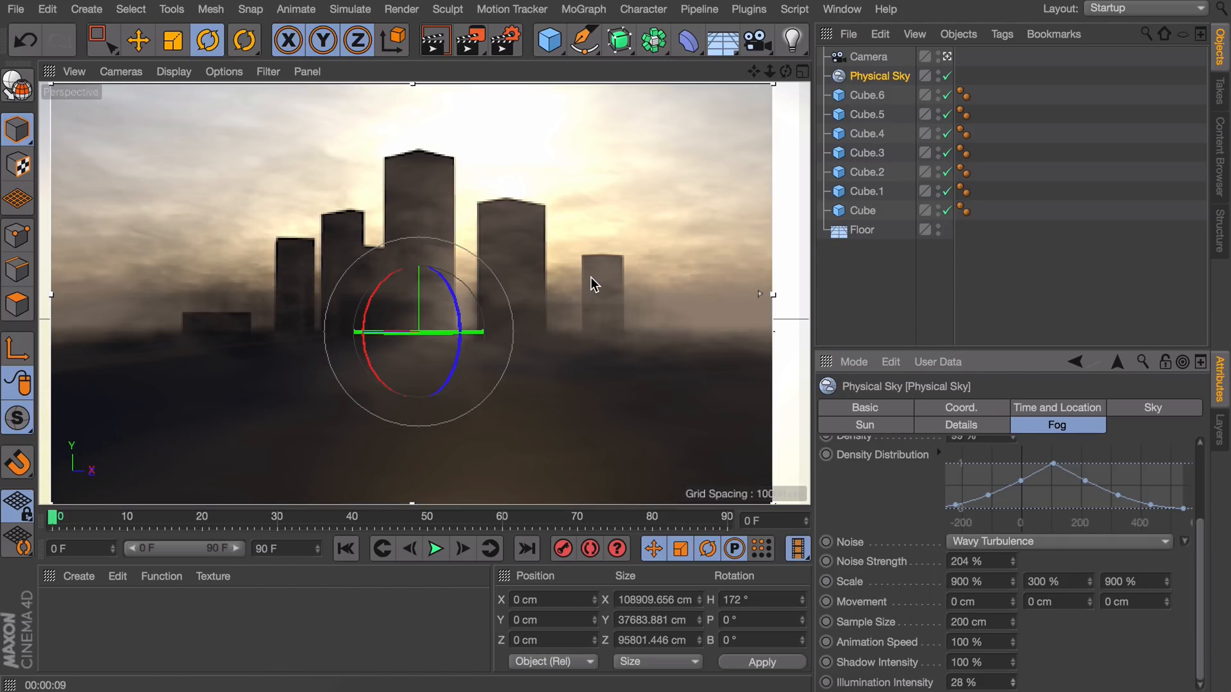
mouse_move(571, 143)
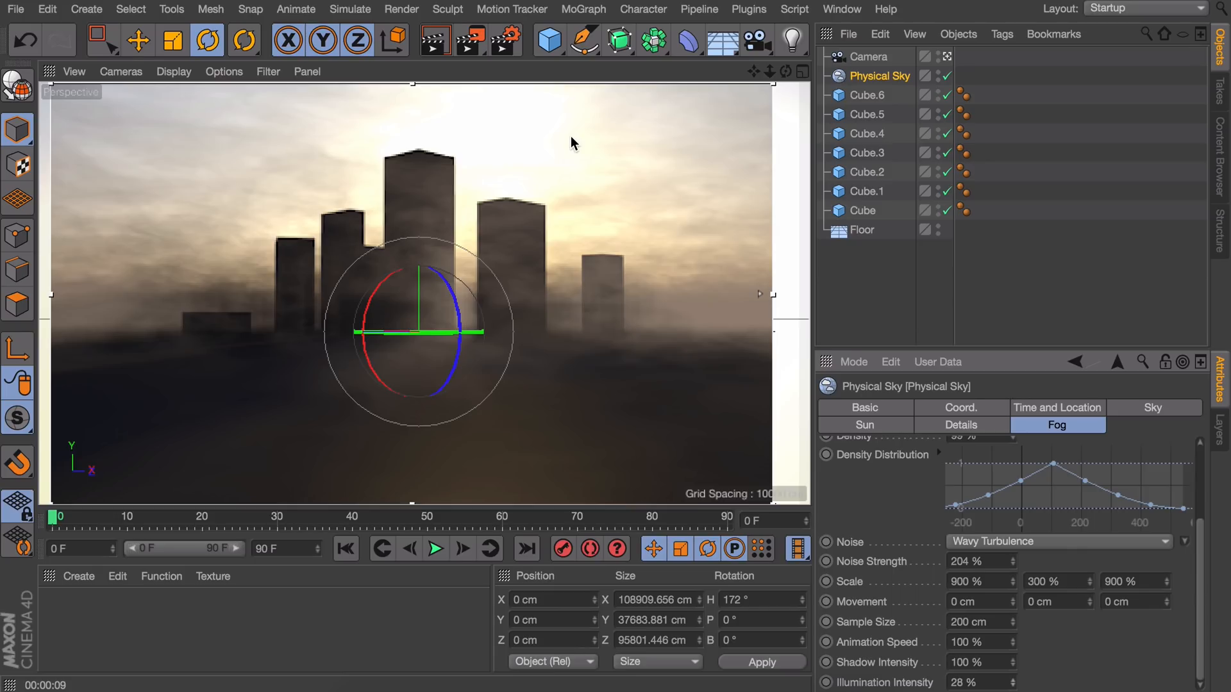
mouse_move(503, 181)
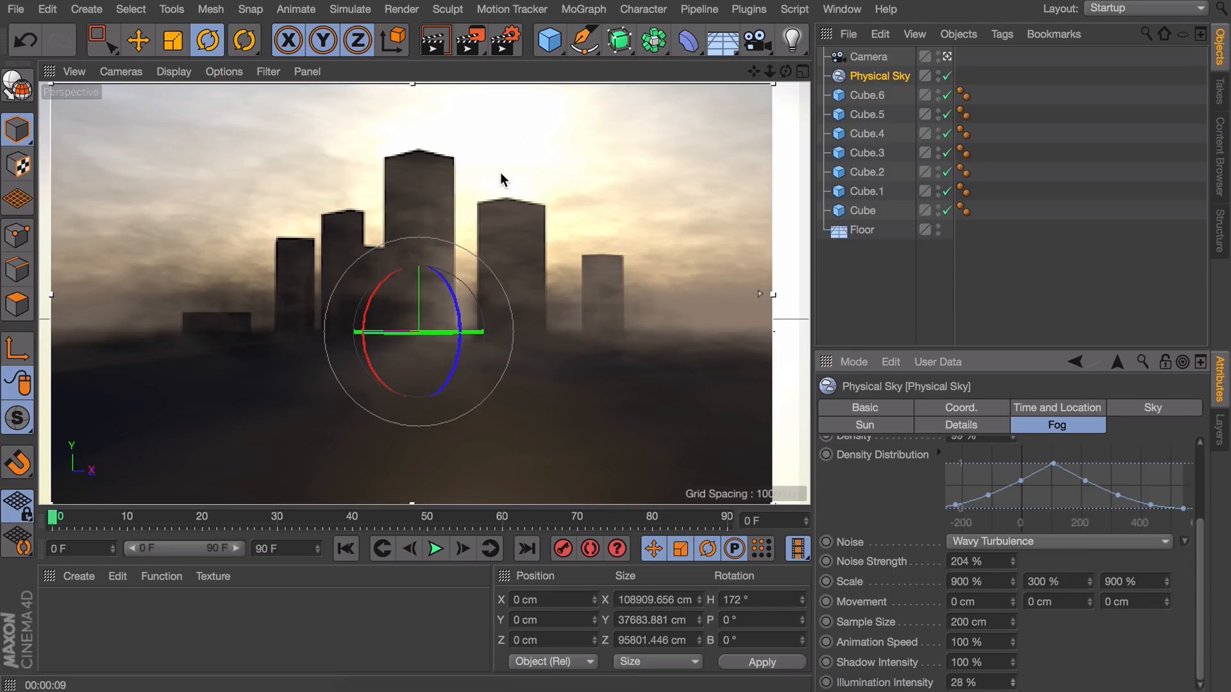
mouse_move(441, 309)
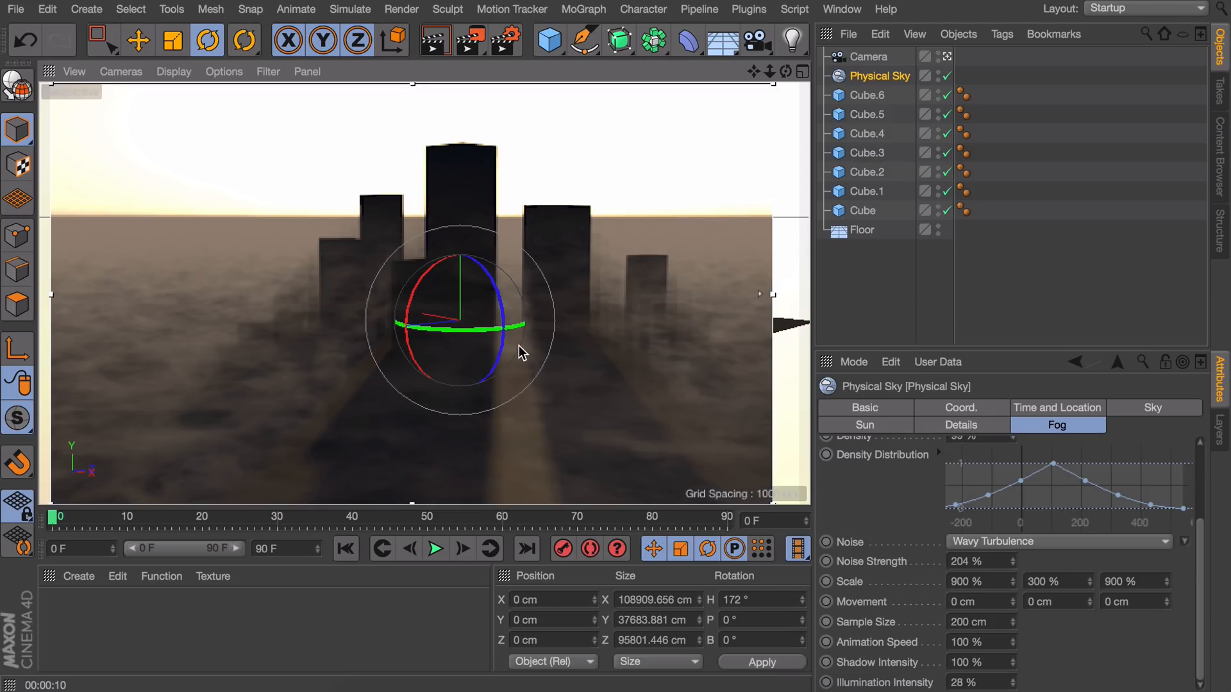
mouse_move(598, 423)
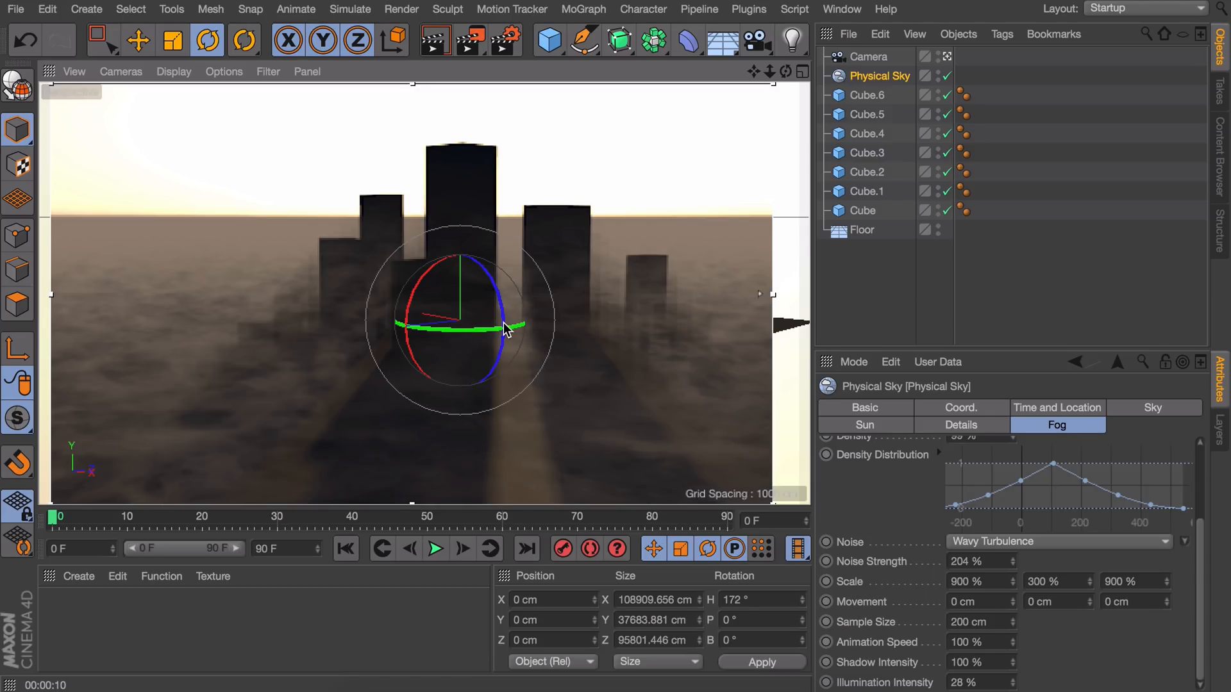
- Orbit the viewport up a few degrees so the fogged boxes appear as black silhouettes against the sky
drag(502, 329, 514, 349)
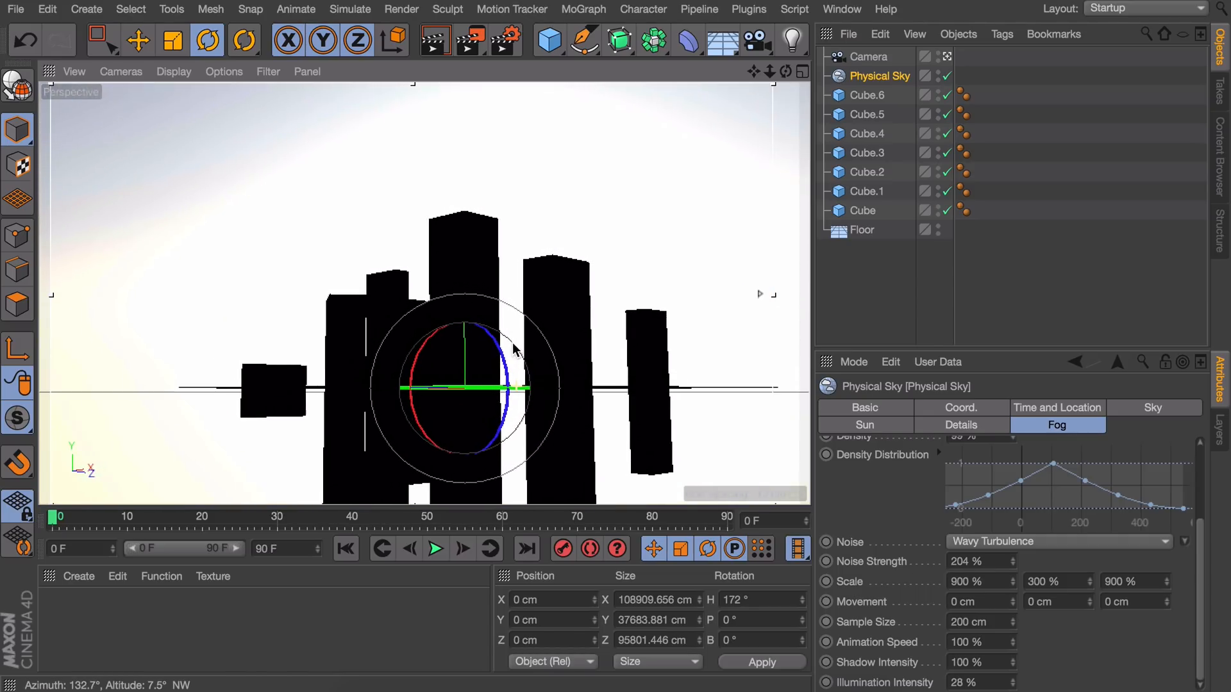